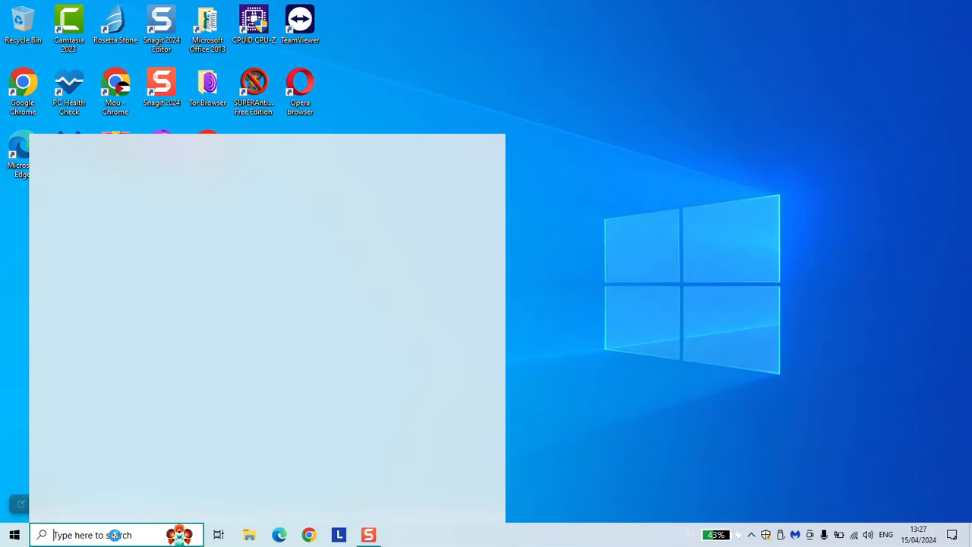
Search the taskbar for 'camera' and open the Camera app, which asks for permission
{"action": "type", "text": "camer"}
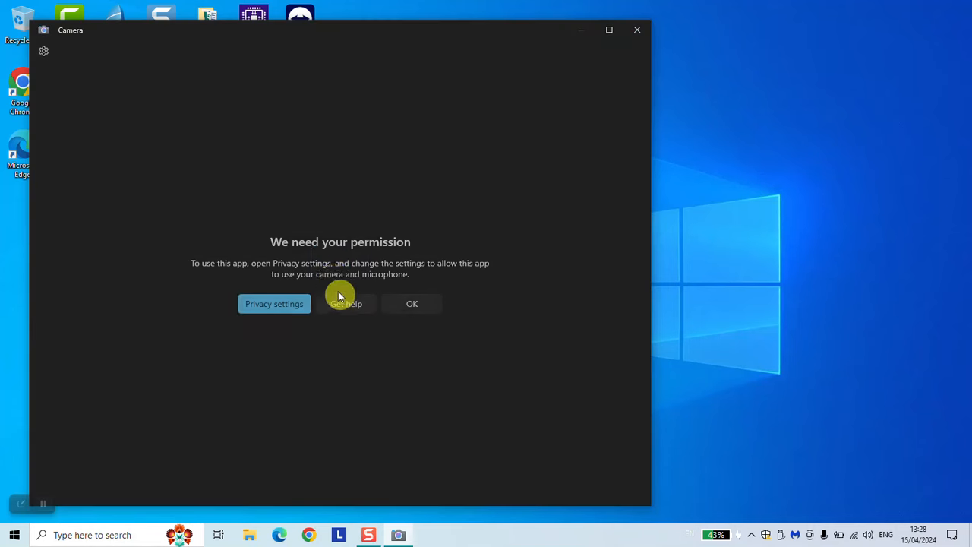
{"action": "mouse_move", "coordinate": [306, 250]}
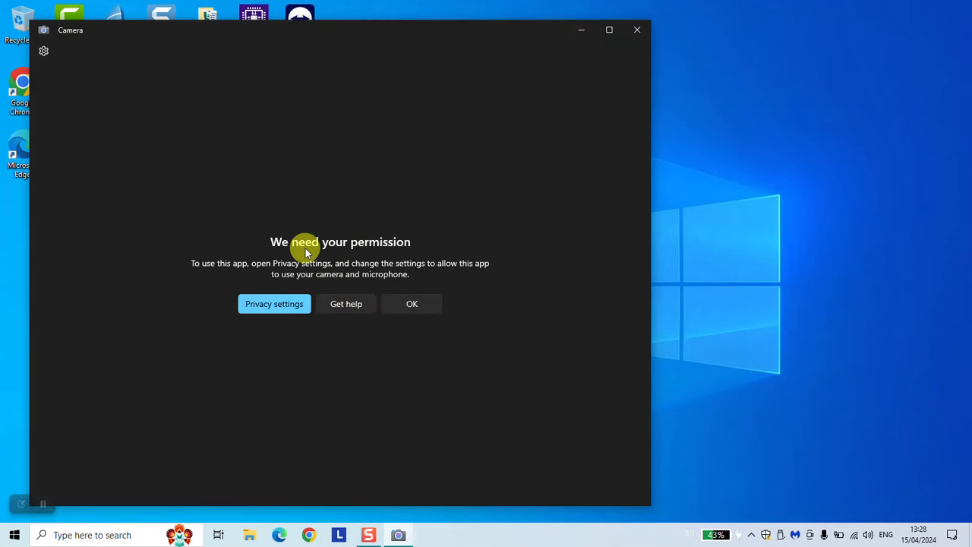
{"action": "mouse_move", "coordinate": [426, 280]}
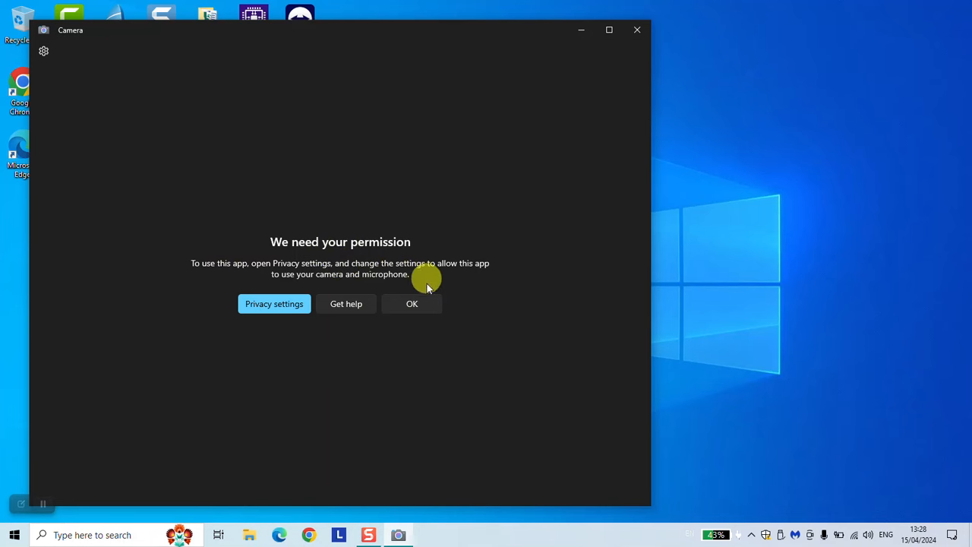
{"action": "mouse_move", "coordinate": [341, 231]}
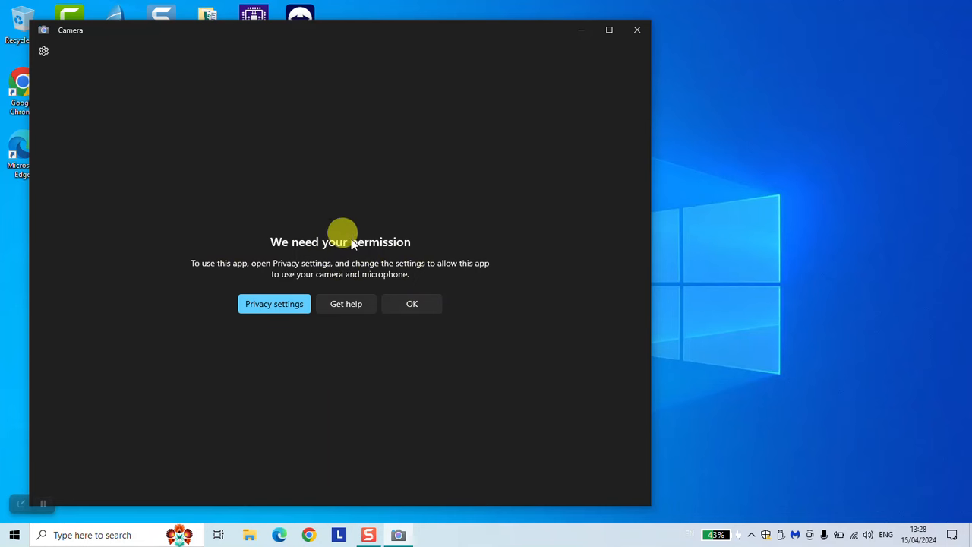
Close Camera and search Settings for the camera privacy page, then return home
{"action": "left_click", "coordinate": [636, 30]}
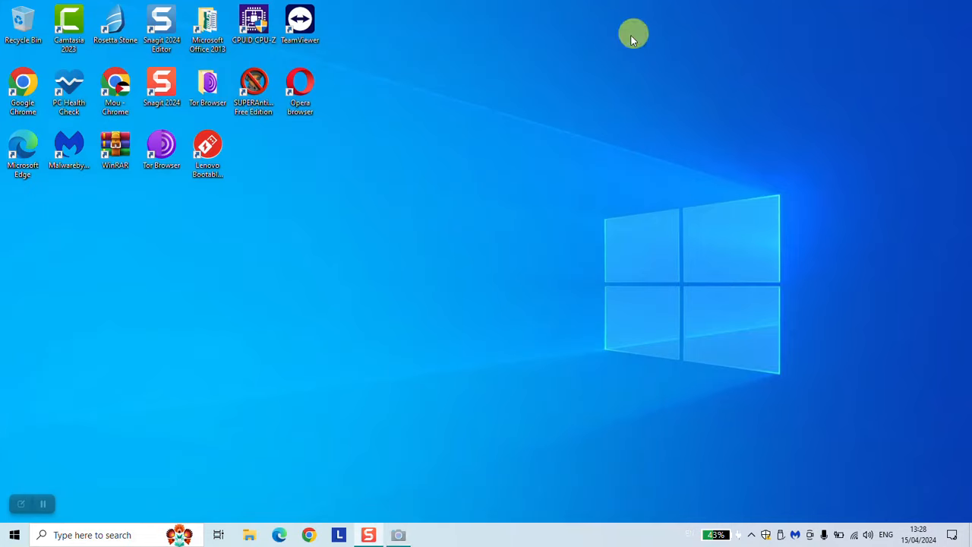
{"action": "left_click", "coordinate": [13, 534]}
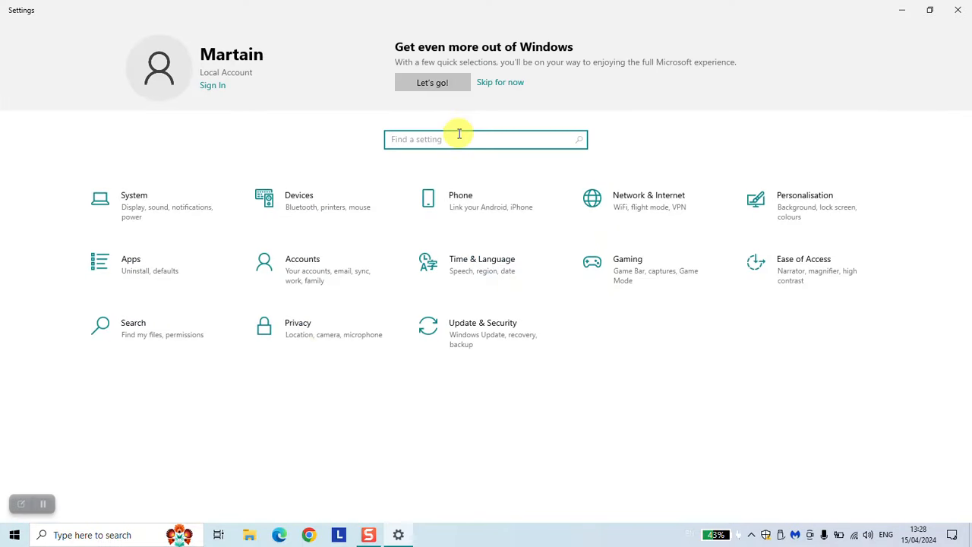
{"action": "type", "text": "camera"}
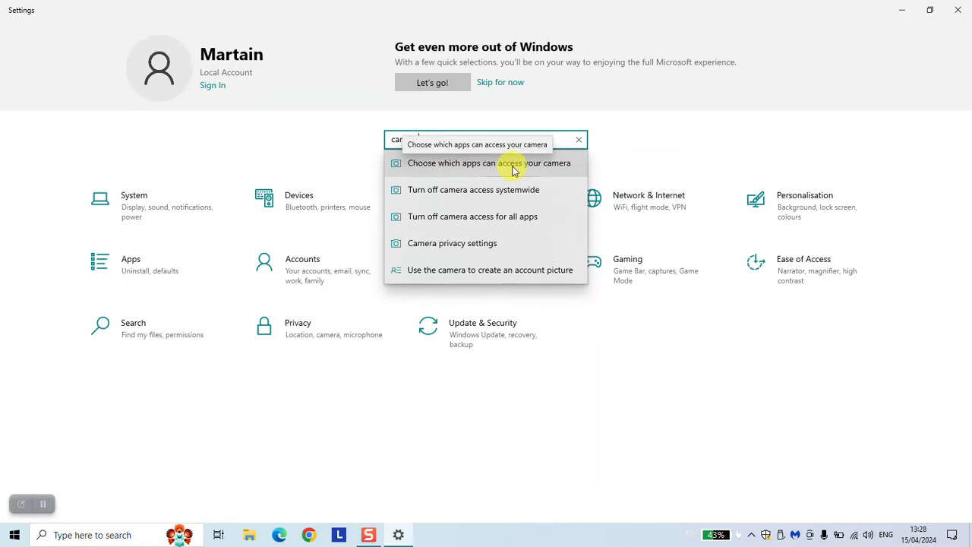
{"action": "left_click", "coordinate": [489, 162]}
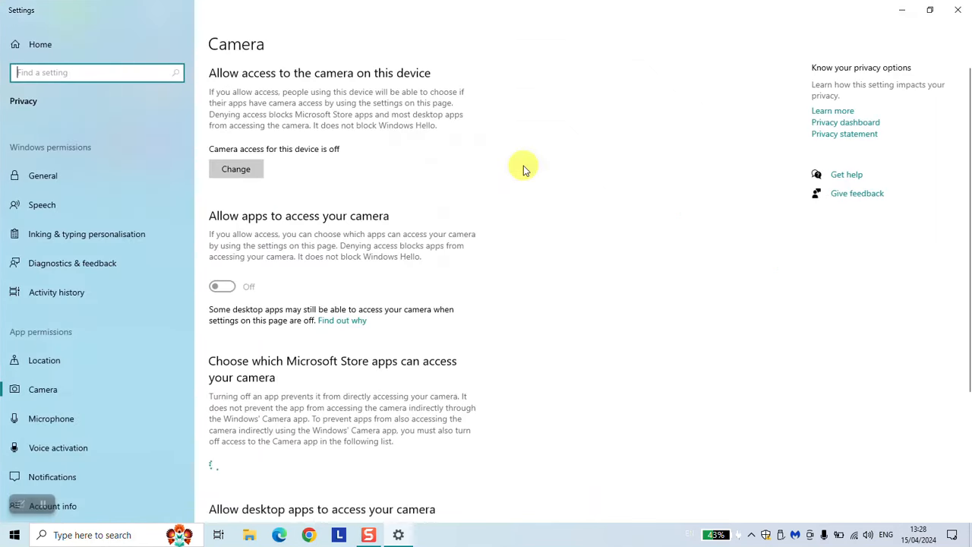
{"action": "mouse_move", "coordinate": [327, 140]}
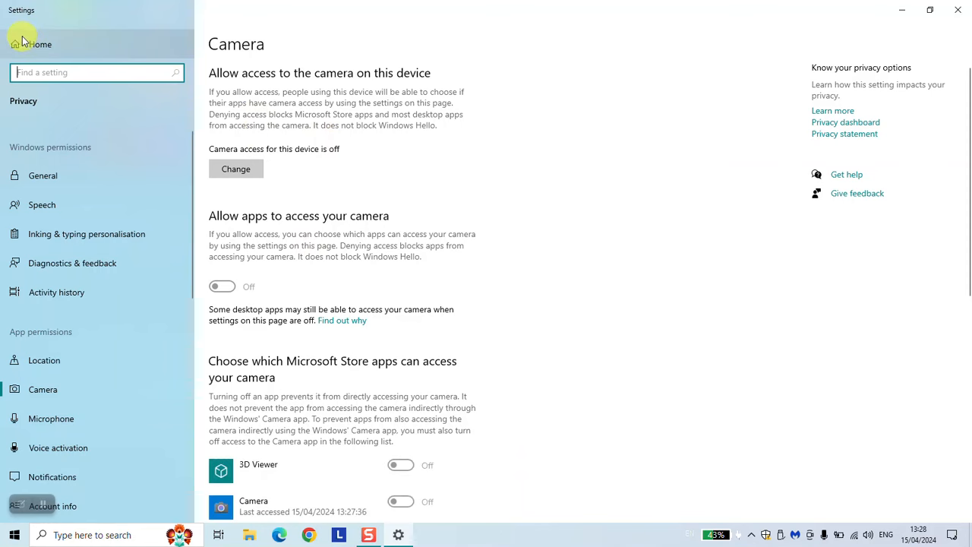
{"action": "left_click", "coordinate": [37, 44]}
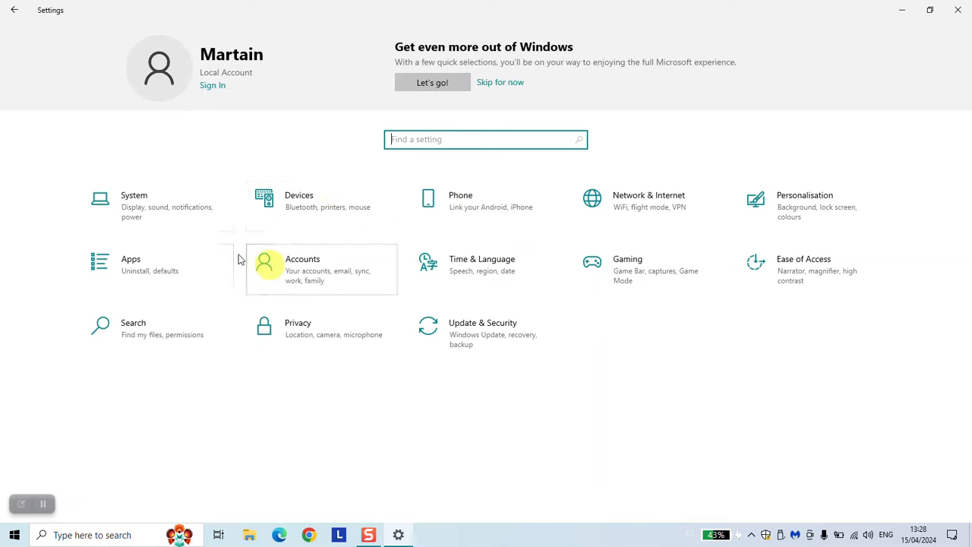
{"action": "mouse_move", "coordinate": [561, 260]}
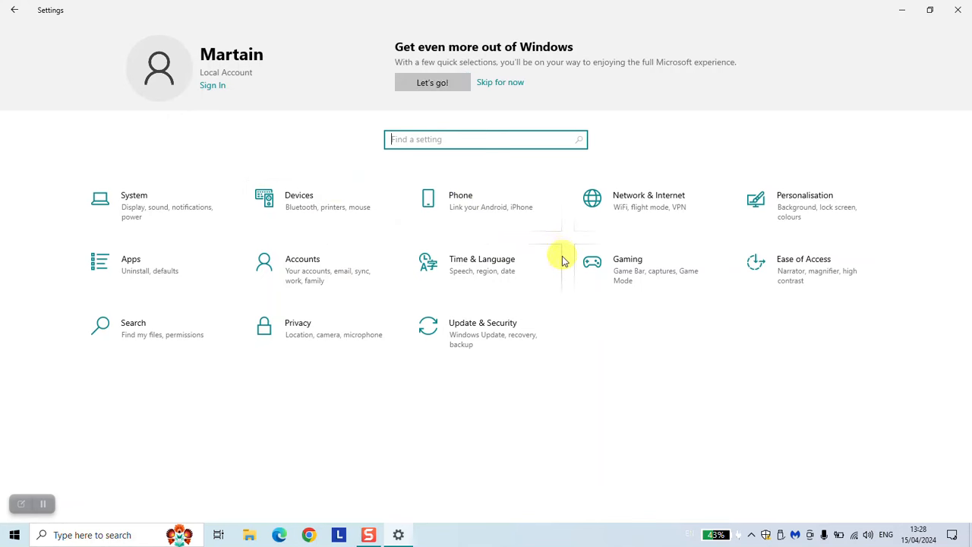
Under Privacy > Camera, switch camera access for this device On
{"action": "left_click", "coordinate": [298, 323]}
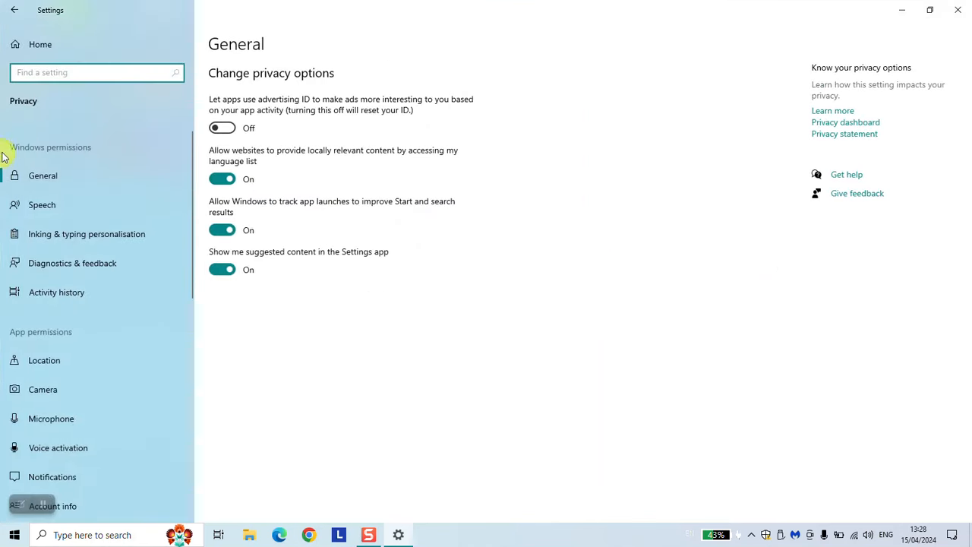
{"action": "scroll", "scroll_direction": "down", "scroll_amount": 3}
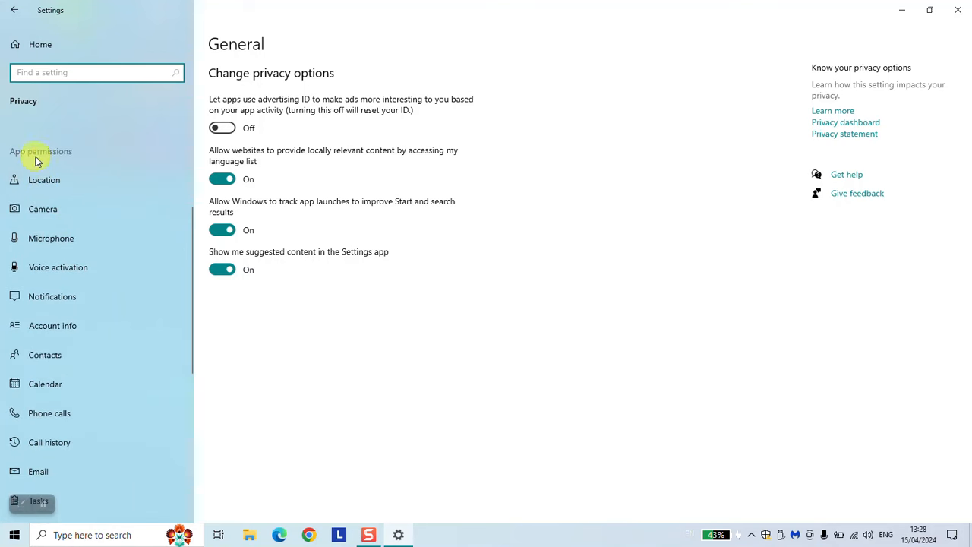
{"action": "left_click", "coordinate": [43, 209]}
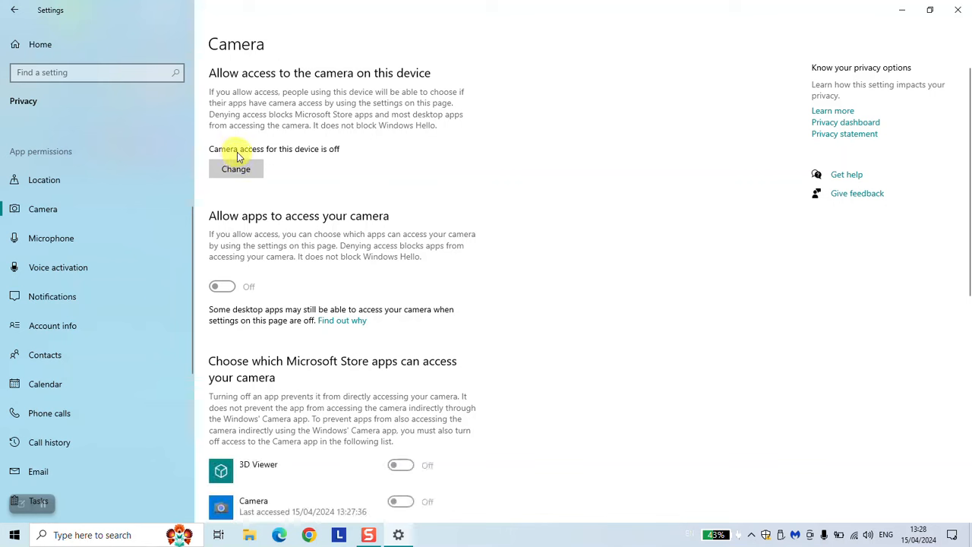
{"action": "mouse_move", "coordinate": [325, 162]}
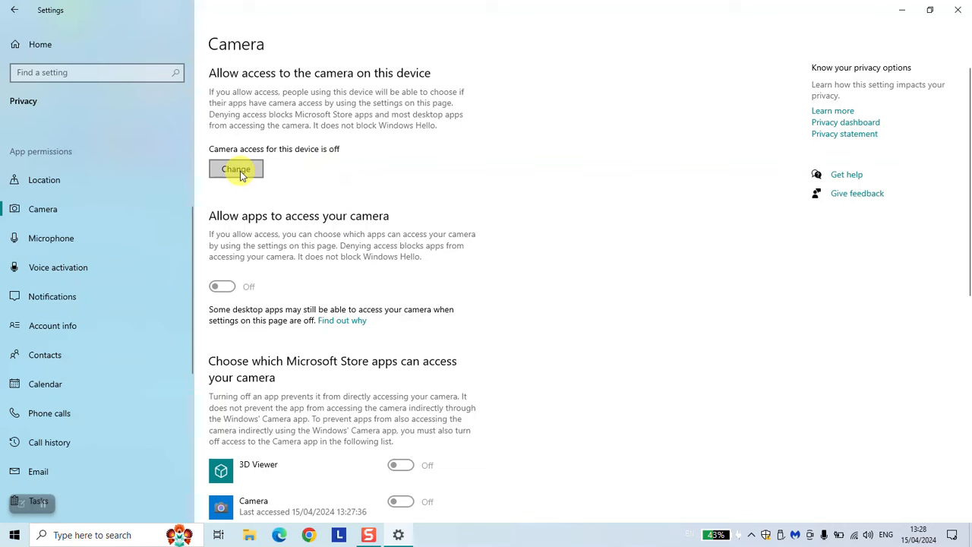
{"action": "left_click", "coordinate": [235, 169]}
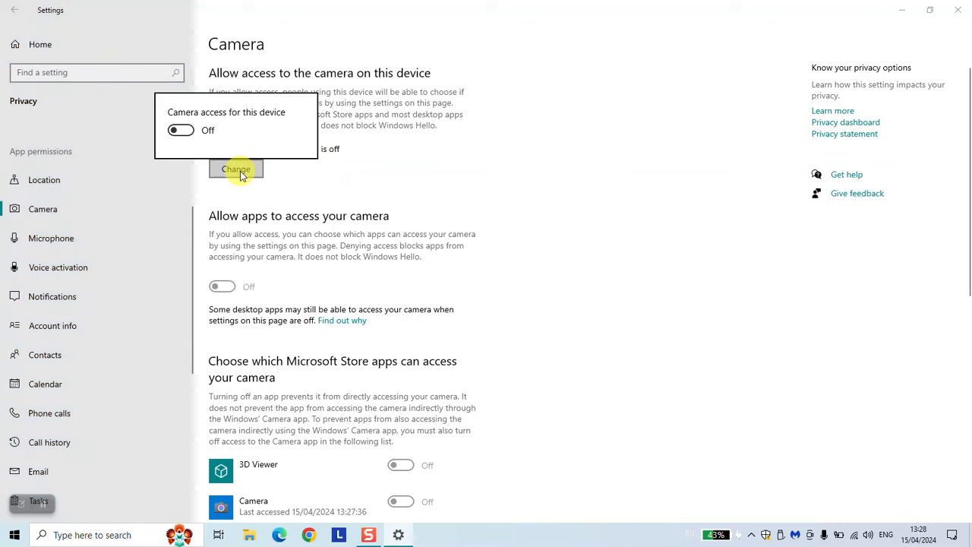
{"action": "left_click", "coordinate": [181, 130]}
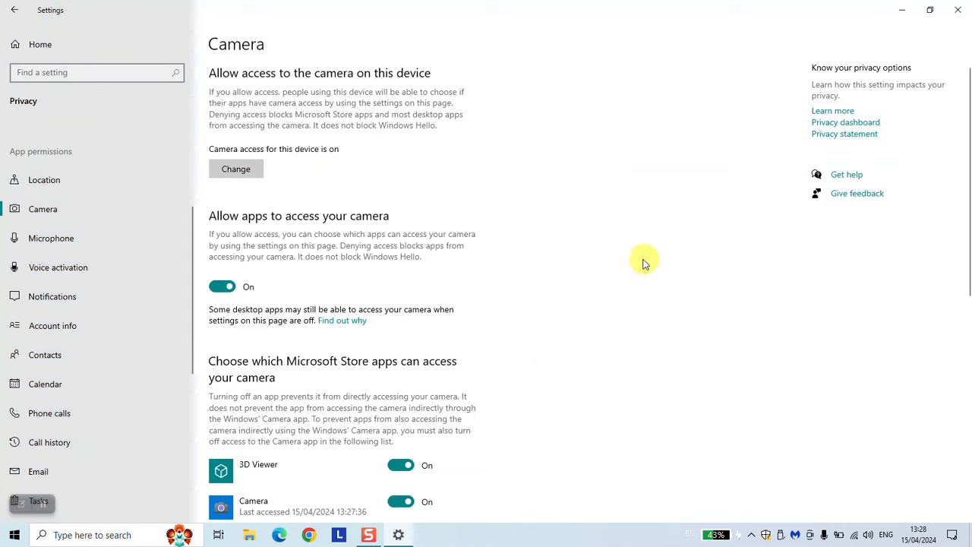
{"action": "type", "text": "camer"}
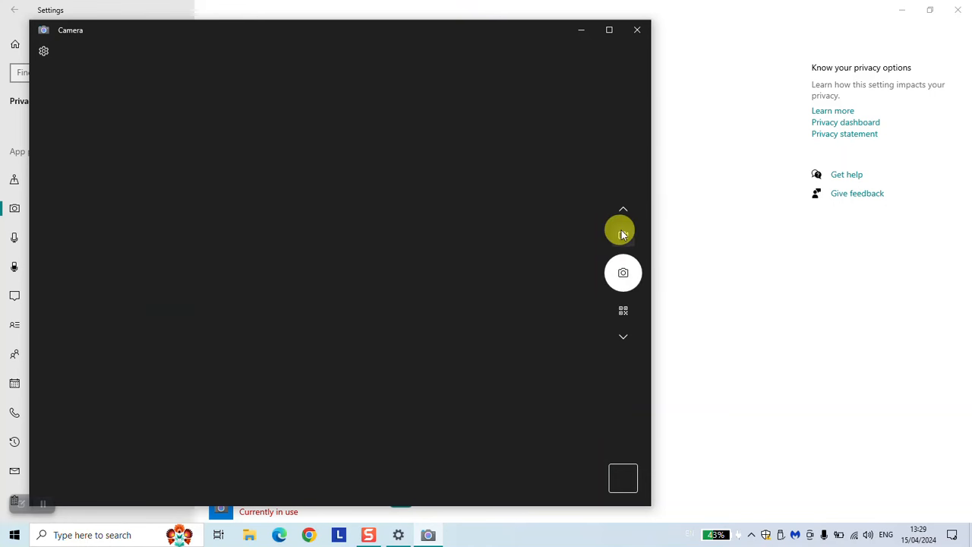
{"action": "left_click", "coordinate": [637, 30]}
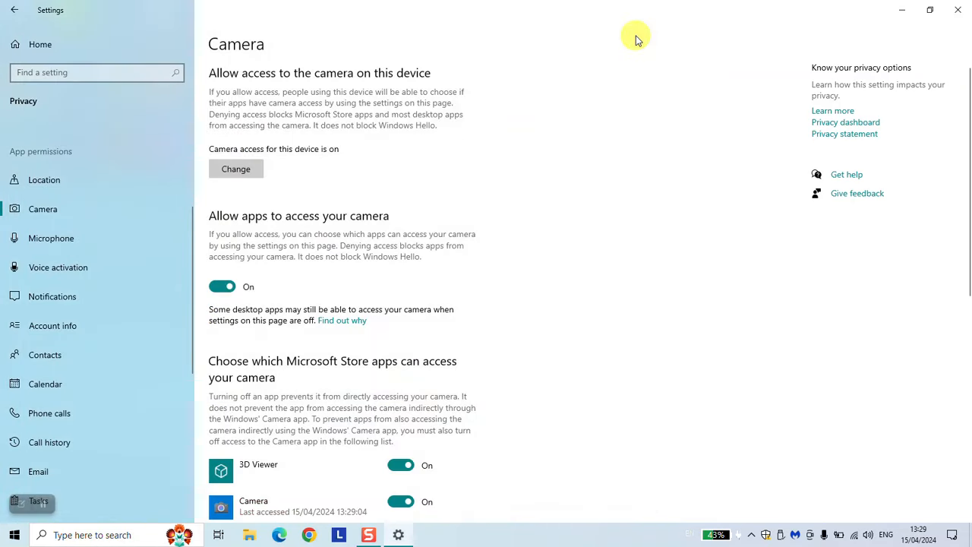
{"action": "mouse_move", "coordinate": [960, 6]}
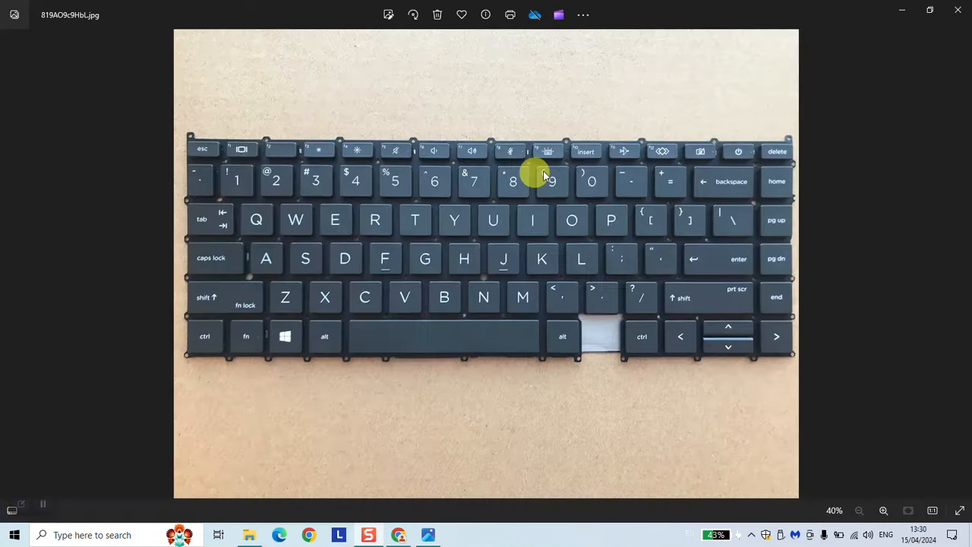
{"action": "mouse_move", "coordinate": [706, 155]}
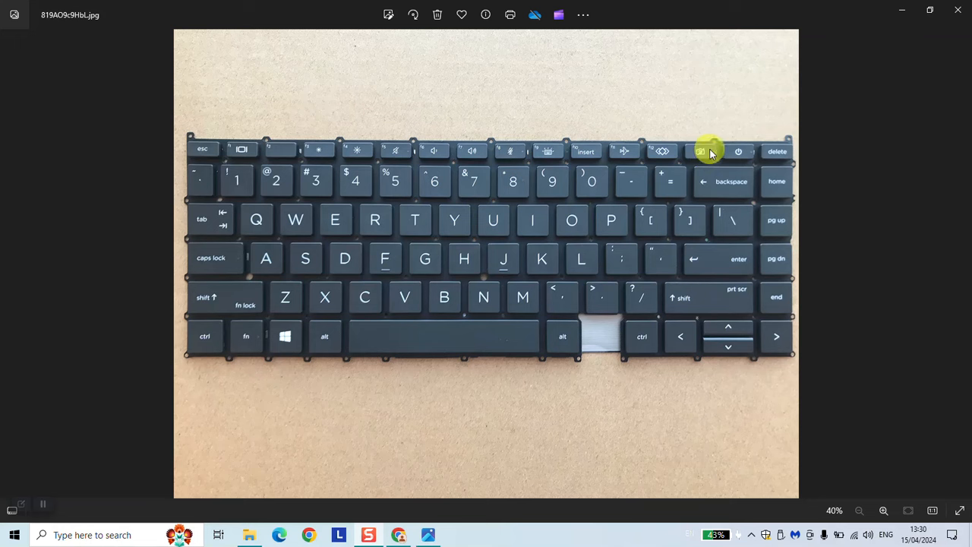
{"action": "mouse_move", "coordinate": [702, 151]}
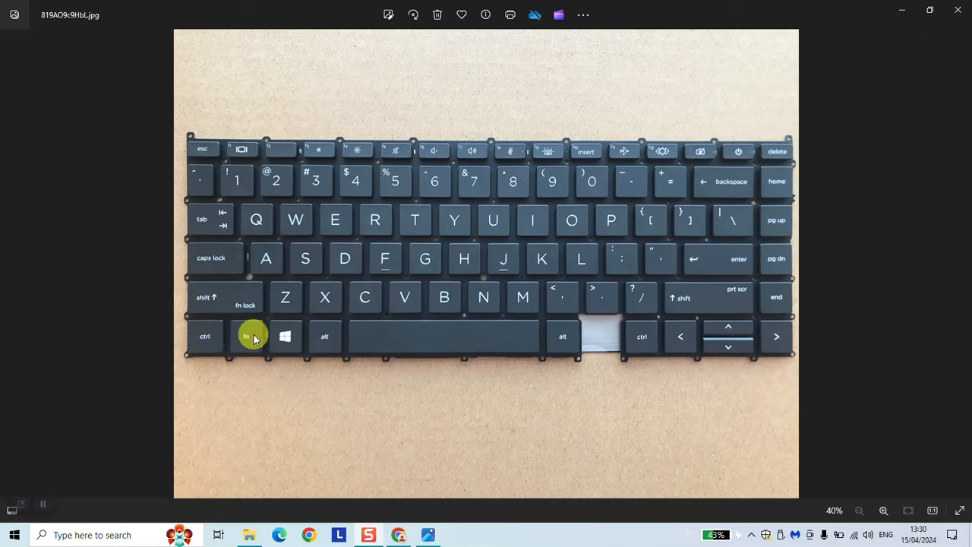
{"action": "mouse_move", "coordinate": [690, 164]}
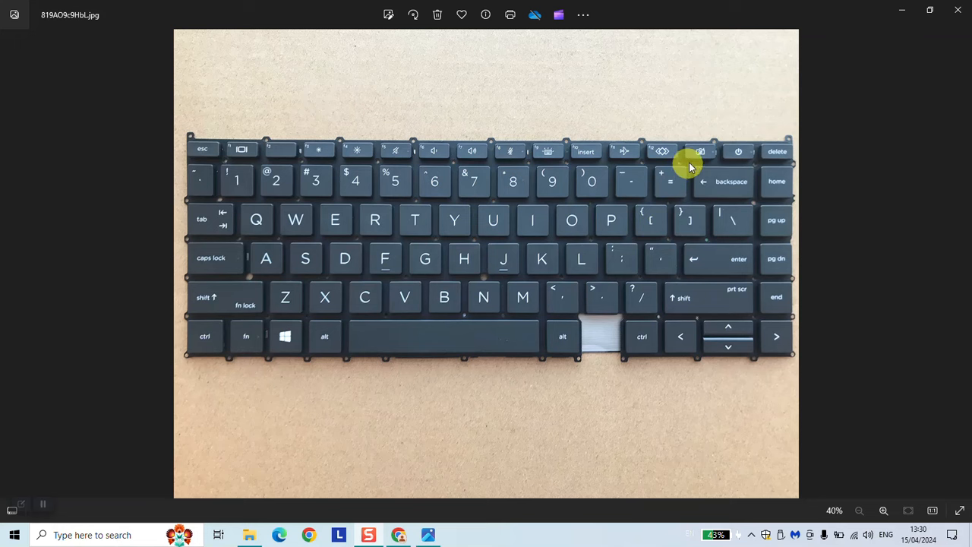
{"action": "mouse_move", "coordinate": [704, 160]}
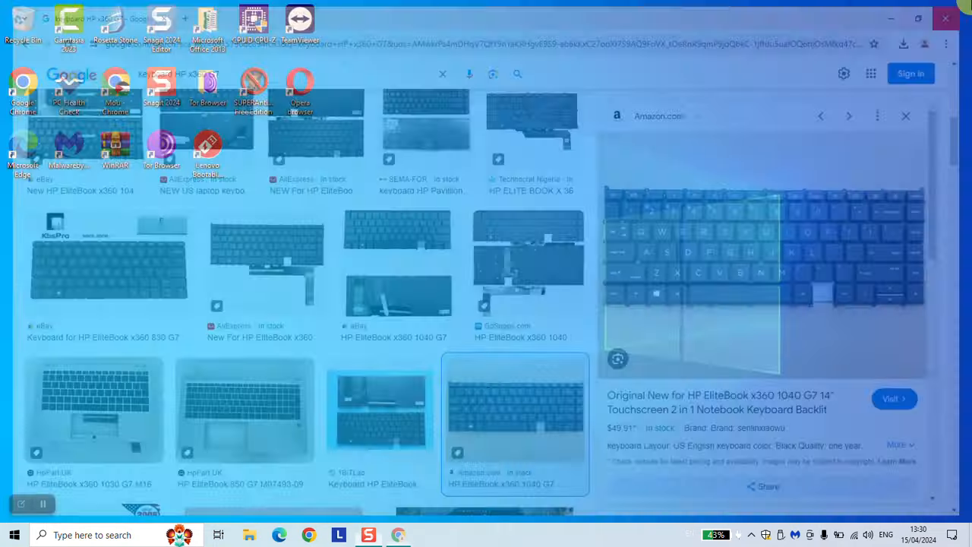
Find and open Device Manager through the taskbar search
{"action": "left_click", "coordinate": [945, 18]}
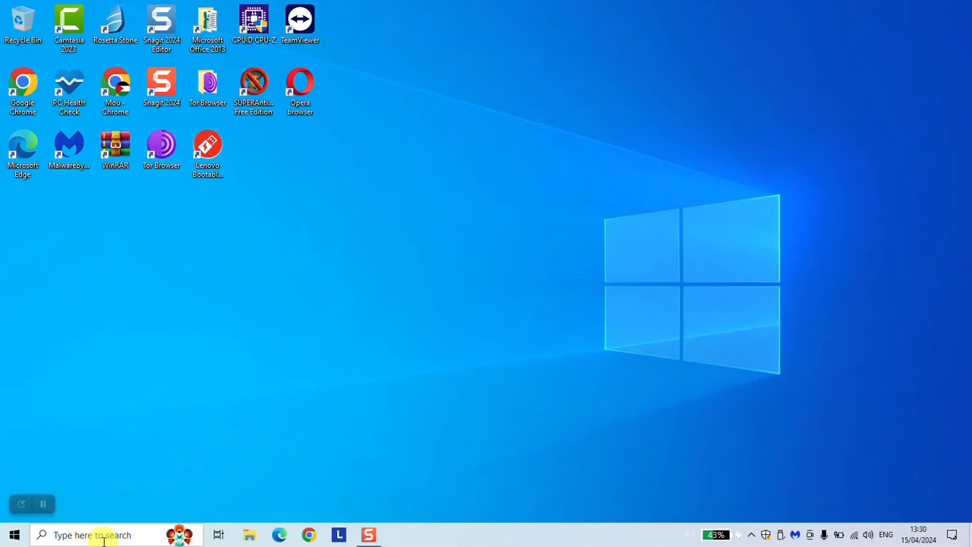
{"action": "type", "text": "ed"}
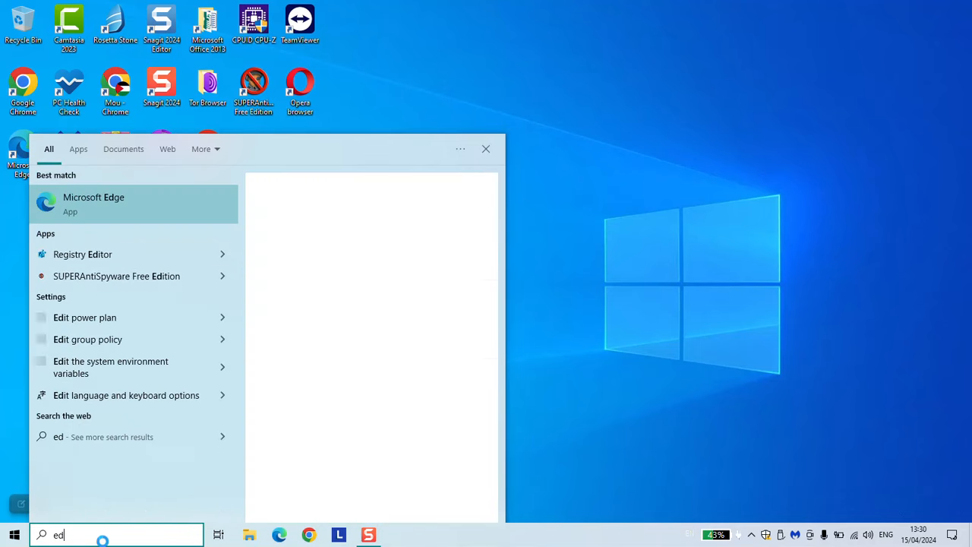
{"action": "type", "text": "dev"}
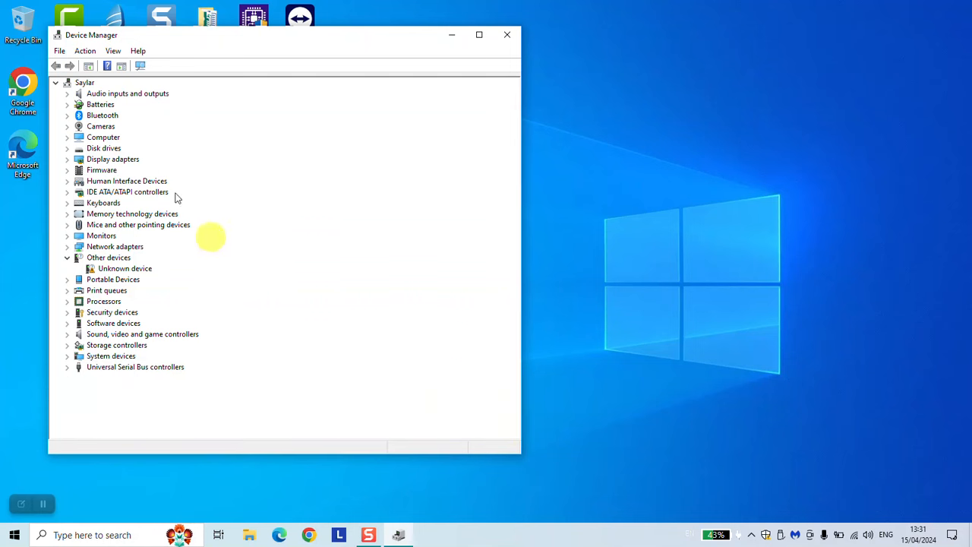
{"action": "left_click", "coordinate": [101, 126]}
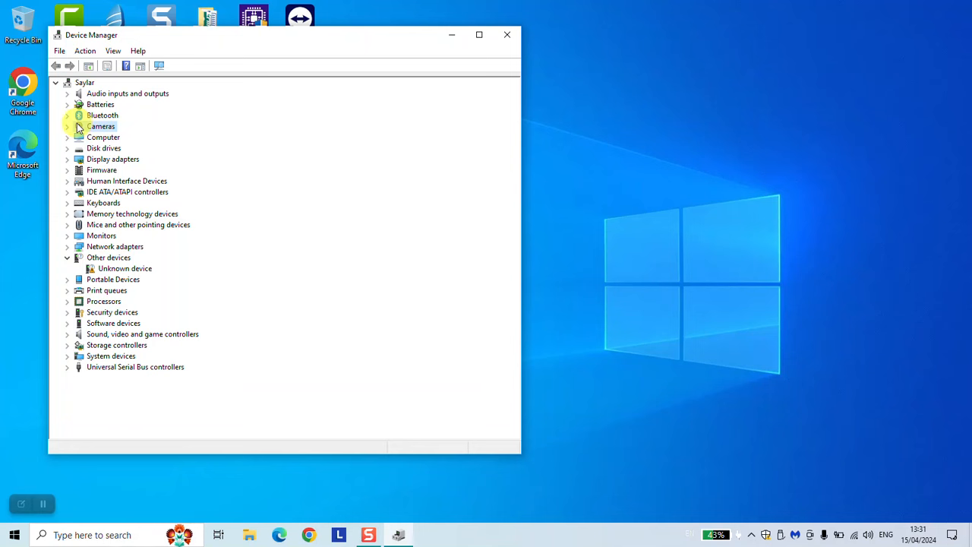
{"action": "left_click", "coordinate": [125, 268]}
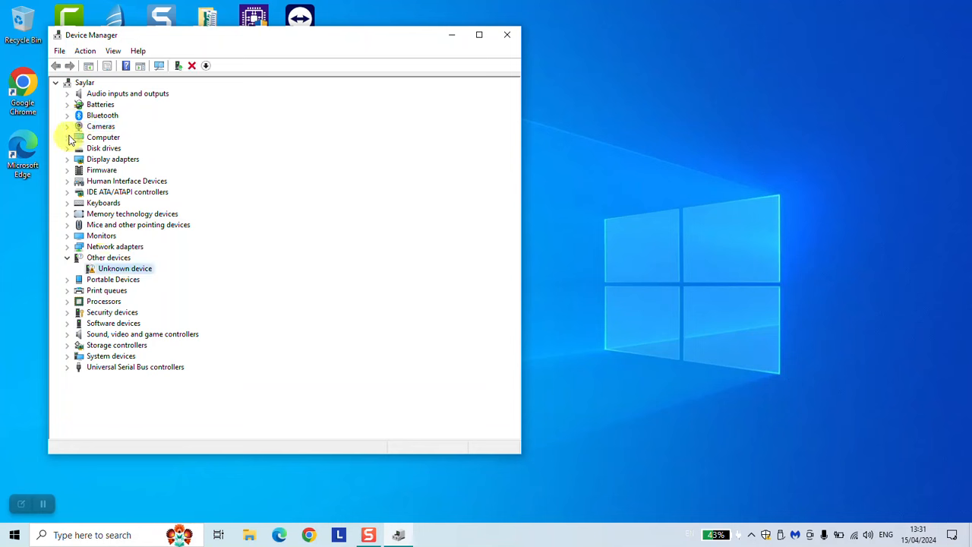
Auto-update the Integrated Camera driver, see it's already best, and close the wizard
{"action": "left_click", "coordinate": [68, 126]}
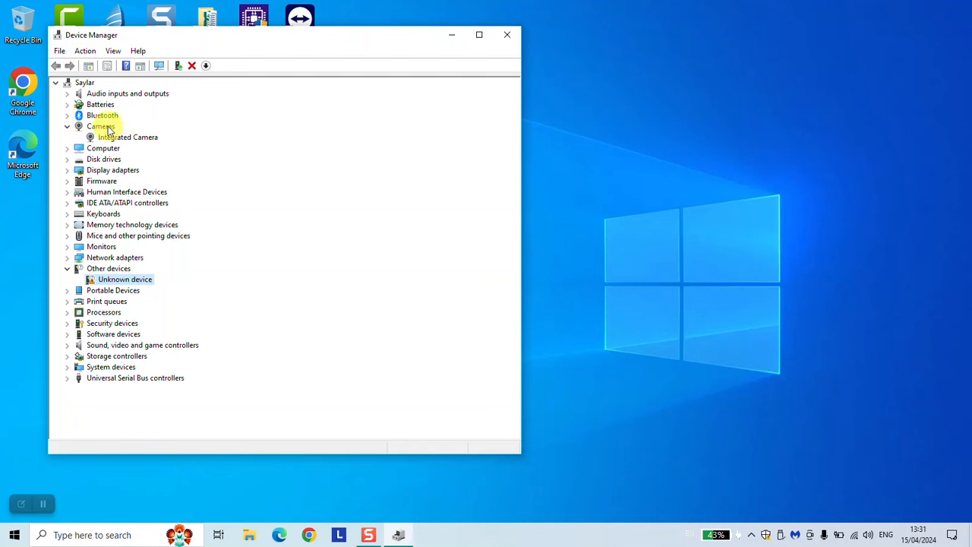
{"action": "right_click", "coordinate": [127, 137]}
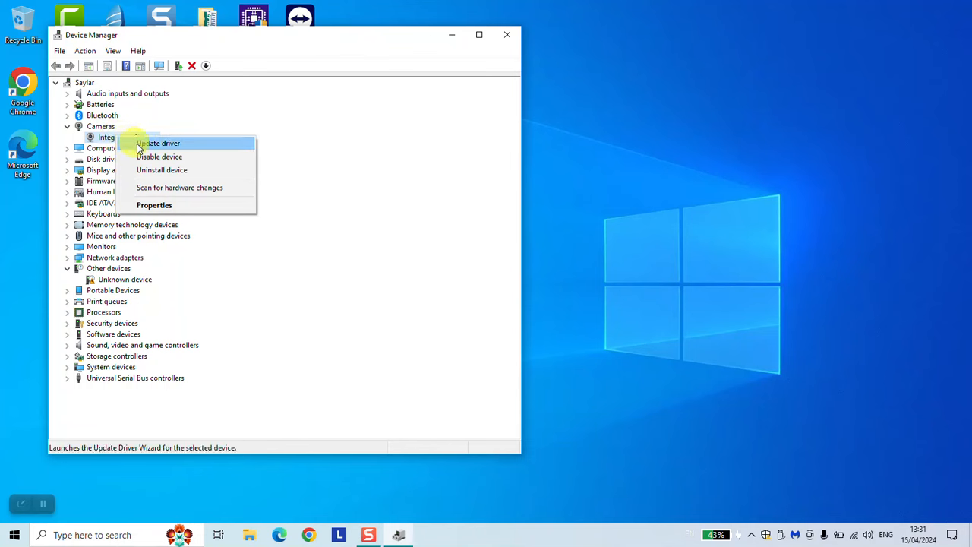
{"action": "left_click", "coordinate": [158, 143]}
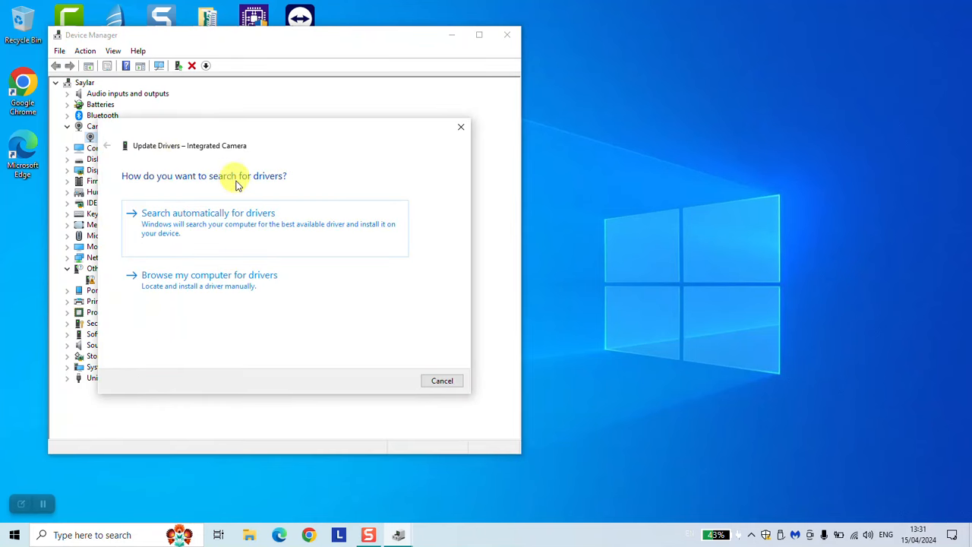
{"action": "left_click", "coordinate": [208, 213]}
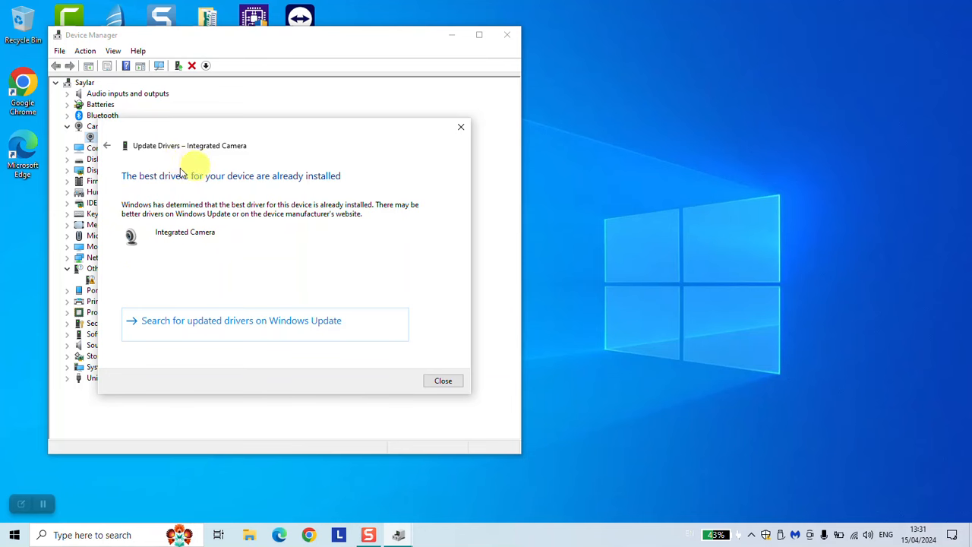
{"action": "left_click", "coordinate": [443, 381]}
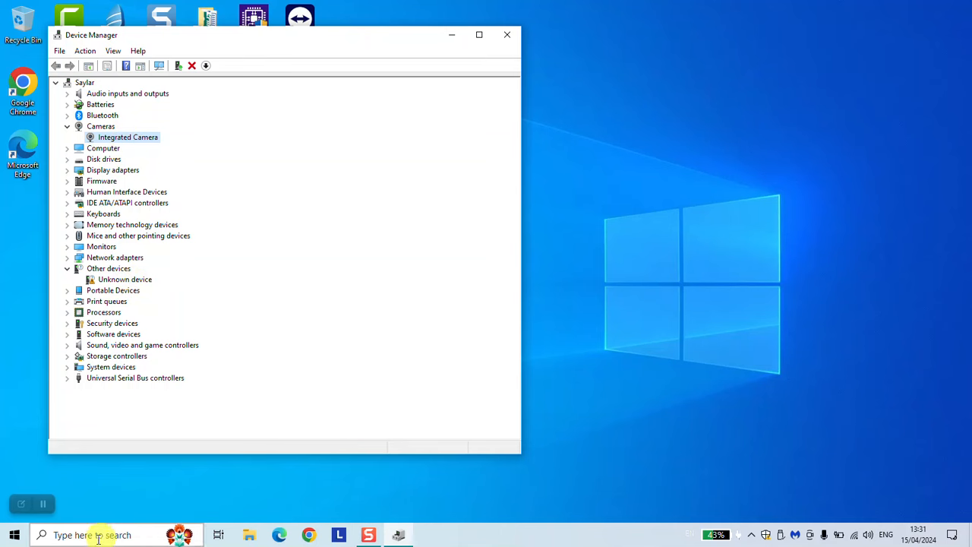
Launch dxdiag, close Device Manager, and move the DxDiag window up and right
{"action": "left_click", "coordinate": [91, 535]}
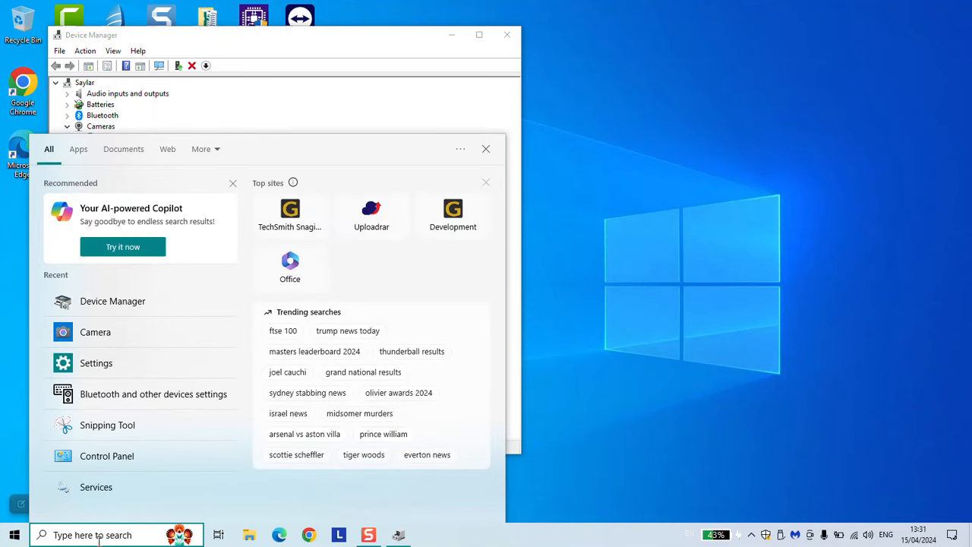
{"action": "type", "text": "dxdiag"}
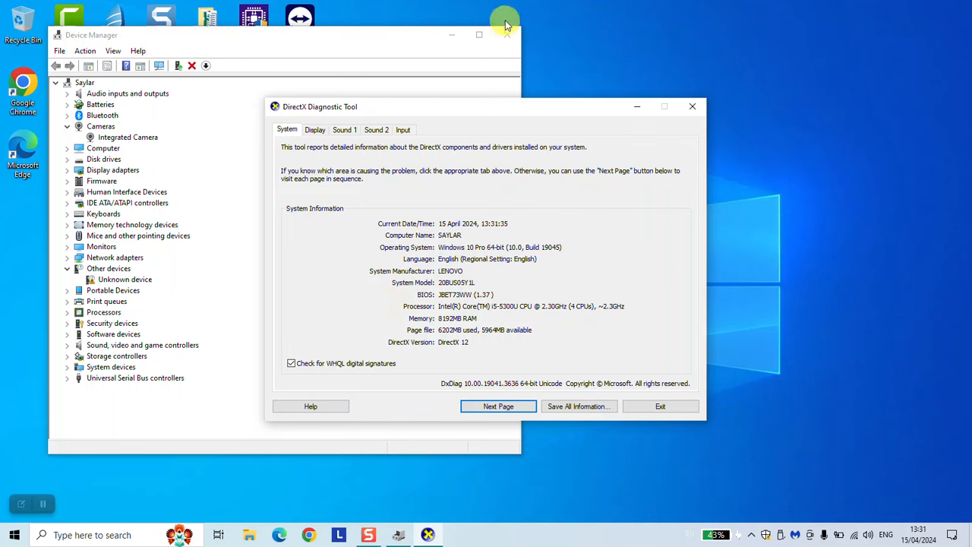
{"action": "mouse_move", "coordinate": [508, 35]}
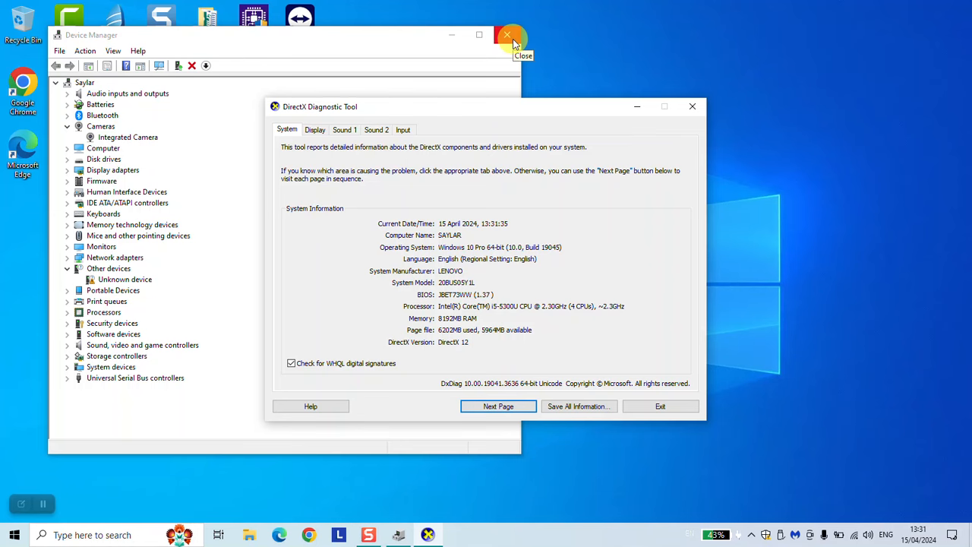
{"action": "left_click", "coordinate": [507, 35]}
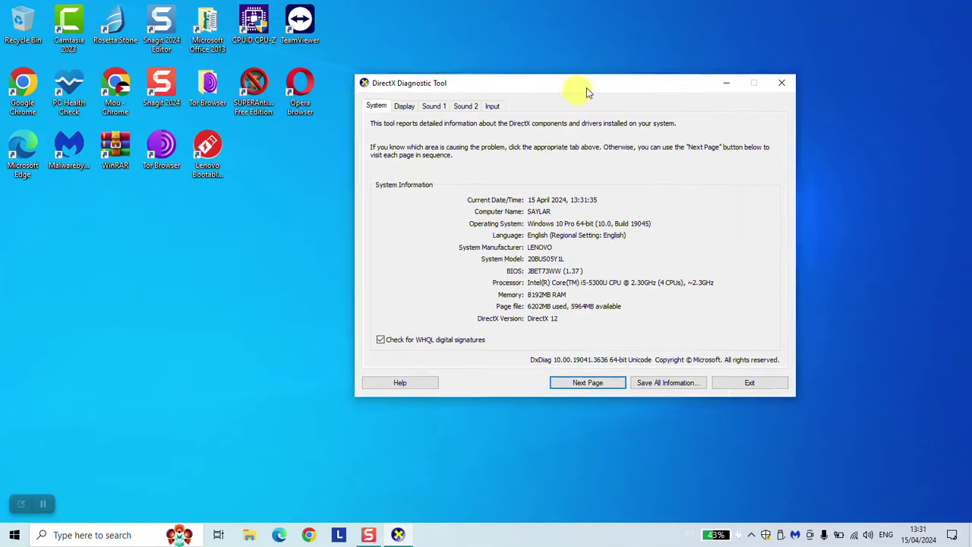
{"action": "left_click_drag", "start_coordinate": [577, 82], "coordinate": [668, 43]}
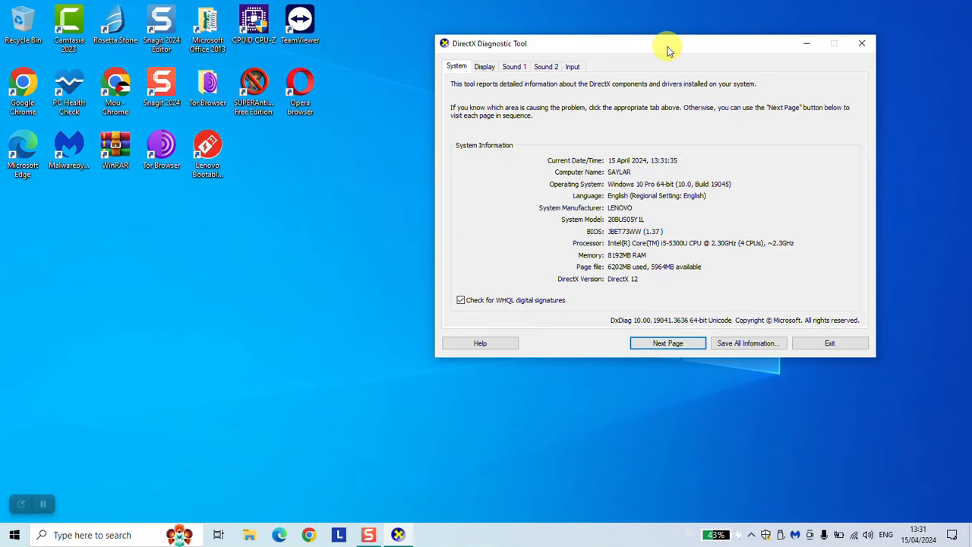
{"action": "mouse_move", "coordinate": [145, 364]}
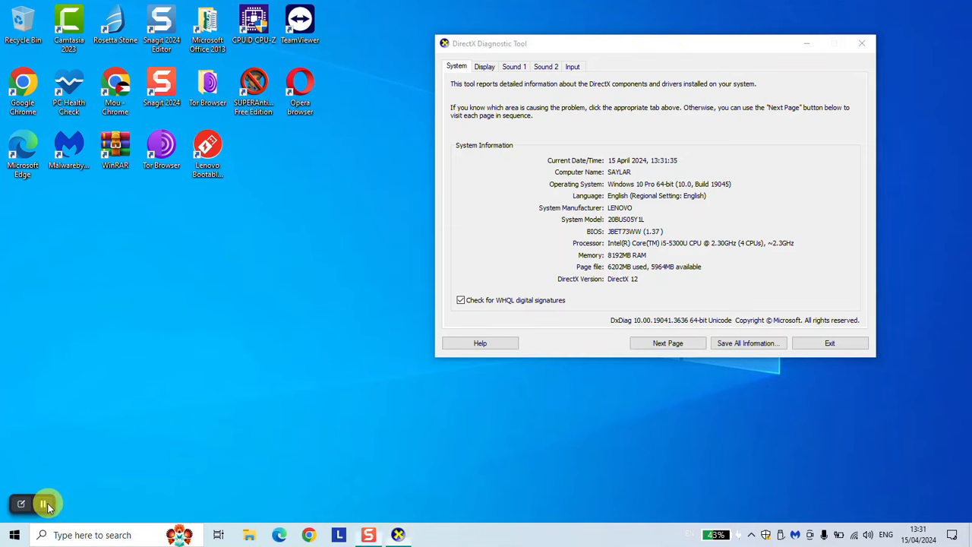
Run a Google search for 'lenovo' from a new Chrome tab
{"action": "left_click", "coordinate": [308, 534]}
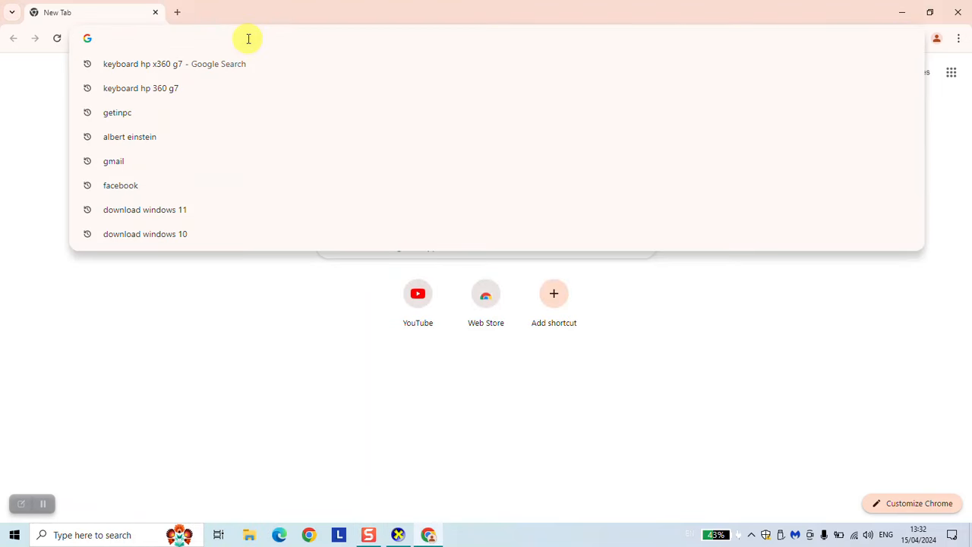
{"action": "type", "text": "leno"}
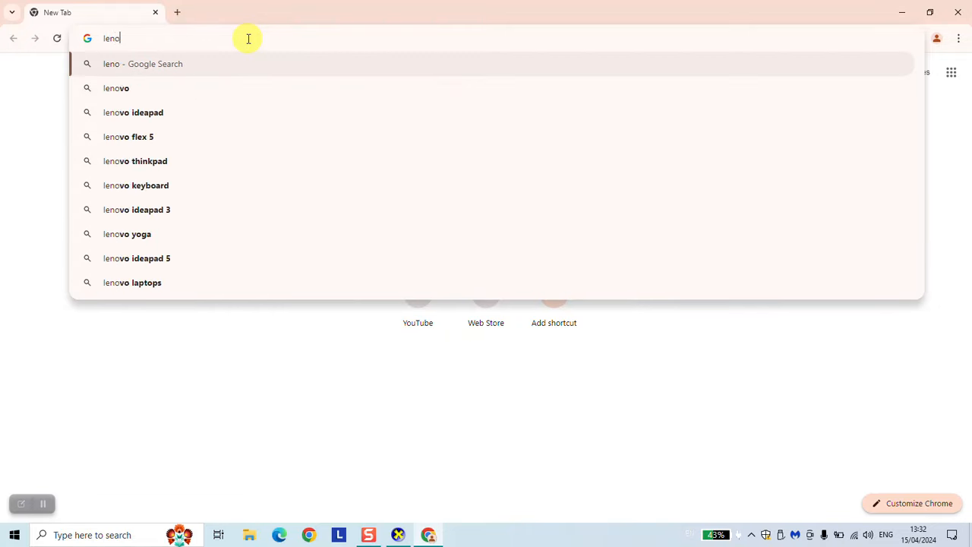
{"action": "left_click", "coordinate": [116, 87]}
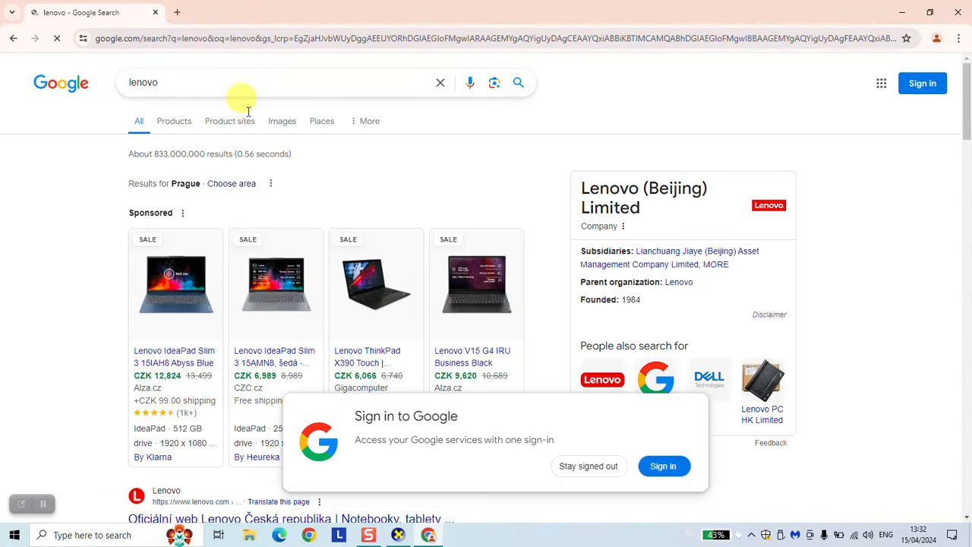
{"action": "scroll", "scroll_direction": "down", "scroll_amount": 3}
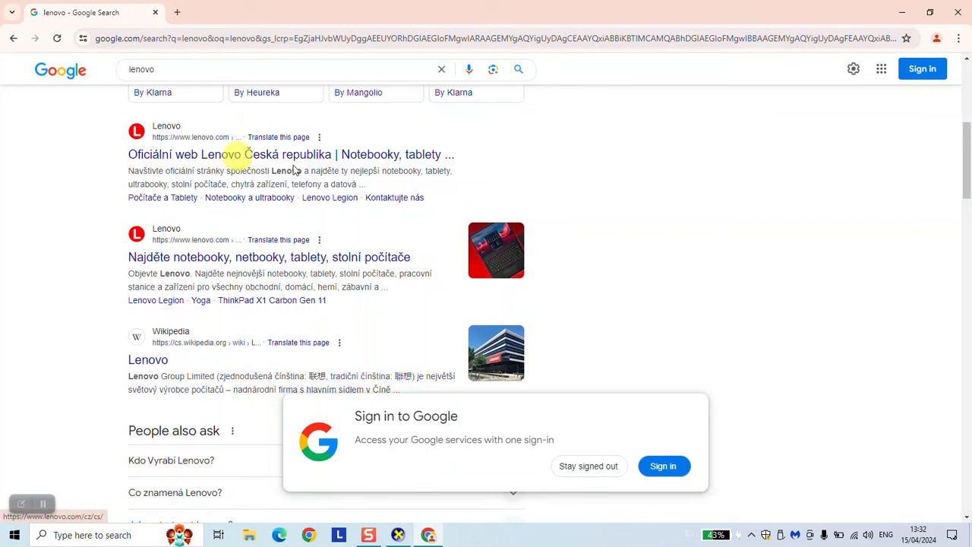
{"action": "mouse_move", "coordinate": [499, 383]}
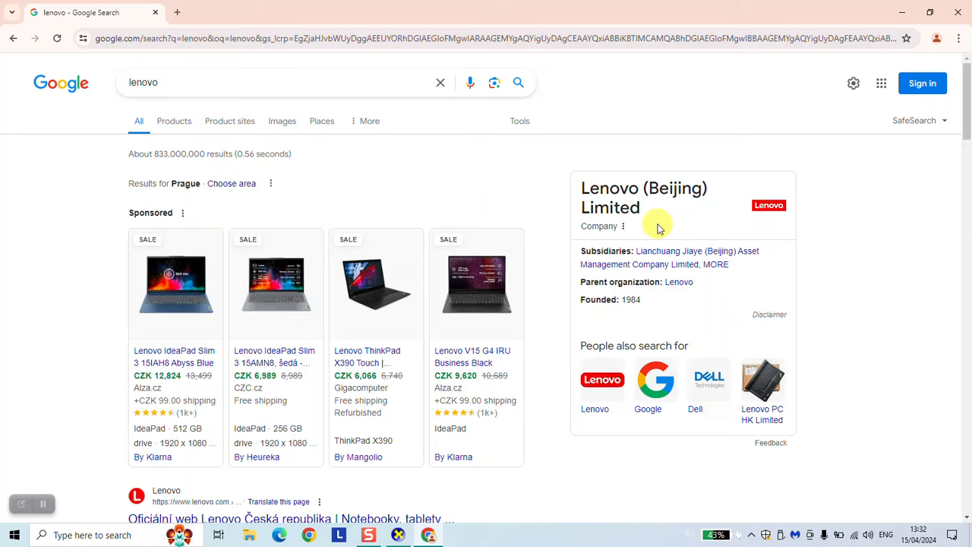
Open Lenovo's site, accept cookies, pick Algeria, and enter Support accepting its cookies
{"action": "scroll", "scroll_direction": "down", "scroll_amount": 3}
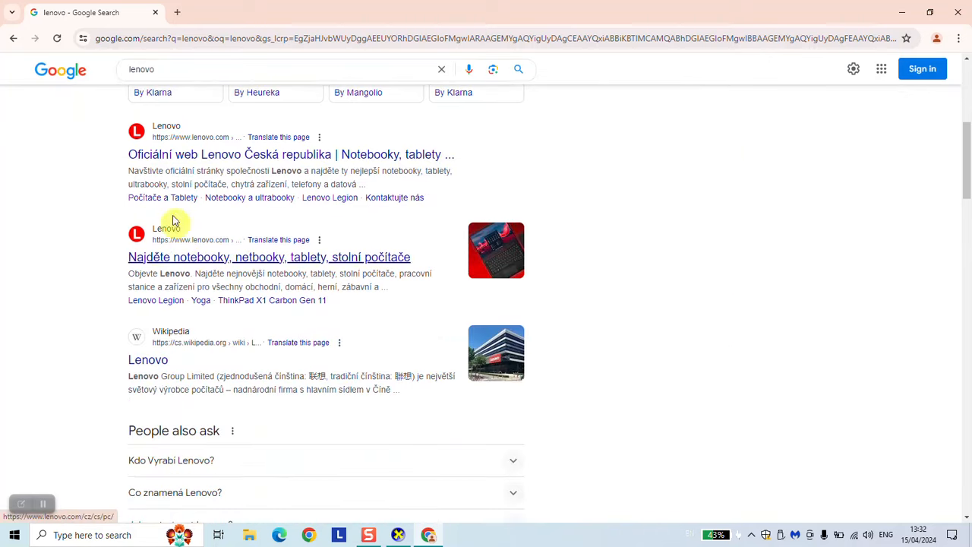
{"action": "left_click", "coordinate": [291, 155]}
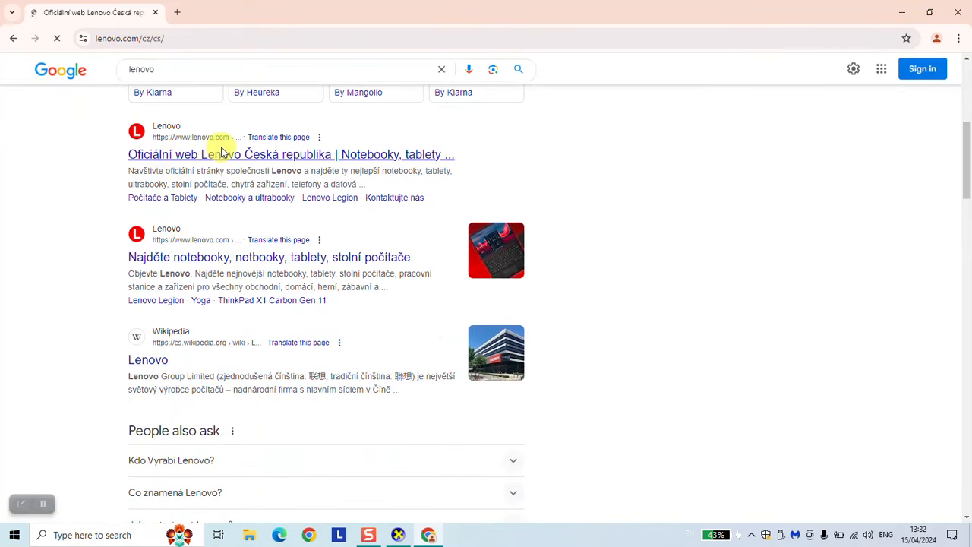
{"action": "left_click", "coordinate": [291, 154]}
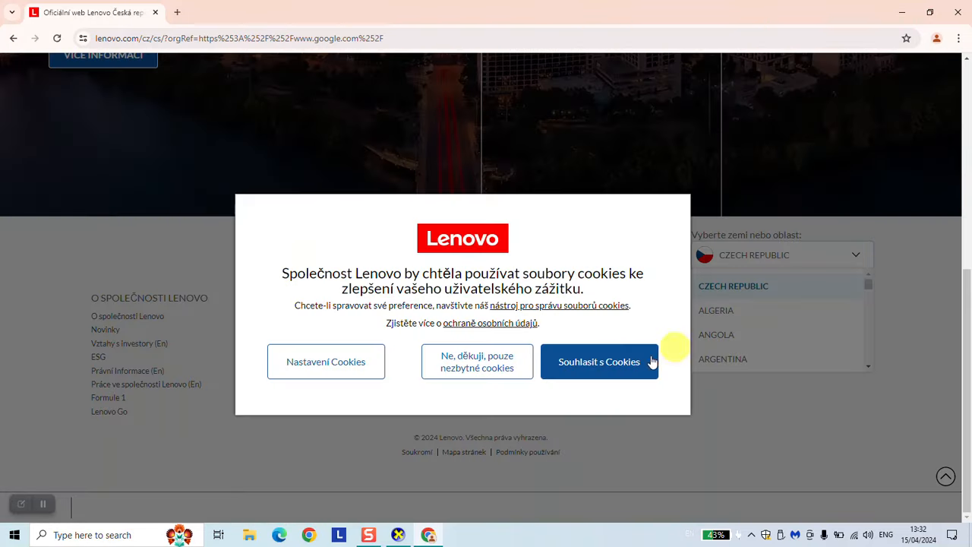
{"action": "left_click", "coordinate": [599, 361]}
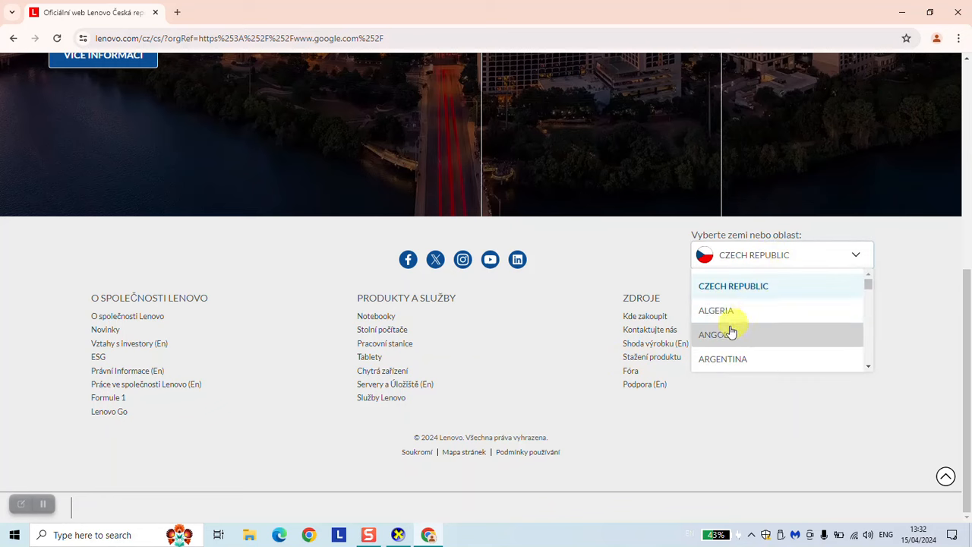
{"action": "left_click", "coordinate": [715, 309]}
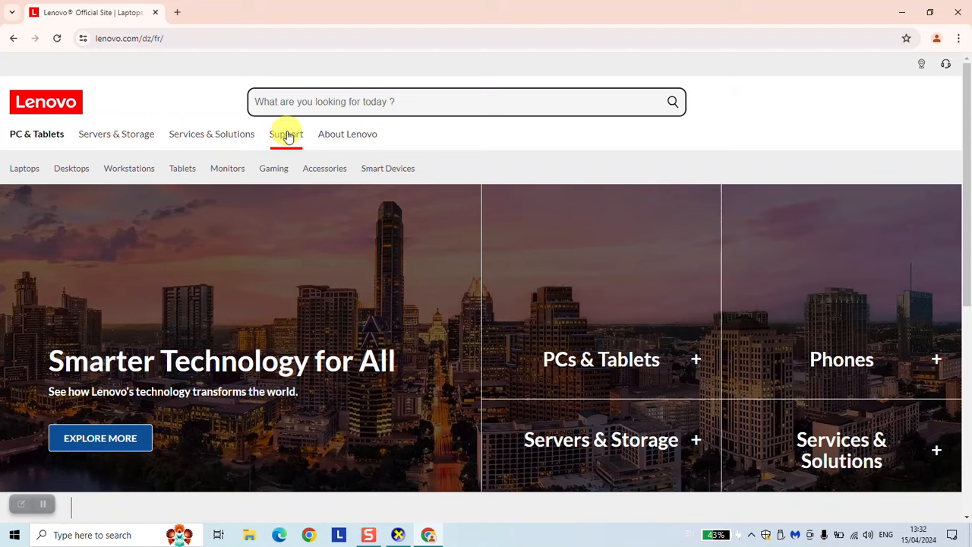
{"action": "left_click", "coordinate": [286, 134]}
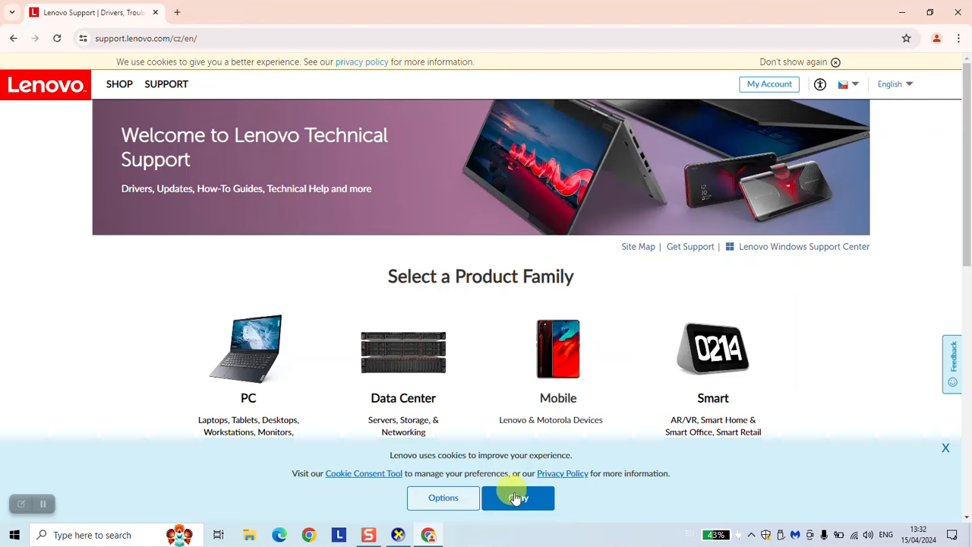
{"action": "left_click", "coordinate": [518, 498]}
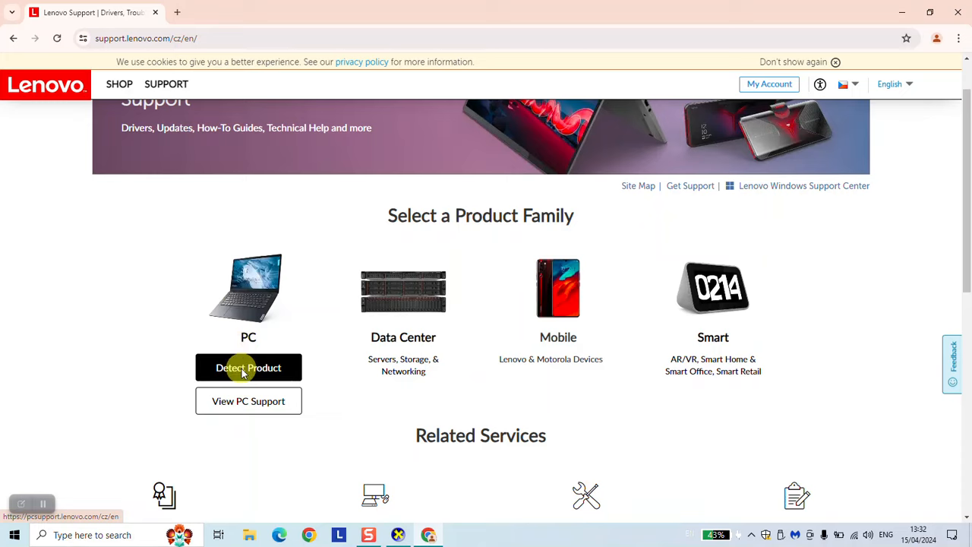
{"action": "mouse_move", "coordinate": [634, 102]}
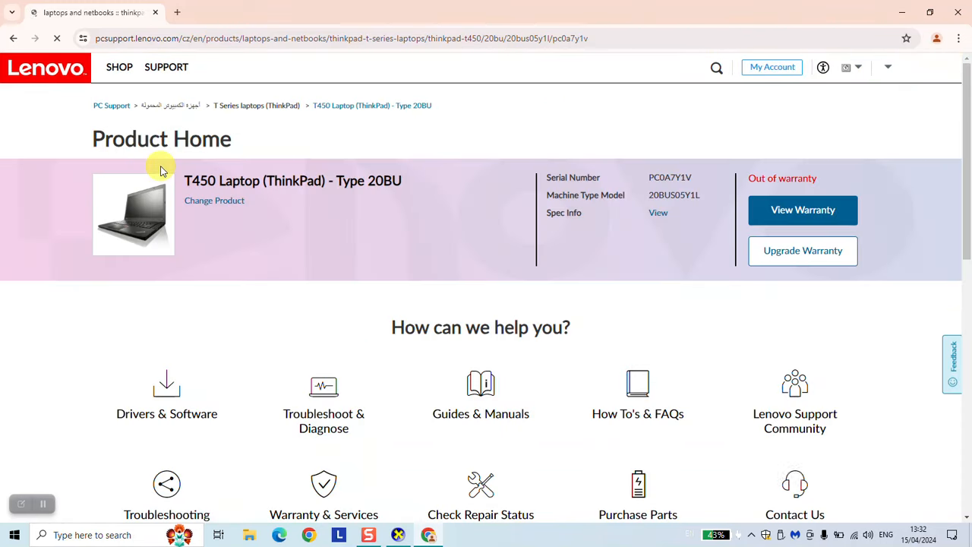
Open the T450's Drivers & Software and choose the Camera and Card Reader category
{"action": "scroll", "scroll_direction": "down", "scroll_amount": 3}
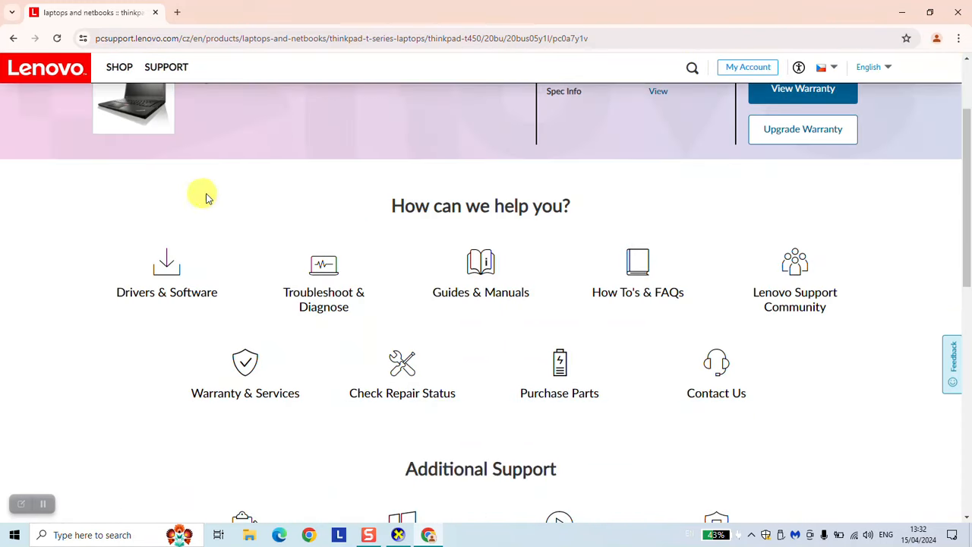
{"action": "left_click", "coordinate": [166, 273]}
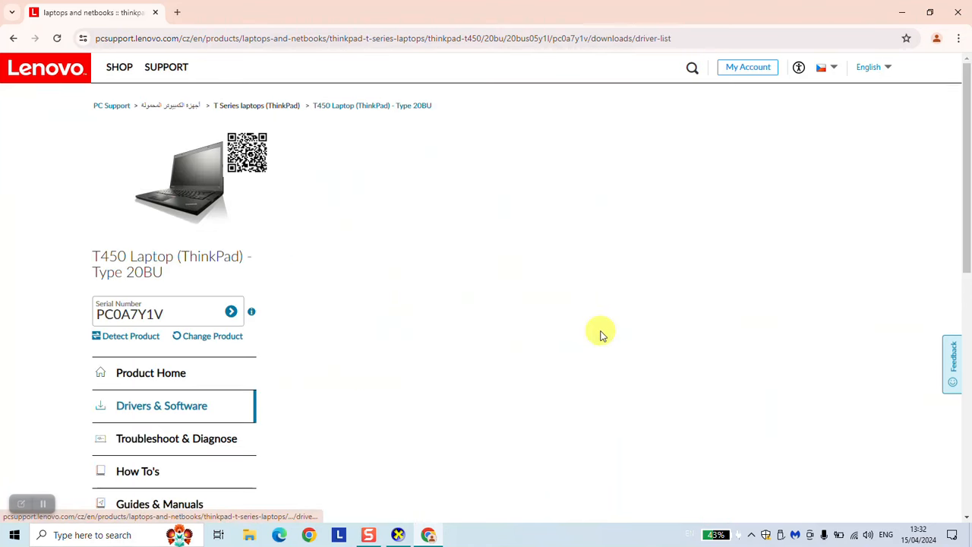
{"action": "scroll", "scroll_direction": "down", "scroll_amount": 3}
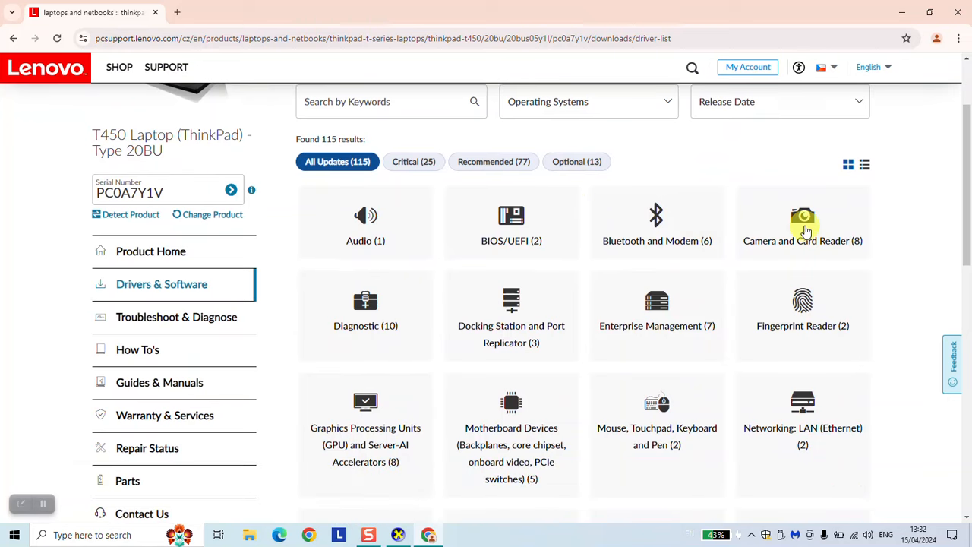
{"action": "left_click", "coordinate": [802, 228]}
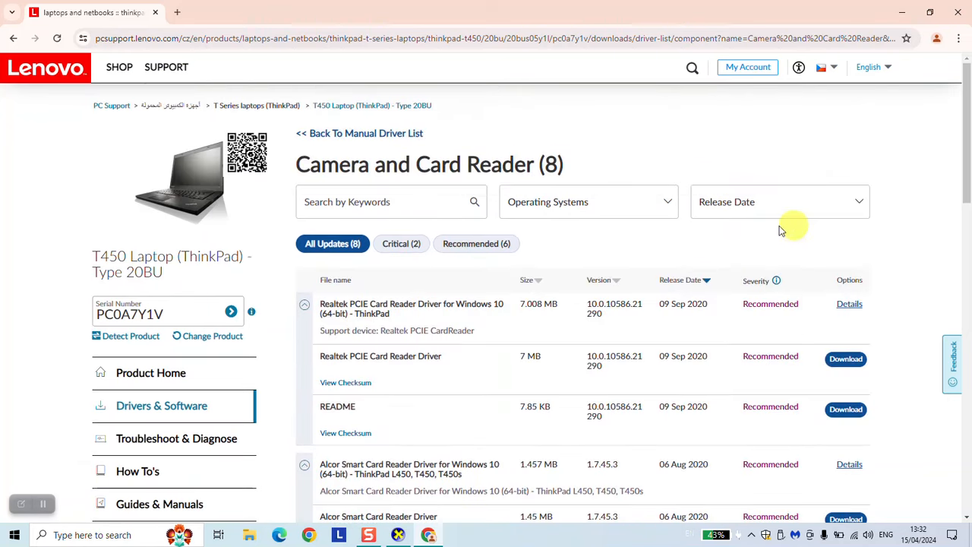
Expand the Windows 8.1 Integrated Camera Driver entry and download its 19.33 MB package
{"action": "scroll", "scroll_direction": "down", "scroll_amount": 3}
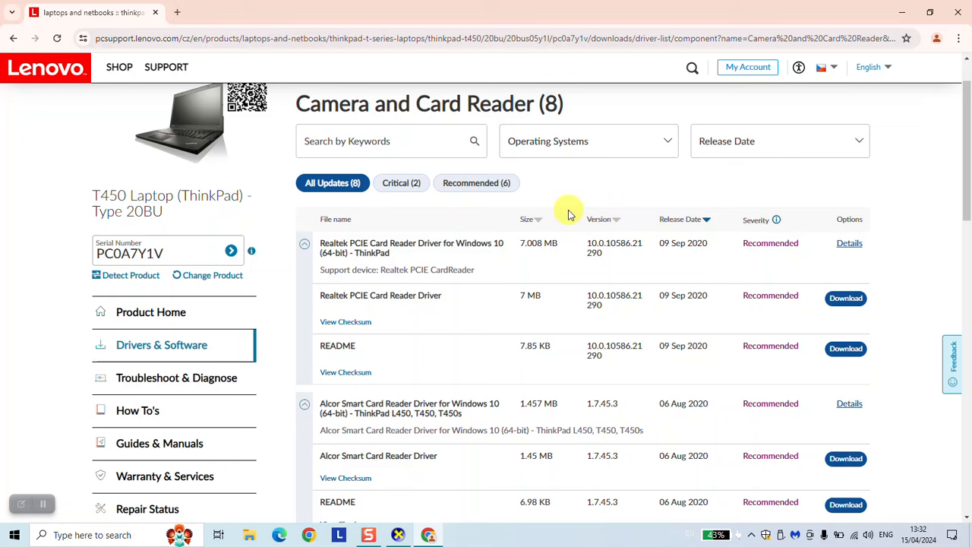
{"action": "mouse_move", "coordinate": [42, 504]}
{"action": "type", "text": "camera"}
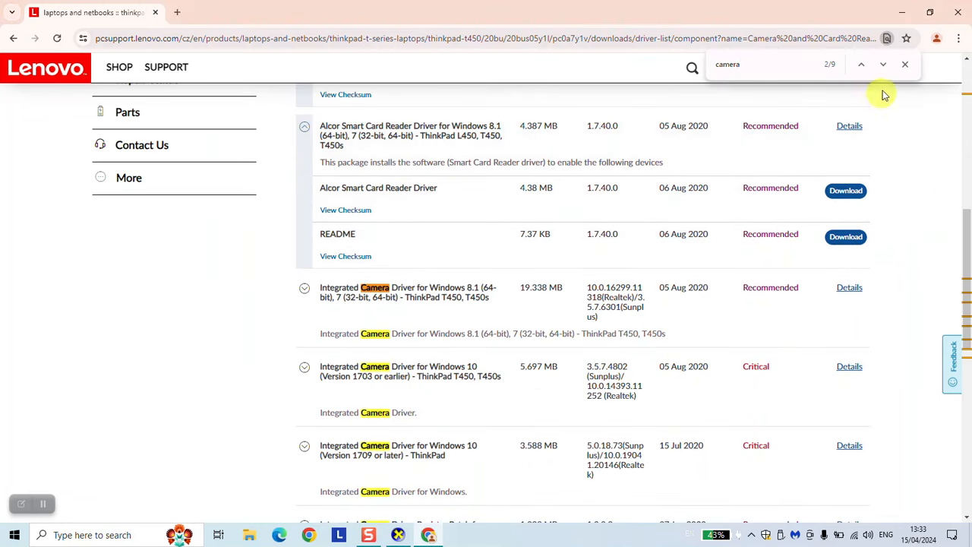
{"action": "left_click", "coordinate": [882, 64]}
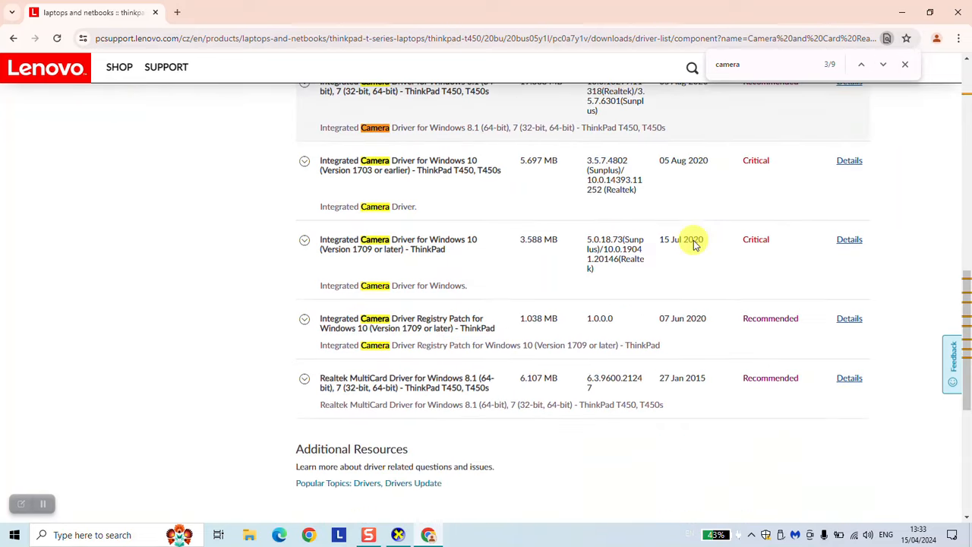
{"action": "scroll", "scroll_direction": "up", "scroll_amount": 3}
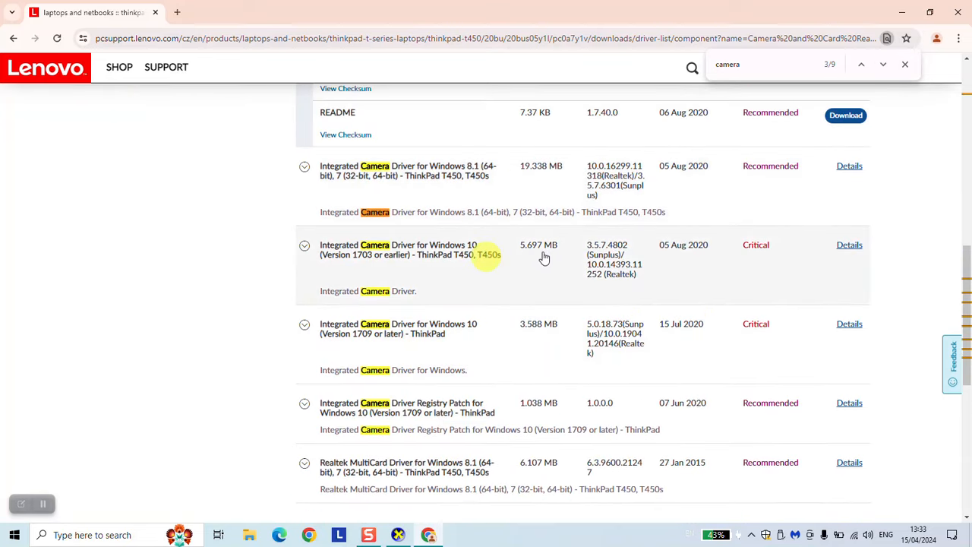
{"action": "scroll", "scroll_direction": "up", "scroll_amount": 3}
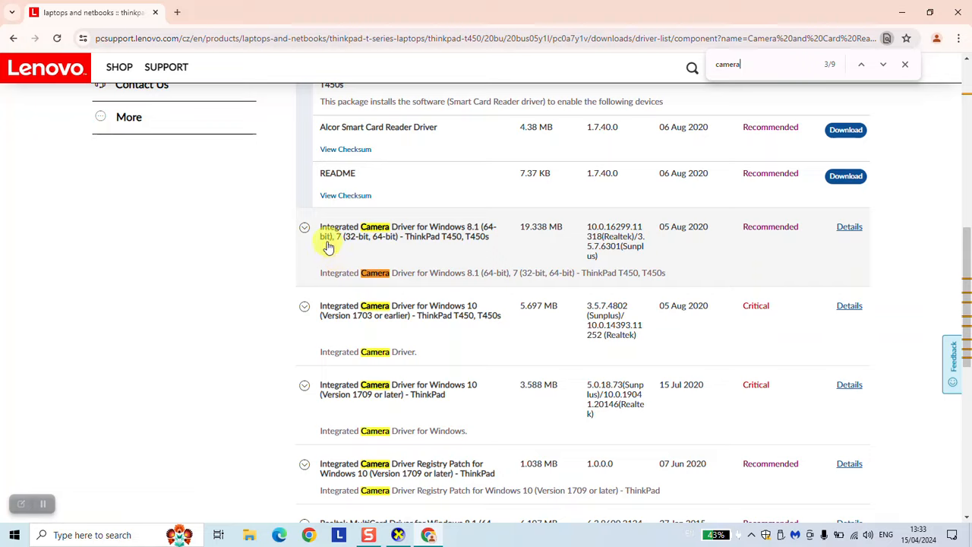
{"action": "scroll", "scroll_direction": "up", "scroll_amount": 3}
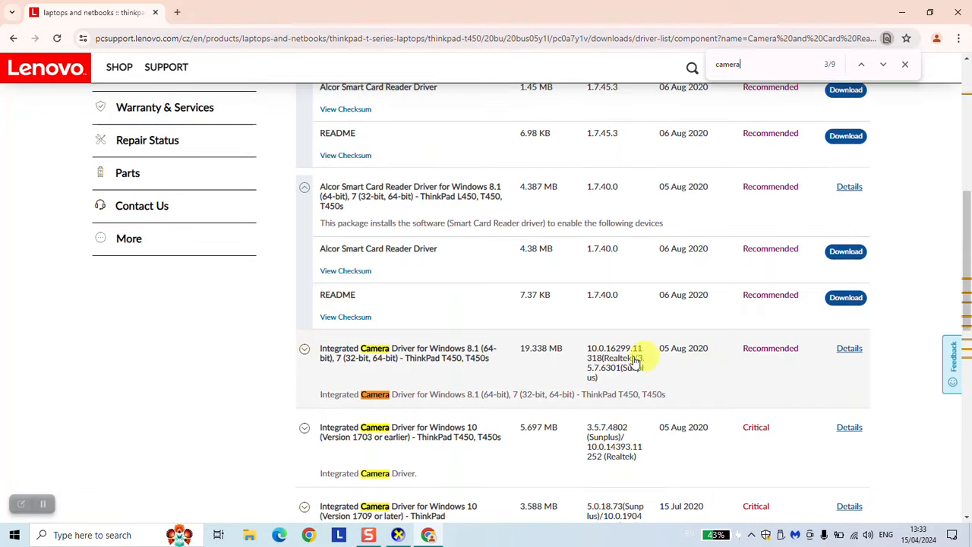
{"action": "left_click", "coordinate": [305, 347]}
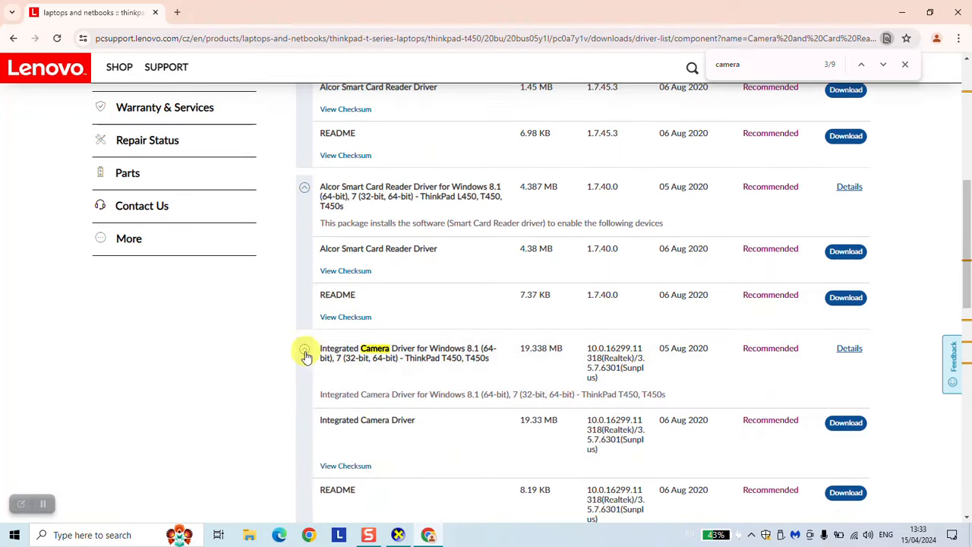
{"action": "scroll", "scroll_direction": "down", "scroll_amount": 3}
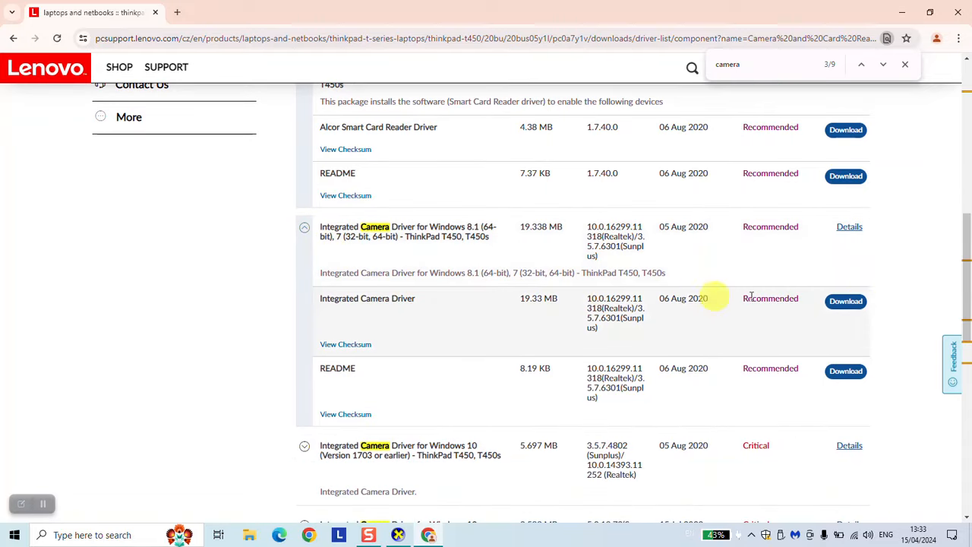
{"action": "mouse_move", "coordinate": [702, 315]}
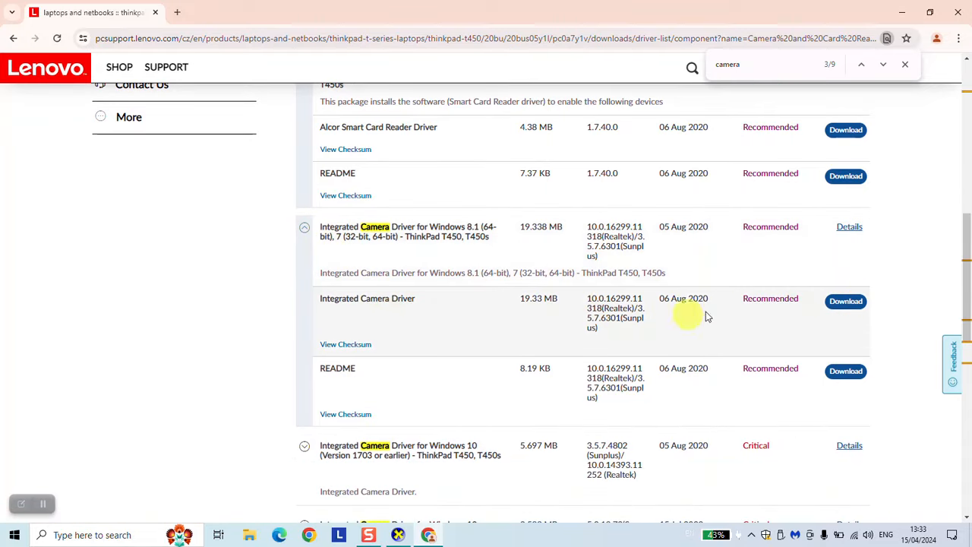
{"action": "mouse_move", "coordinate": [477, 308]}
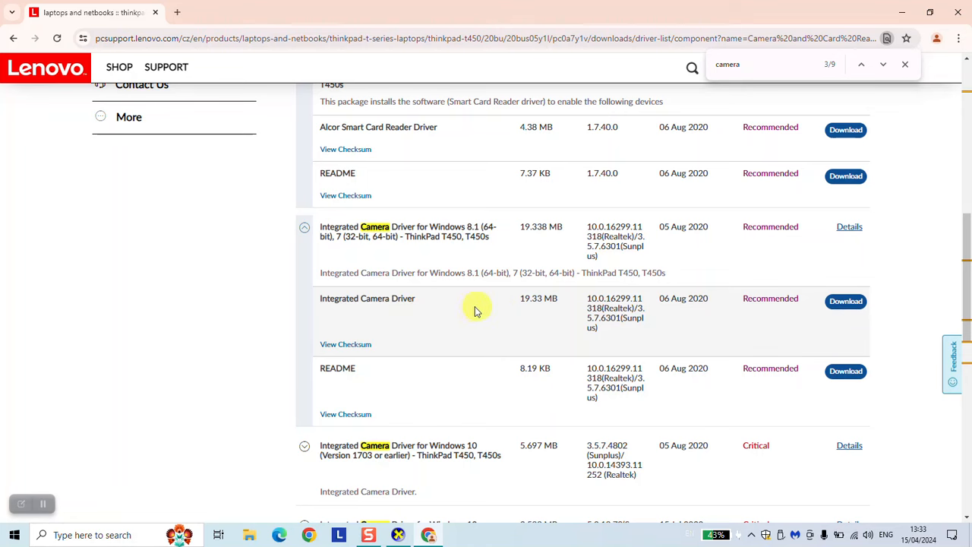
{"action": "mouse_move", "coordinate": [820, 294]}
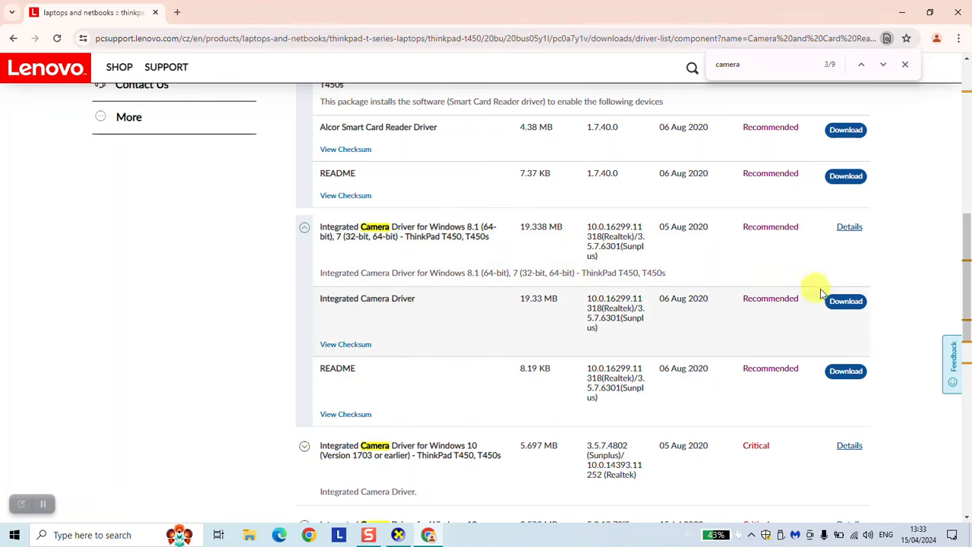
{"action": "left_click", "coordinate": [845, 301]}
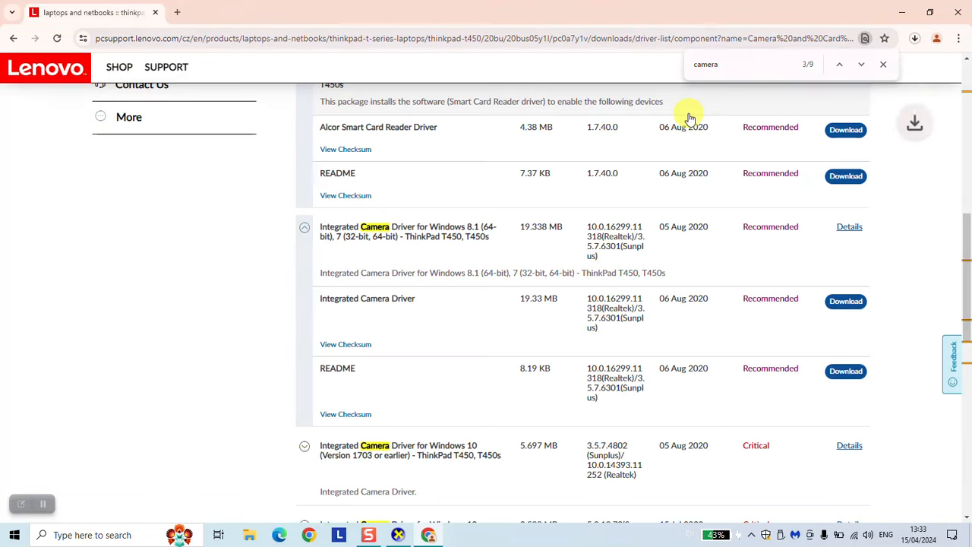
Show the downloaded jbc507ww installer in File Explorer and right-click it to run
{"action": "left_click", "coordinate": [914, 38]}
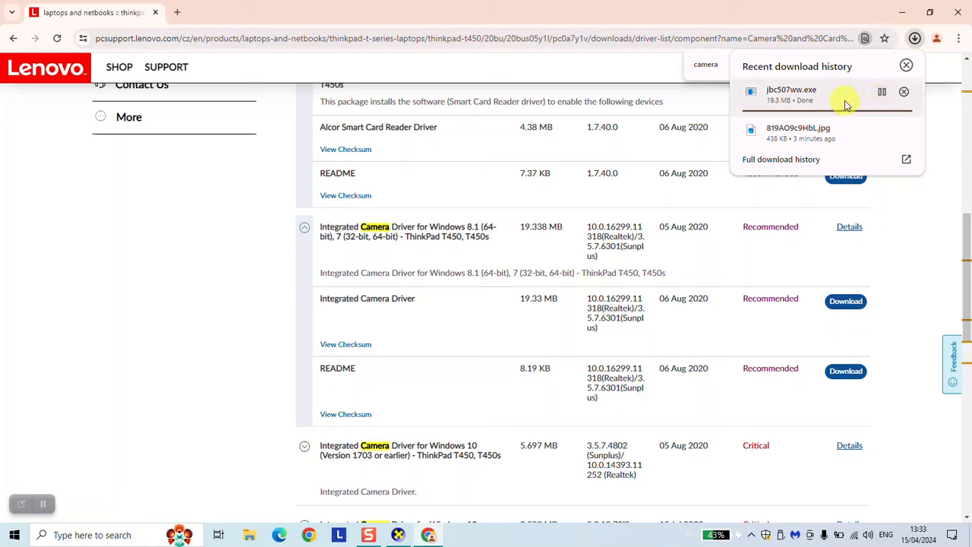
{"action": "left_click", "coordinate": [904, 92]}
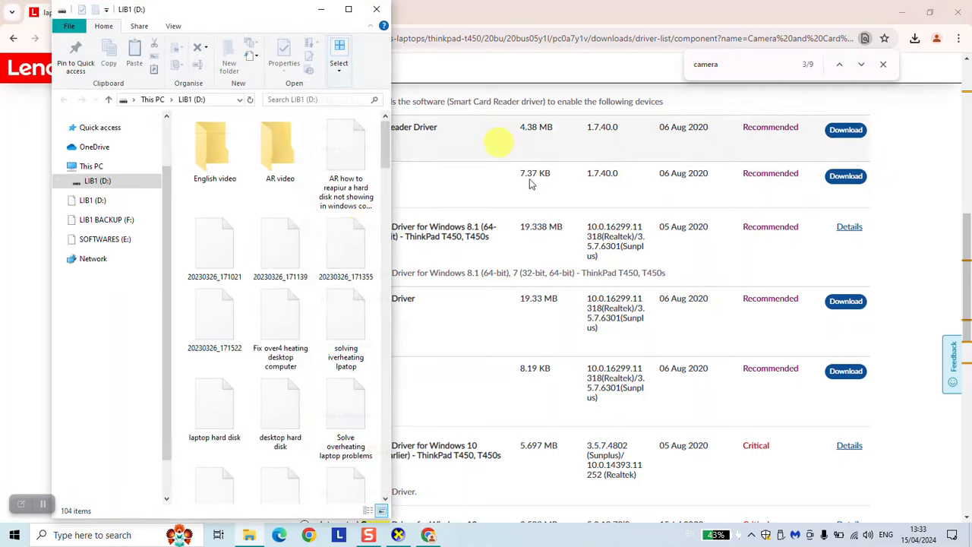
{"action": "left_click", "coordinate": [280, 452]}
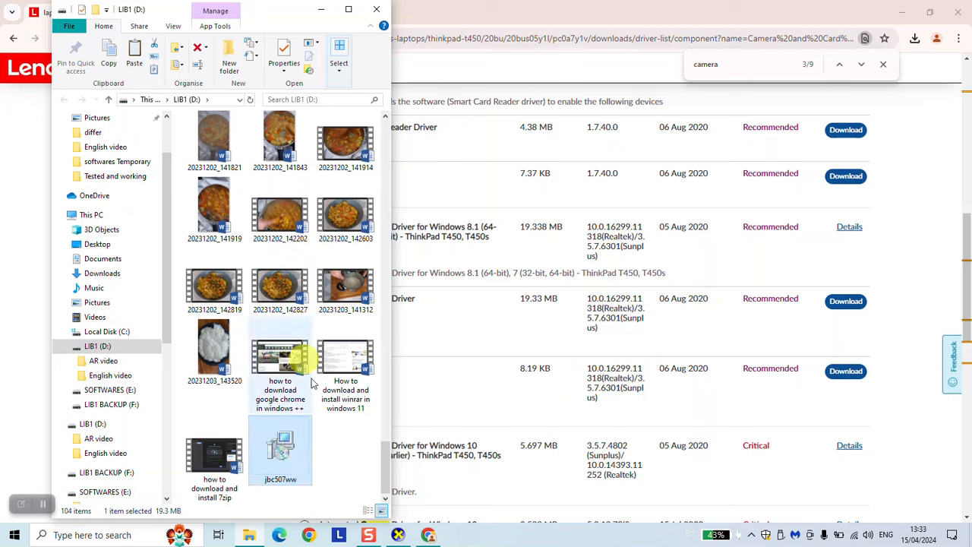
{"action": "right_click", "coordinate": [280, 448]}
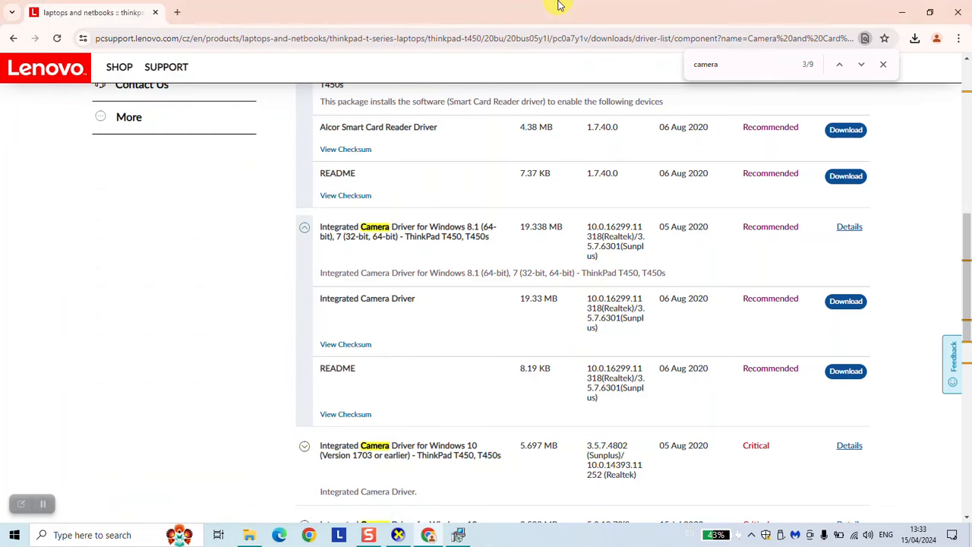
{"action": "mouse_move", "coordinate": [530, 205]}
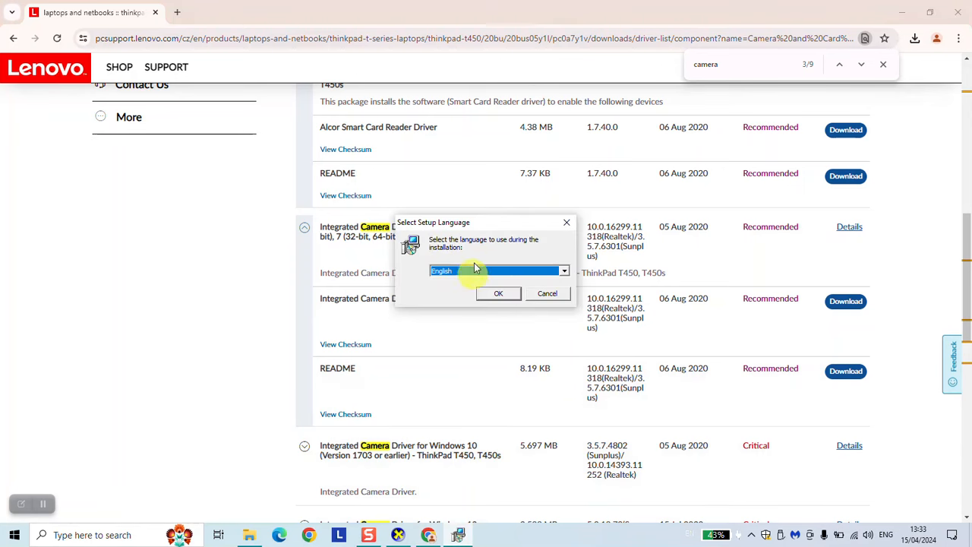
{"action": "mouse_move", "coordinate": [671, 267]}
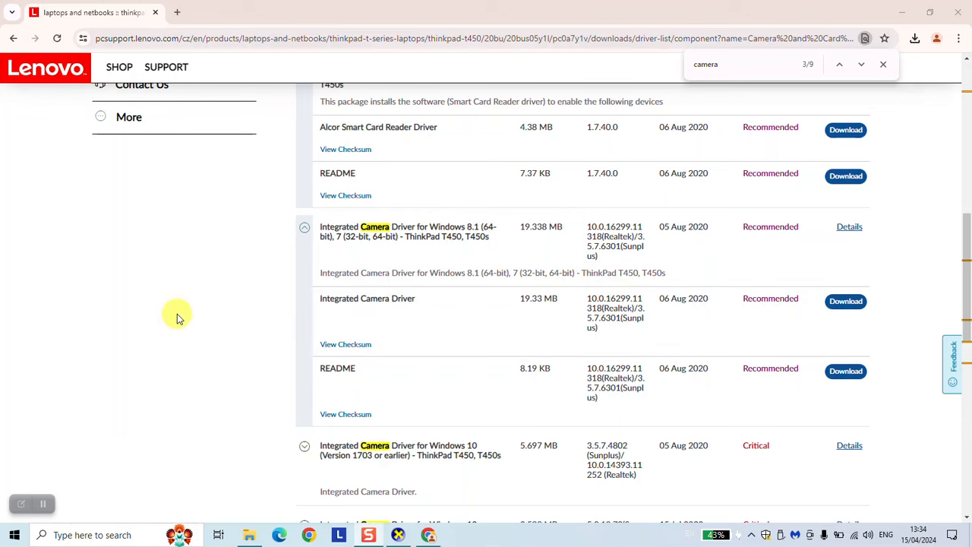
{"action": "mouse_move", "coordinate": [188, 300]}
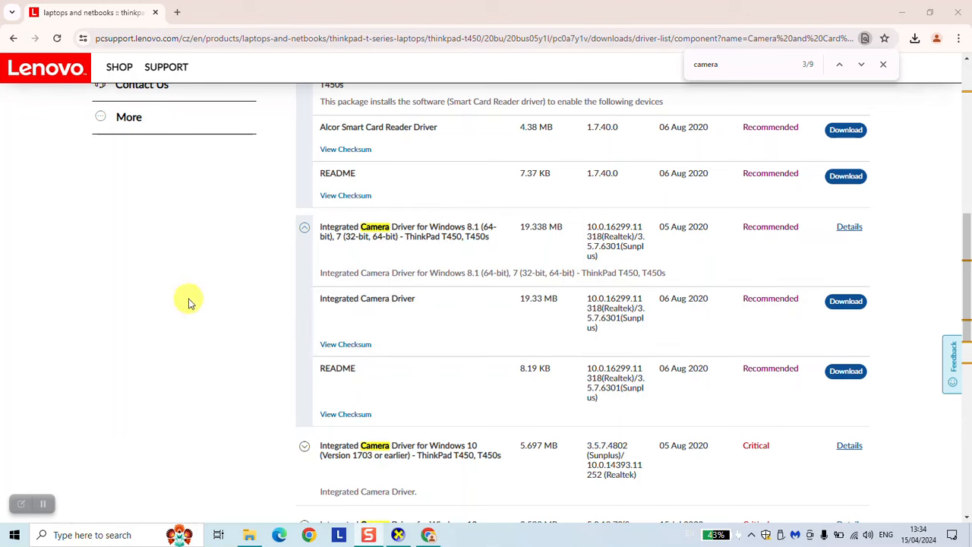
Search 'asus', open the ASUS Global Support link, and accept the cookie banner
{"action": "scroll", "scroll_direction": "up", "scroll_amount": 3}
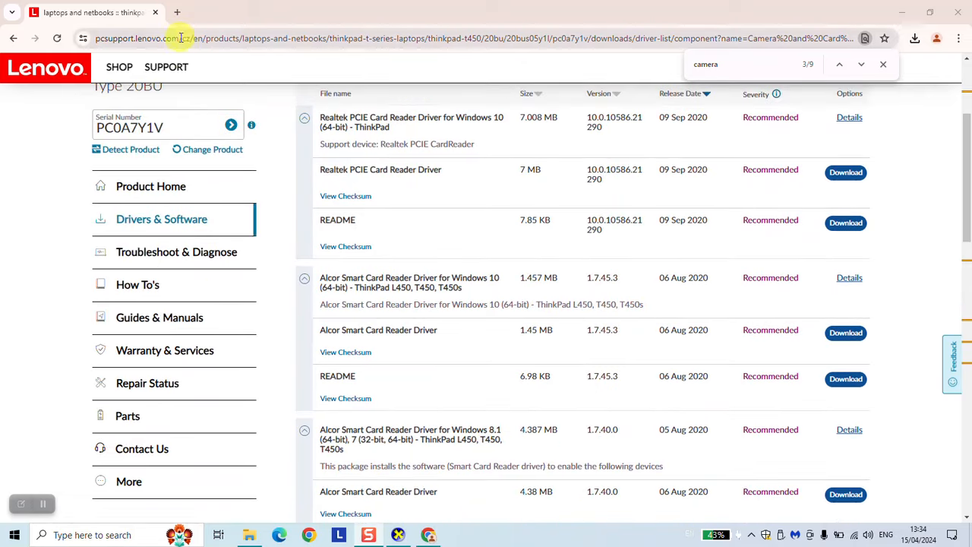
{"action": "type", "text": "asus"}
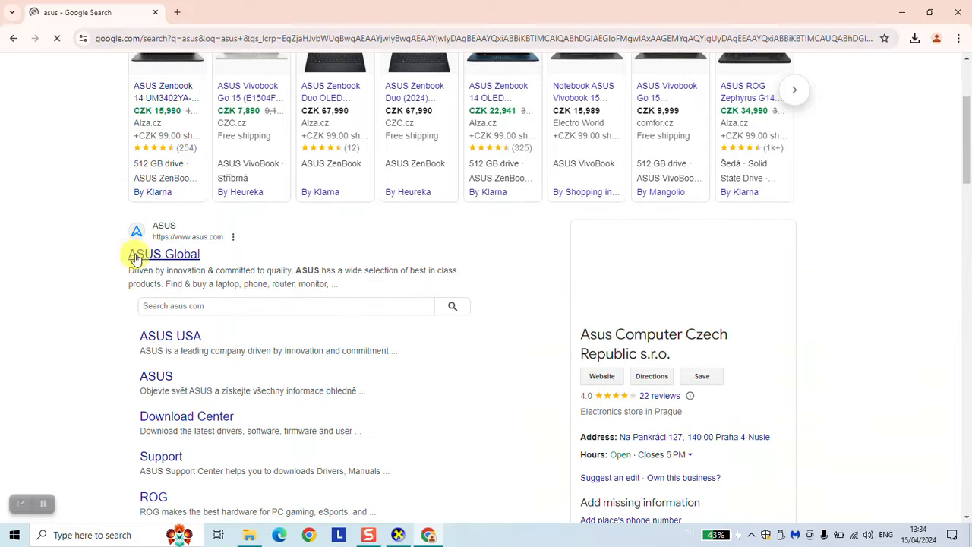
{"action": "scroll", "scroll_direction": "down", "scroll_amount": 3}
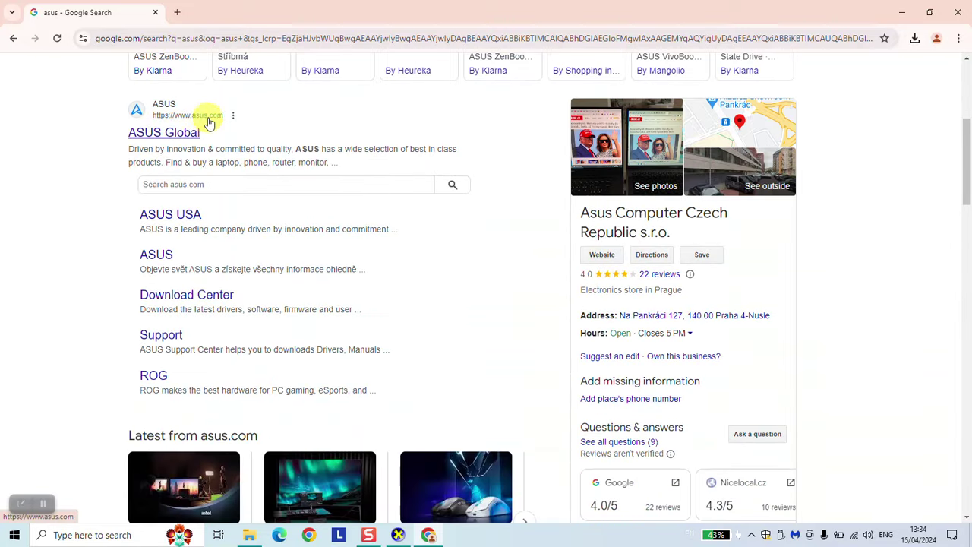
{"action": "mouse_move", "coordinate": [160, 334]}
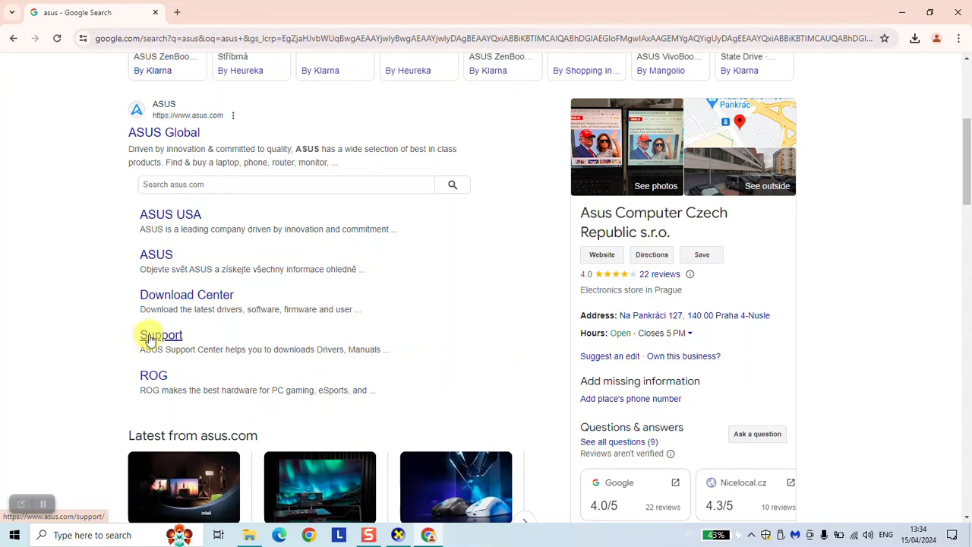
{"action": "left_click", "coordinate": [160, 335]}
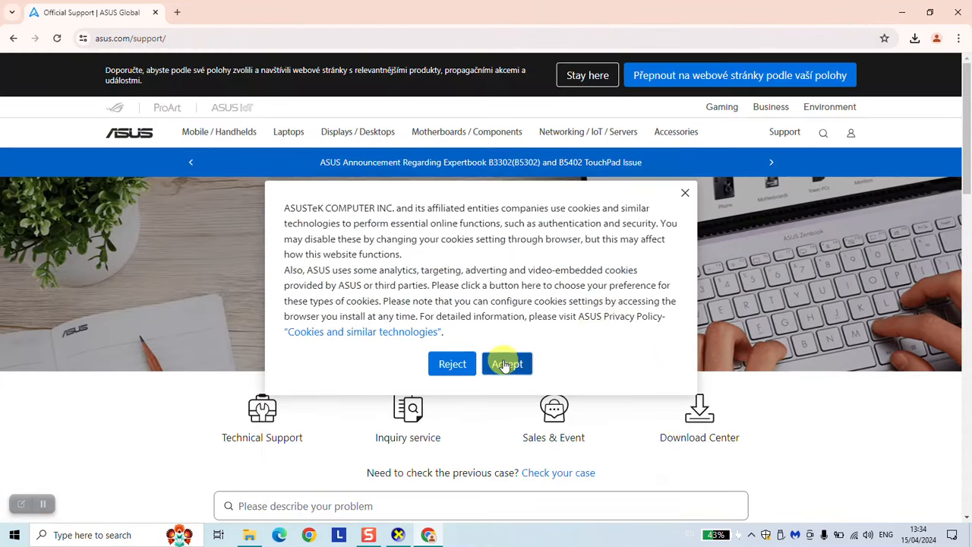
{"action": "left_click", "coordinate": [507, 364]}
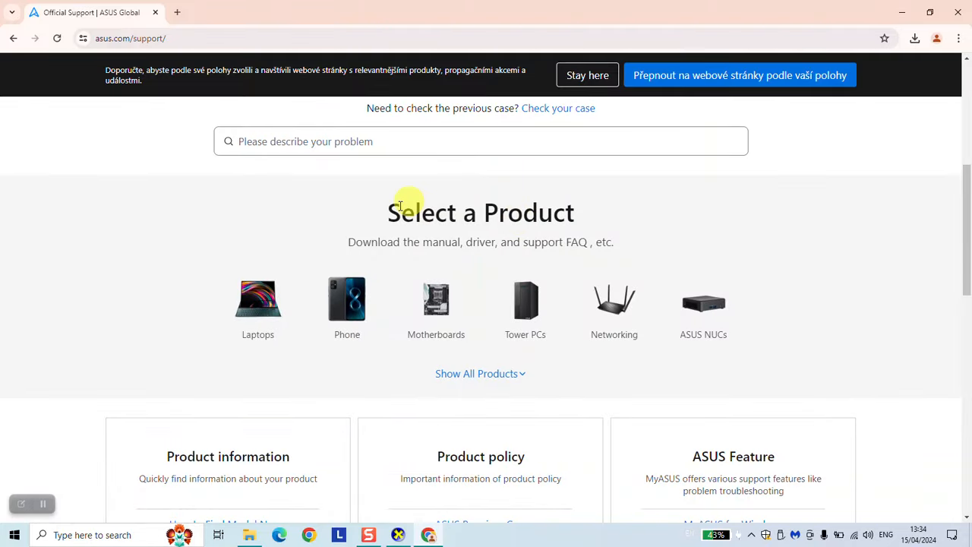
Browse ASUS laptop support to the VivoBook Series and select the A553SA model
{"action": "left_click", "coordinate": [257, 300]}
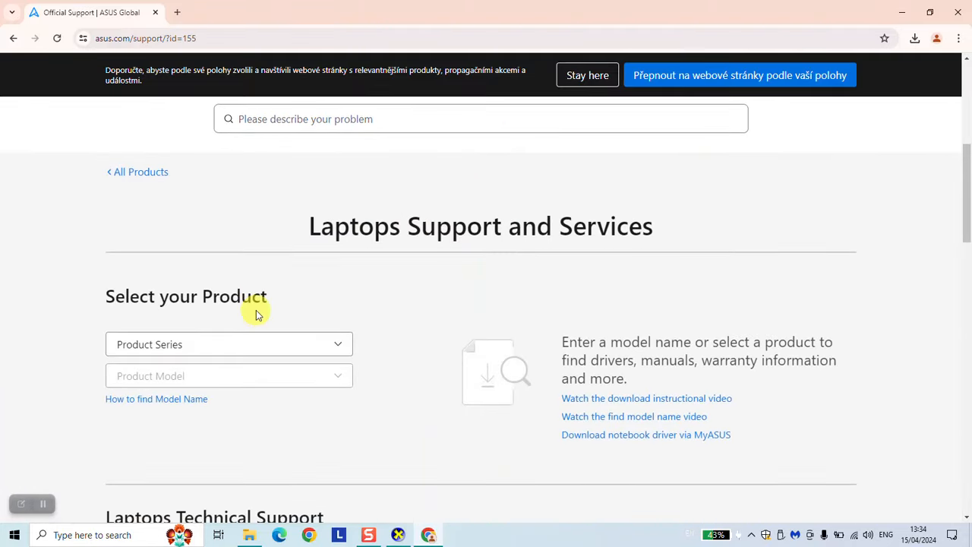
{"action": "left_click", "coordinate": [227, 344]}
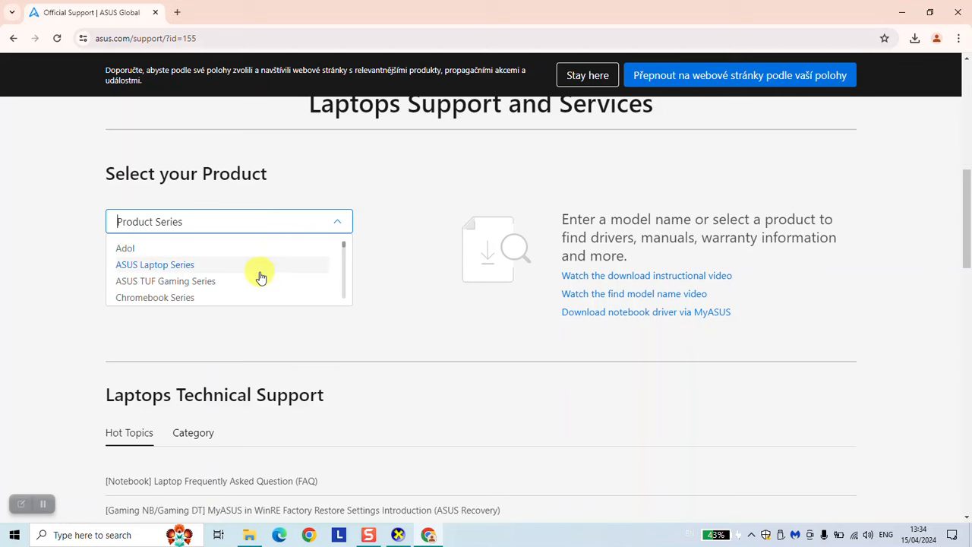
{"action": "scroll", "scroll_direction": "down", "scroll_amount": 3}
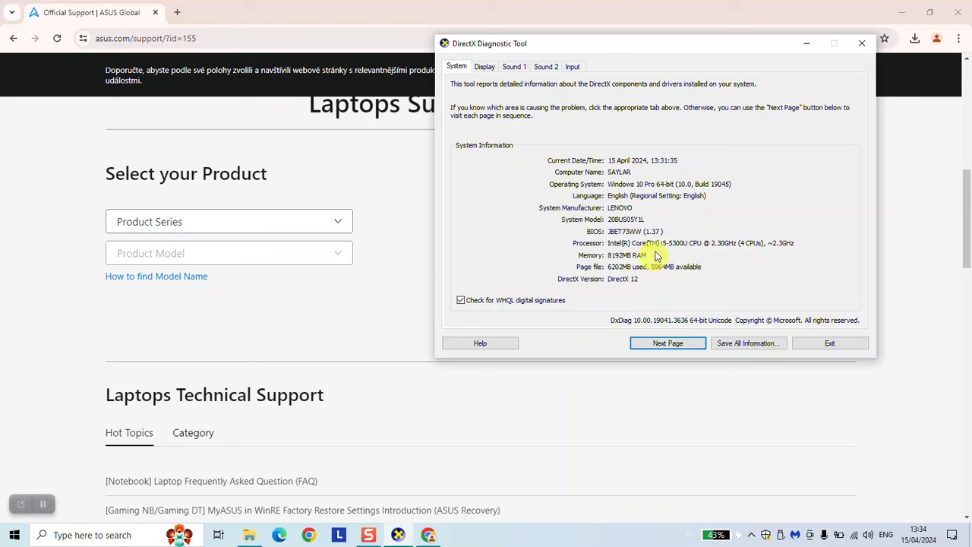
{"action": "mouse_move", "coordinate": [767, 107]}
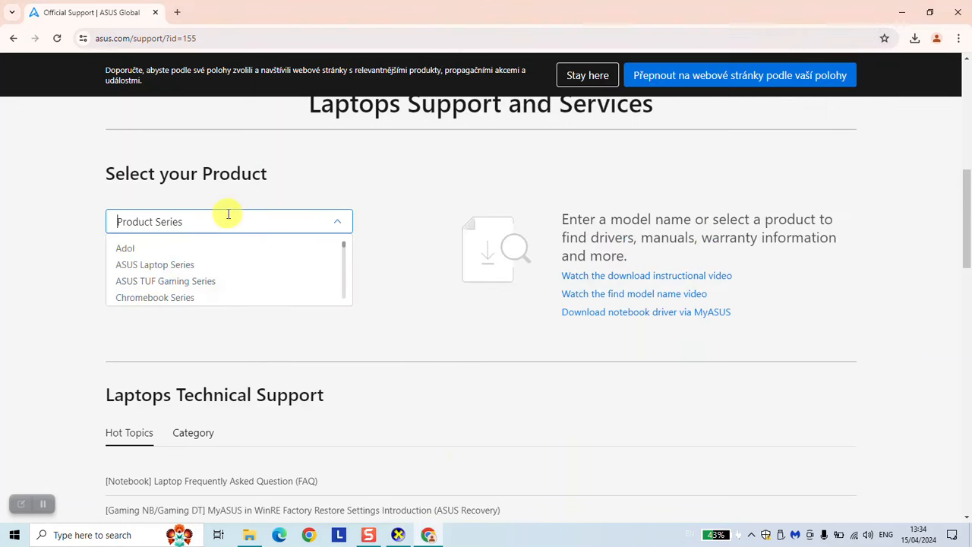
{"action": "scroll", "scroll_direction": "down", "scroll_amount": 3}
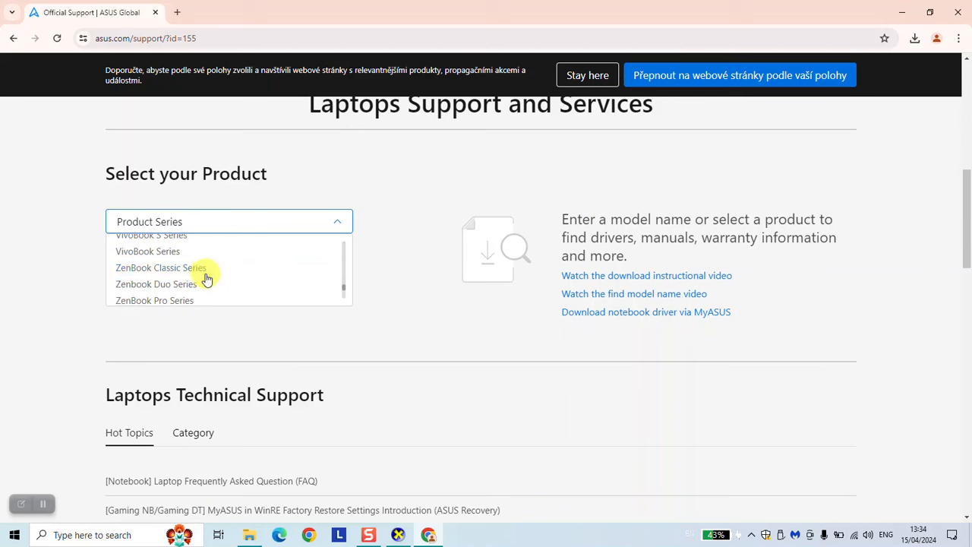
{"action": "left_click", "coordinate": [147, 251]}
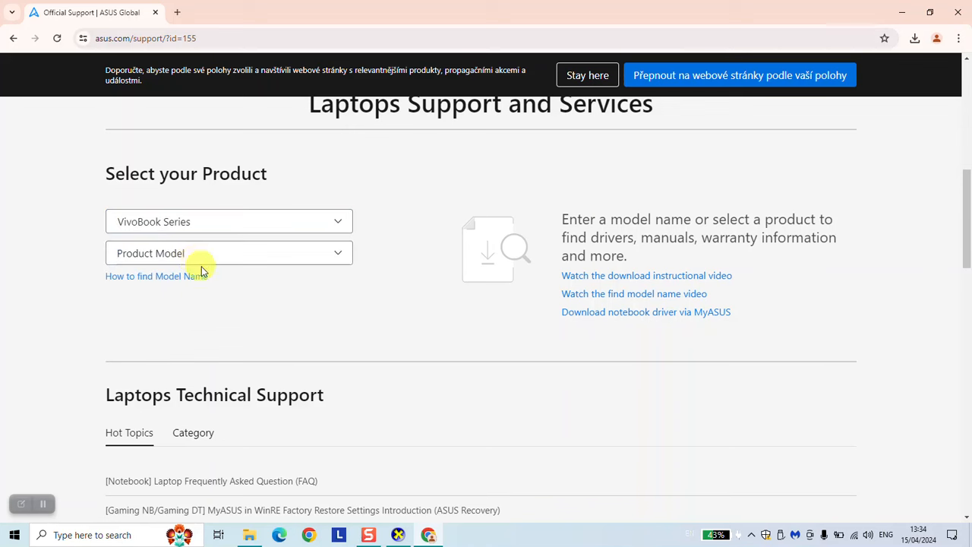
{"action": "type", "text": "X5"}
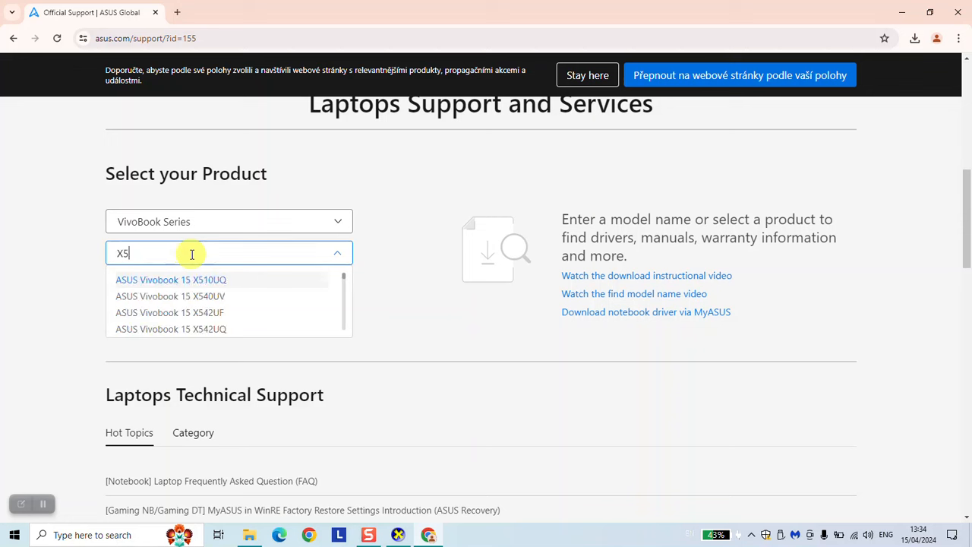
{"action": "type", "text": "15"}
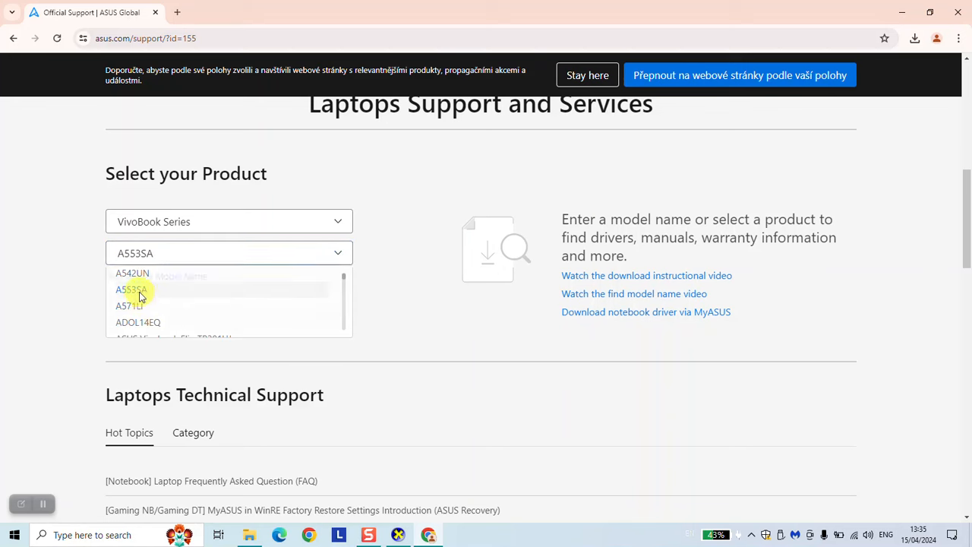
{"action": "left_click", "coordinate": [129, 290]}
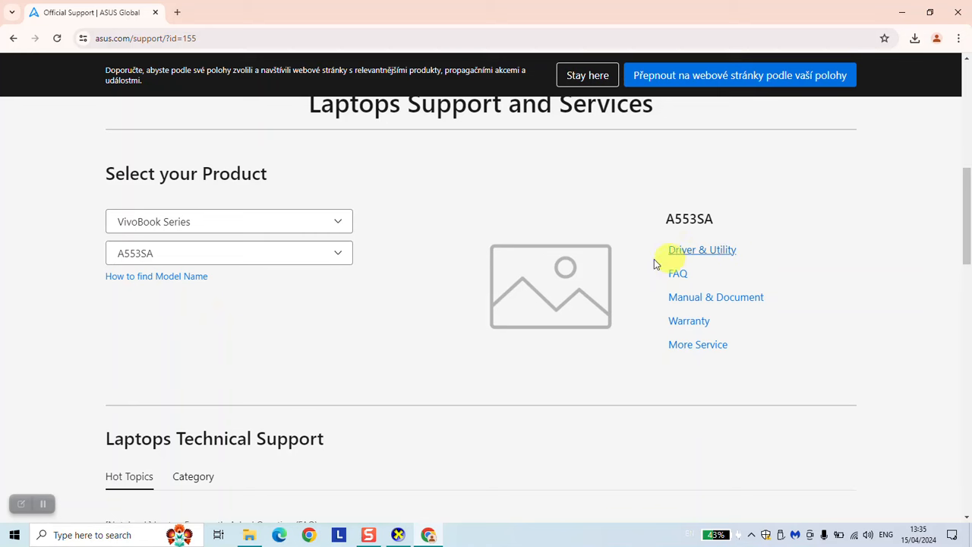
Open the A553SA Driver & Tools page and scroll through its driver categories
{"action": "left_click", "coordinate": [702, 249]}
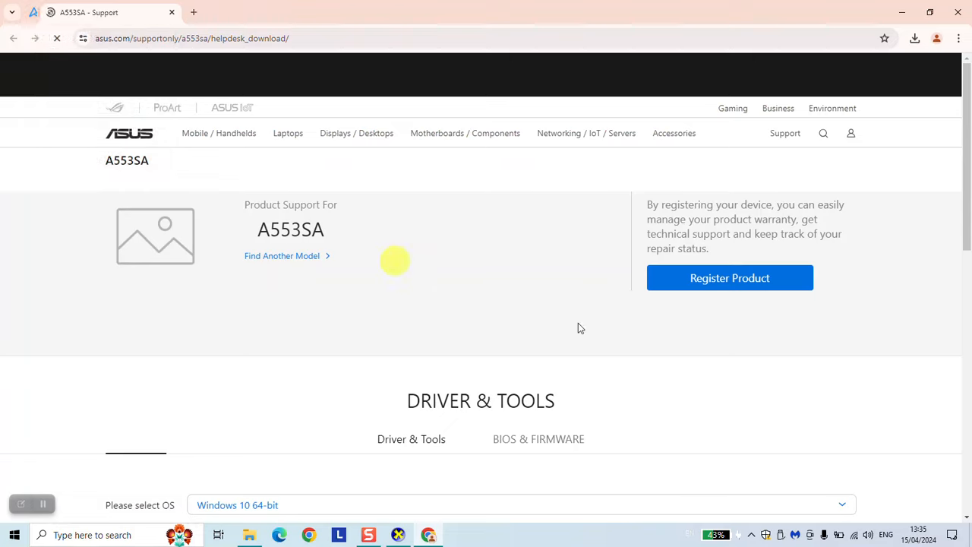
{"action": "scroll", "scroll_direction": "down", "scroll_amount": 3}
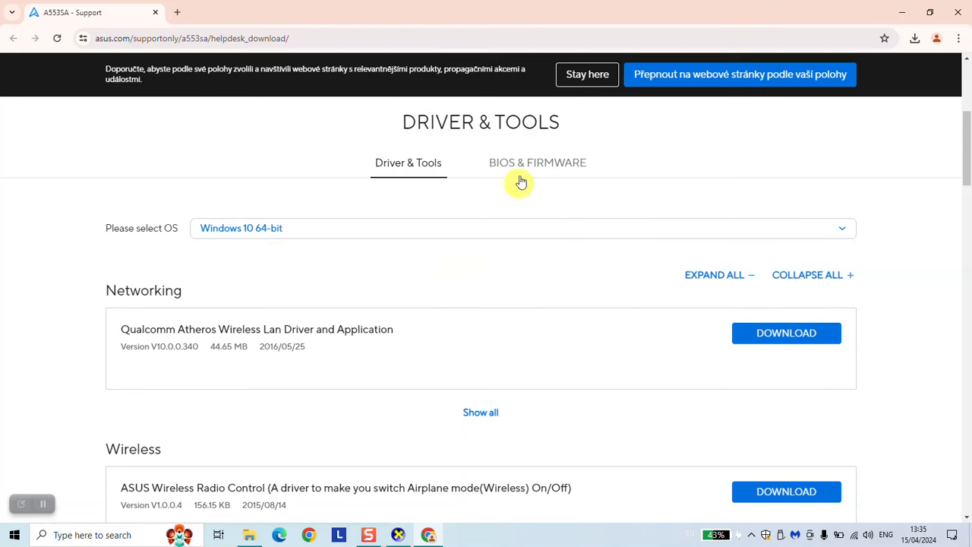
{"action": "scroll", "scroll_direction": "down", "scroll_amount": 3}
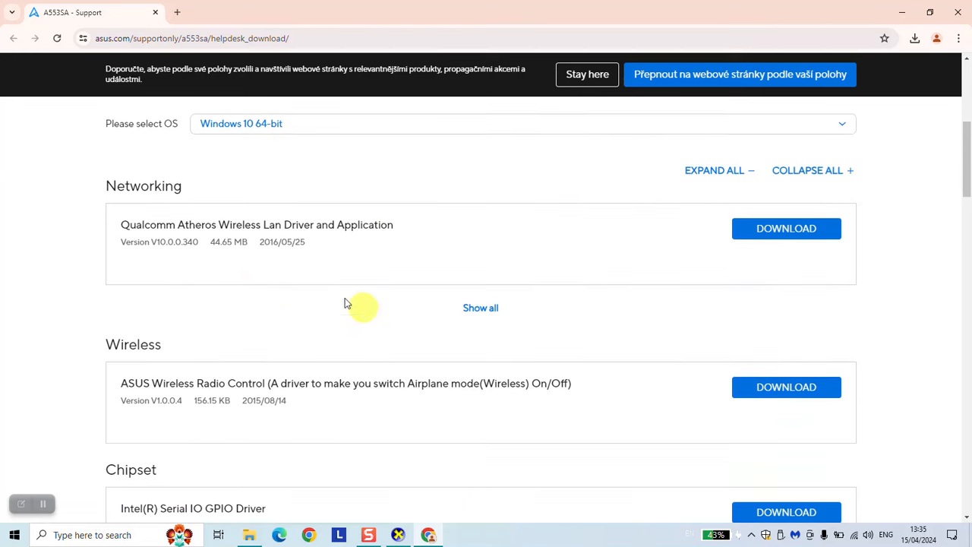
{"action": "scroll", "scroll_direction": "down", "scroll_amount": 3}
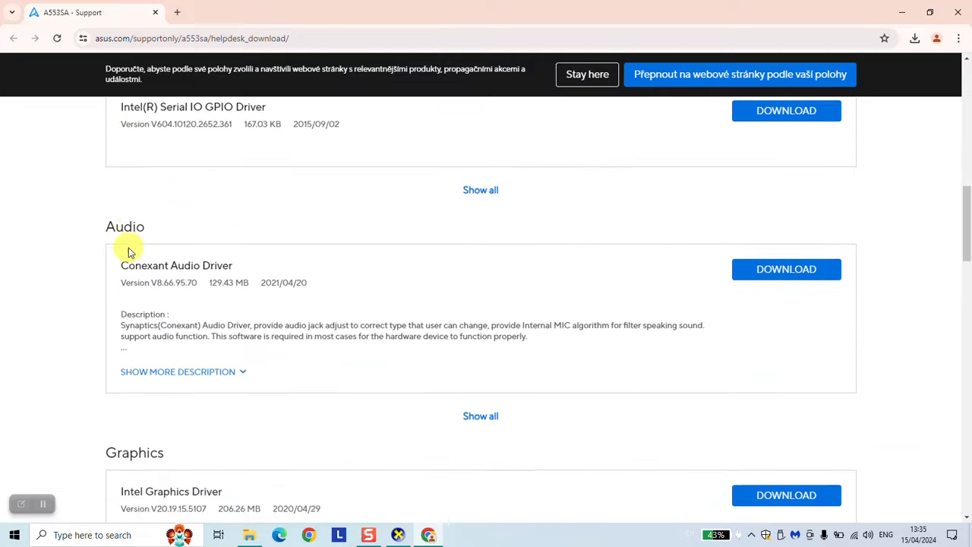
{"action": "scroll", "scroll_direction": "down", "scroll_amount": 3}
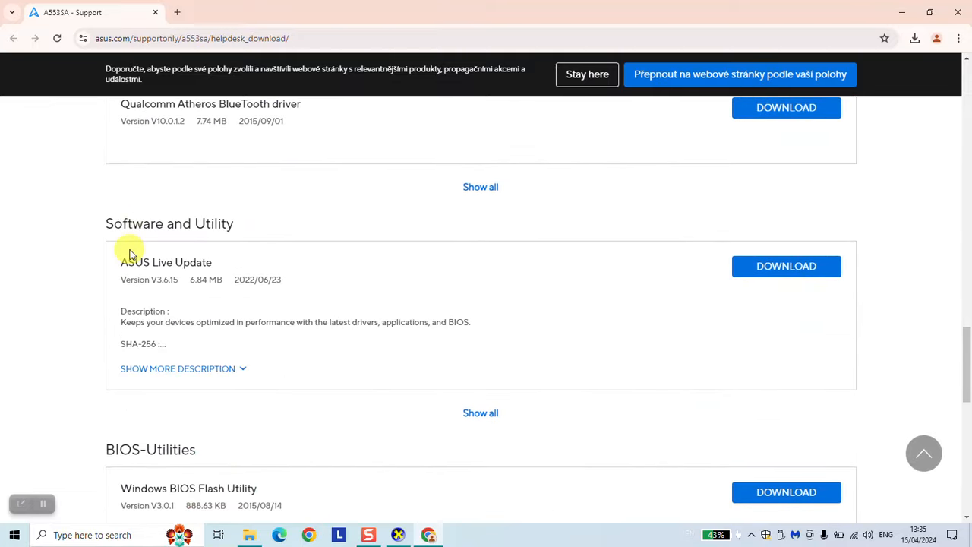
{"action": "scroll", "scroll_direction": "down", "scroll_amount": 3}
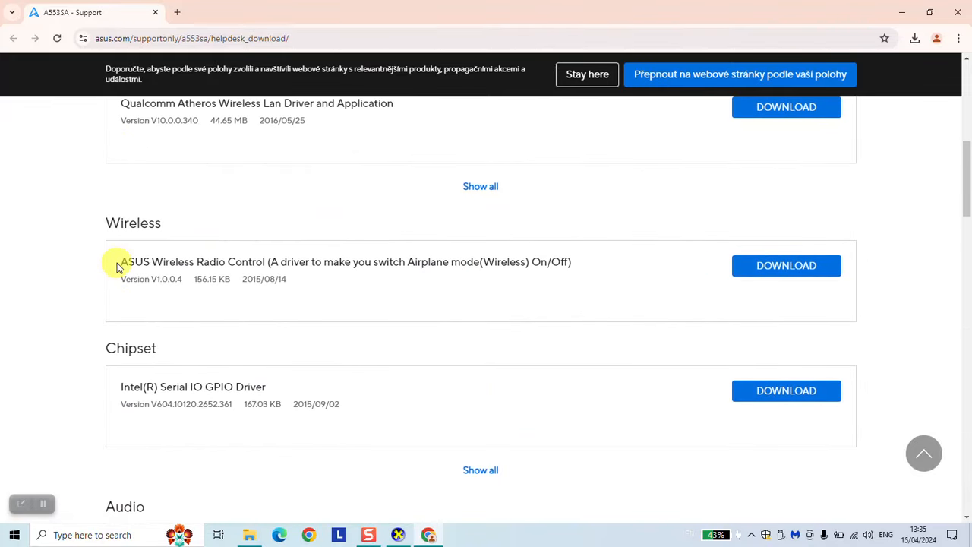
{"action": "scroll", "scroll_direction": "up", "scroll_amount": 3}
{"action": "type", "text": "camera"}
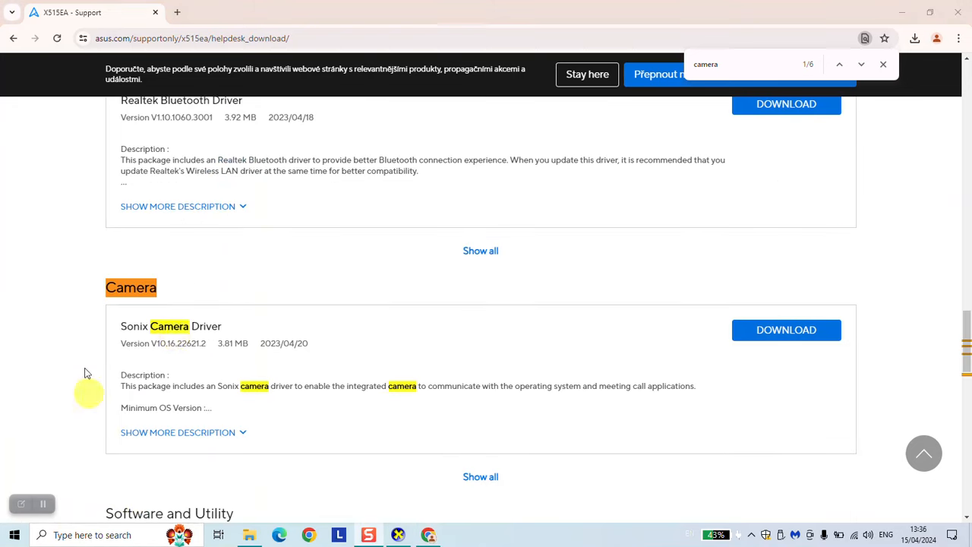
Find the Sonix Camera Driver, expand its description, and download the installer
{"action": "scroll", "scroll_direction": "down", "scroll_amount": 3}
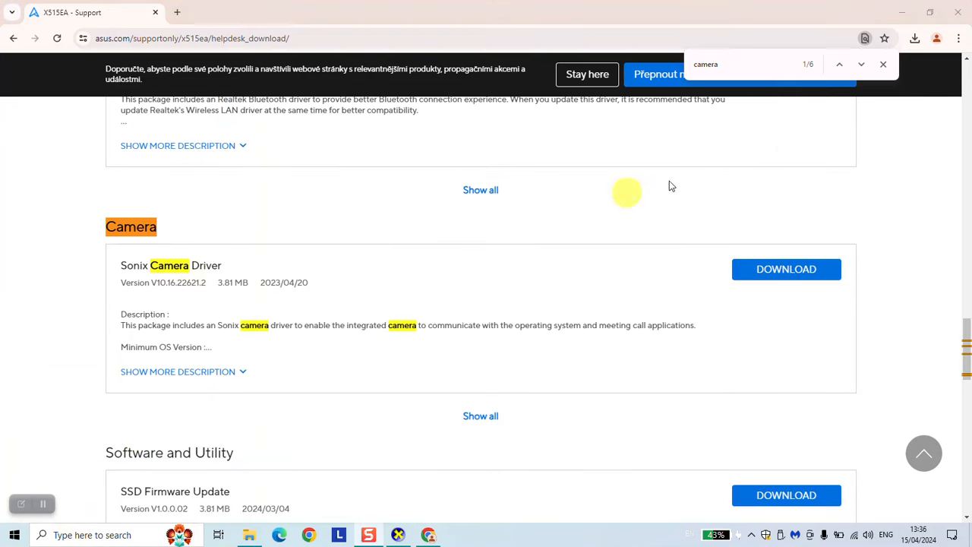
{"action": "left_click", "coordinate": [861, 64]}
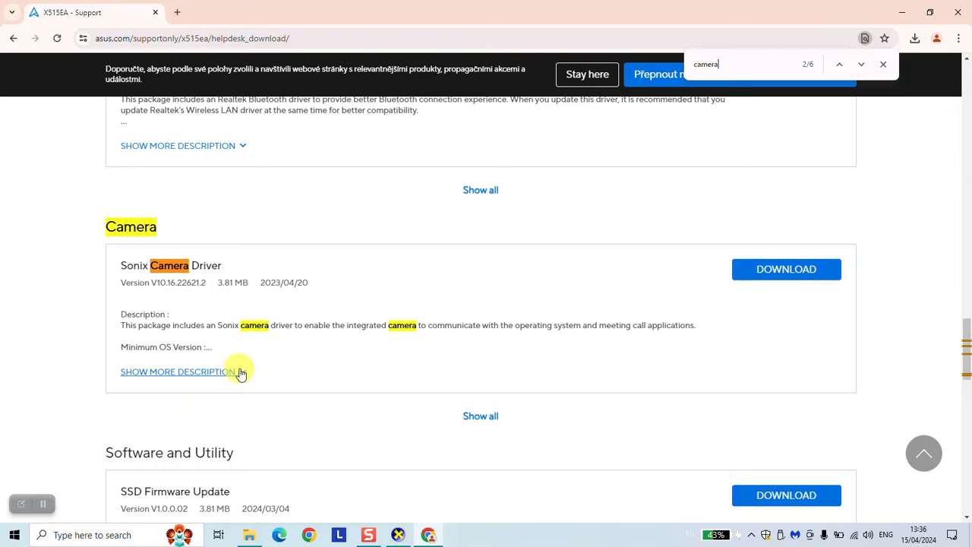
{"action": "left_click", "coordinate": [178, 371]}
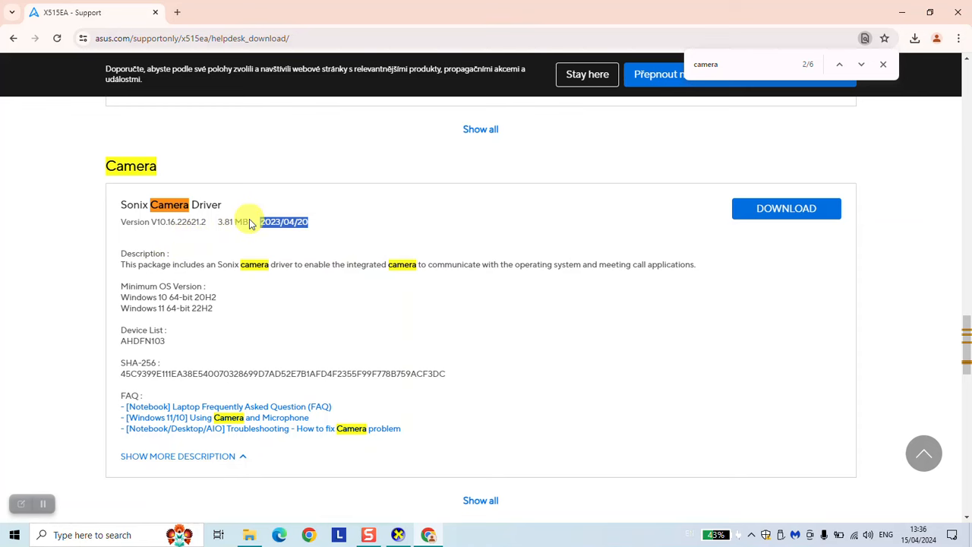
{"action": "left_click", "coordinate": [786, 208]}
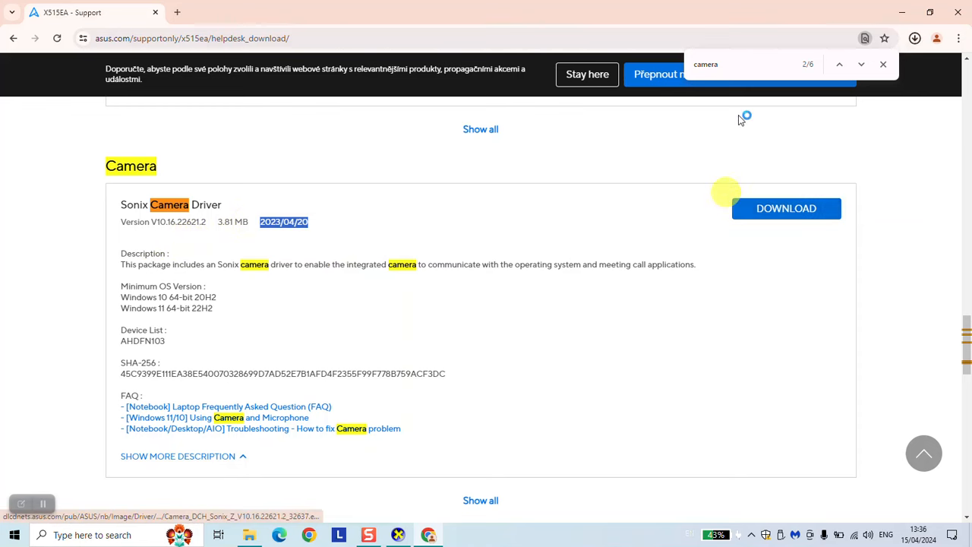
{"action": "left_click", "coordinate": [914, 38]}
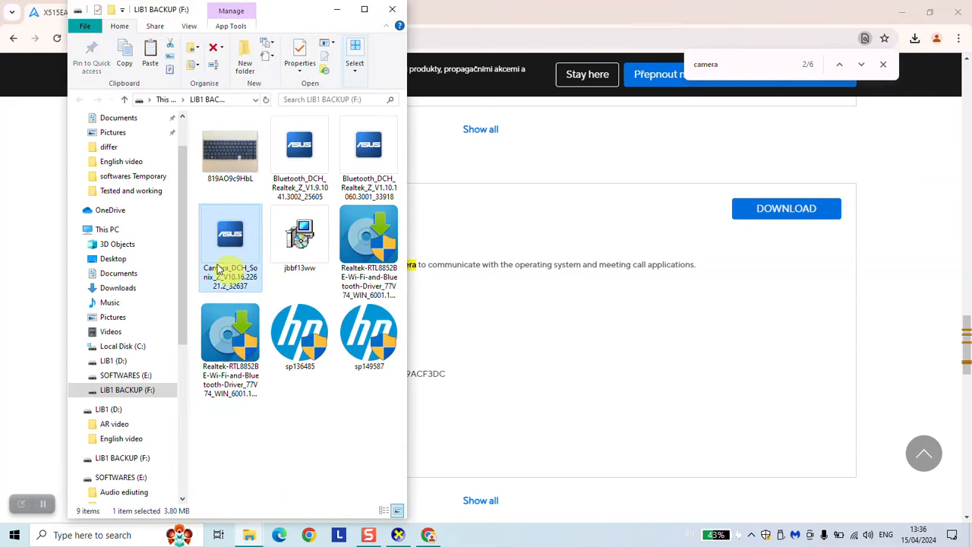
{"action": "right_click", "coordinate": [230, 235]}
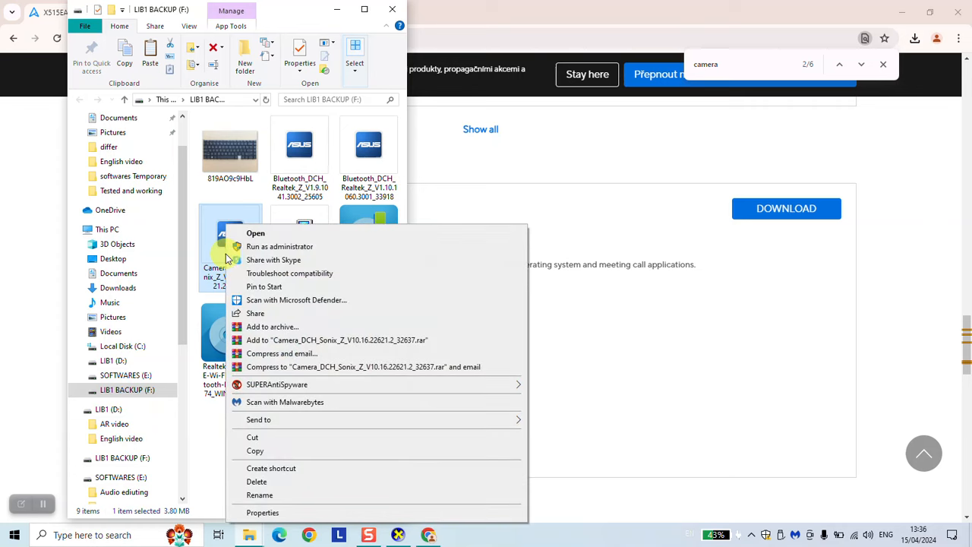
{"action": "mouse_move", "coordinate": [25, 234]}
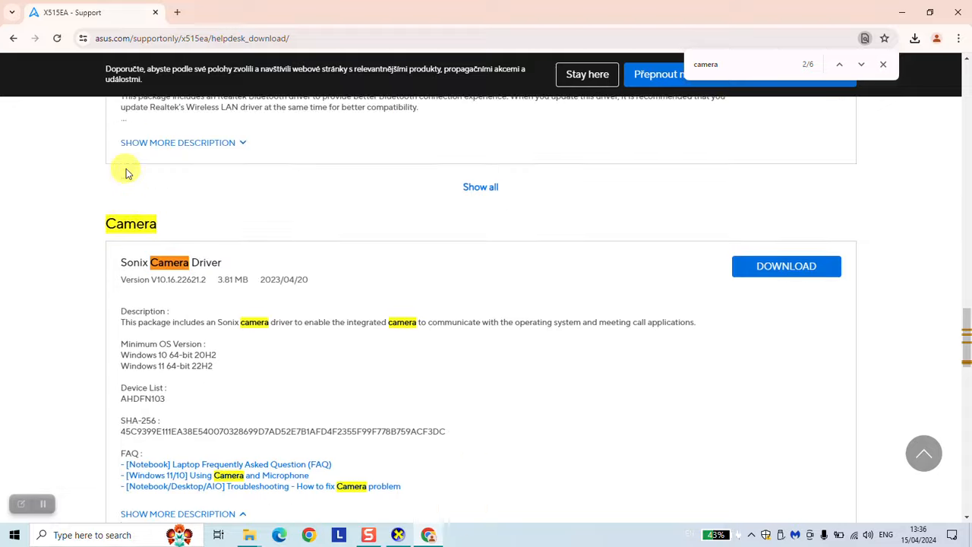
{"action": "scroll", "scroll_direction": "up", "scroll_amount": 3}
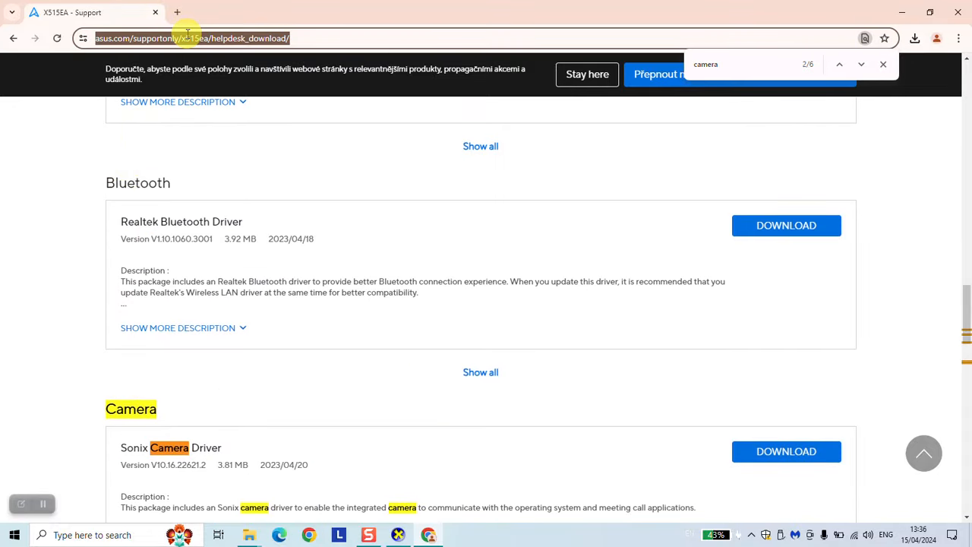
Open HP's site, accept cookies, translate to English, and go to Software and drivers
{"action": "type", "text": "HP"}
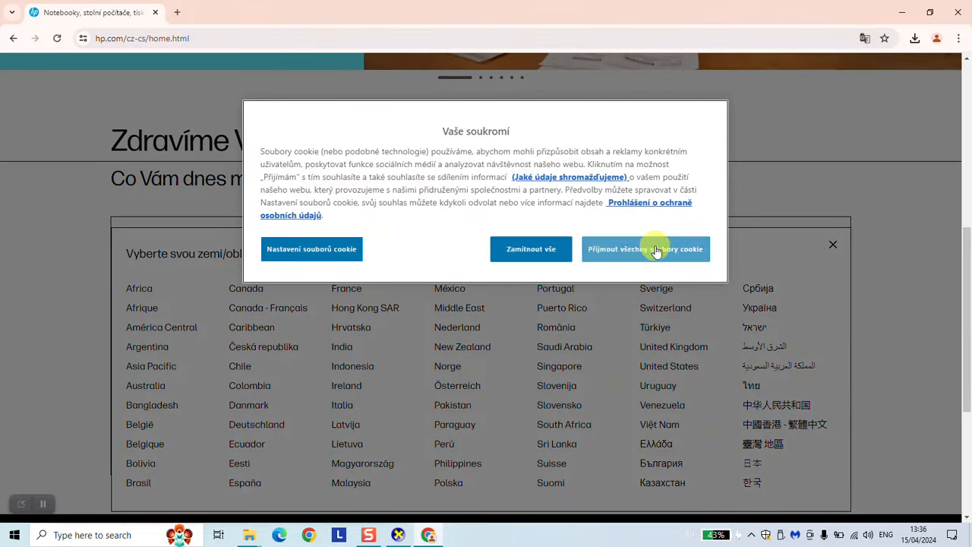
{"action": "left_click", "coordinate": [645, 249]}
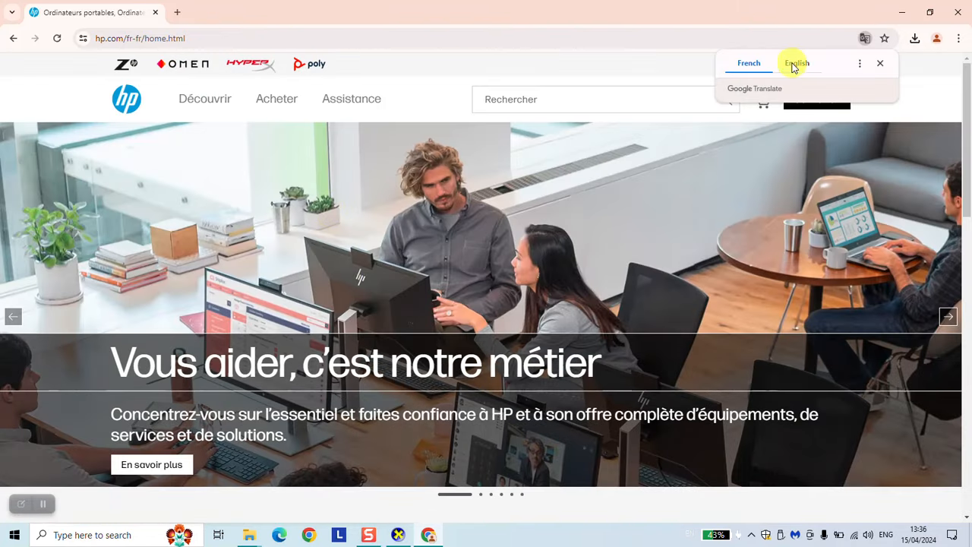
{"action": "left_click", "coordinate": [796, 62]}
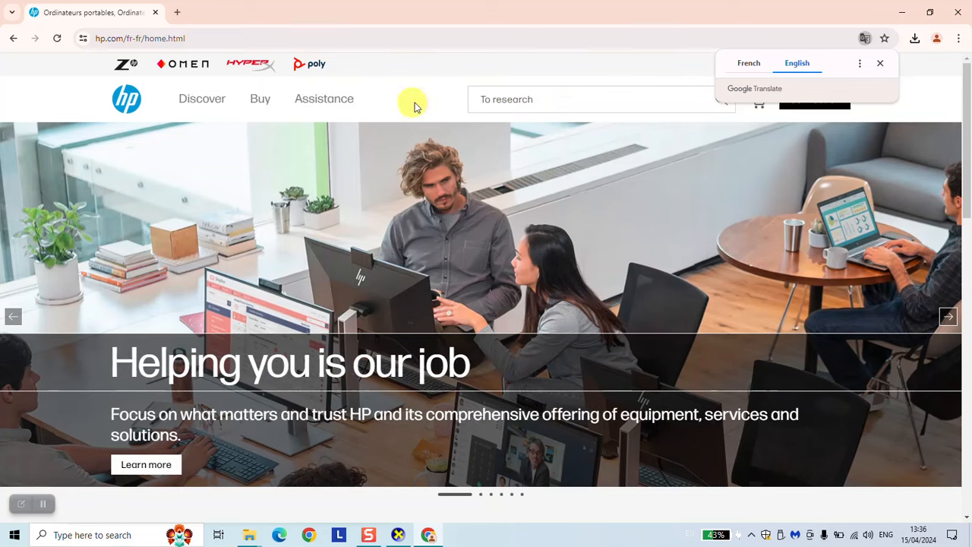
{"action": "left_click", "coordinate": [323, 99]}
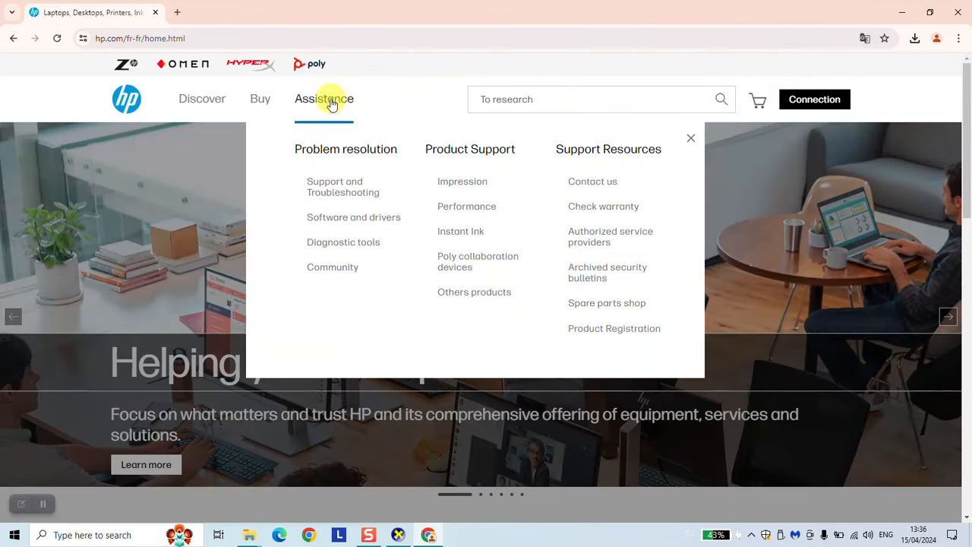
{"action": "mouse_move", "coordinate": [353, 218]}
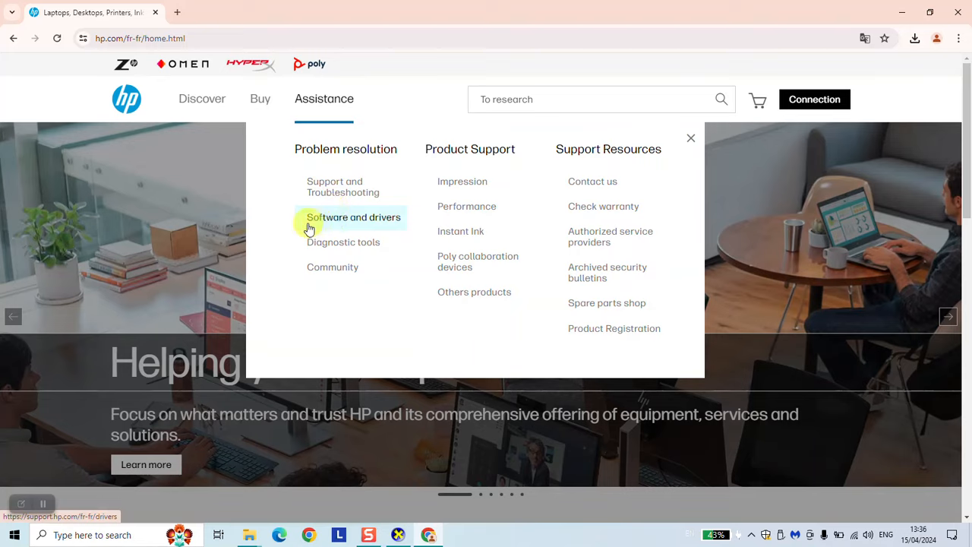
{"action": "left_click", "coordinate": [353, 217]}
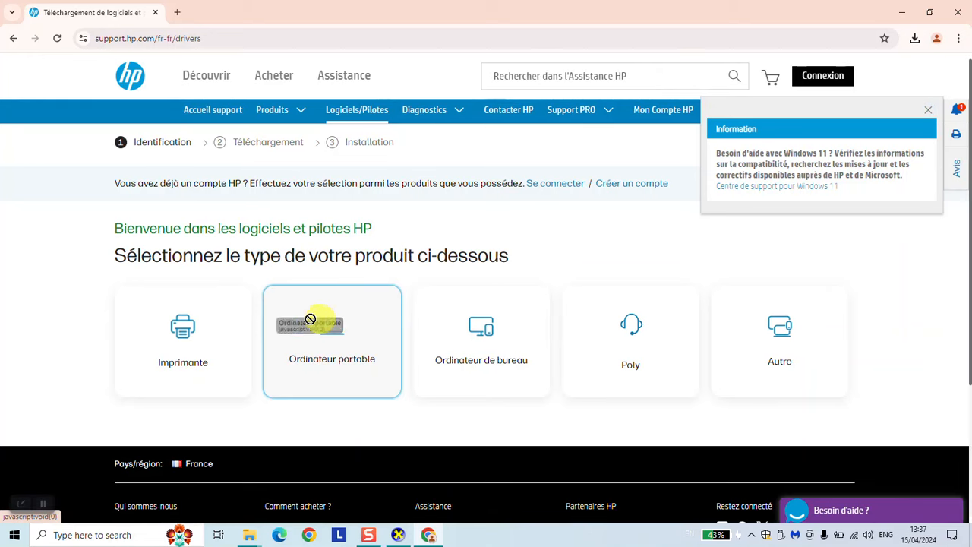
Translate the HP drivers page into English and choose Laptop as the product type
{"action": "left_click", "coordinate": [927, 110]}
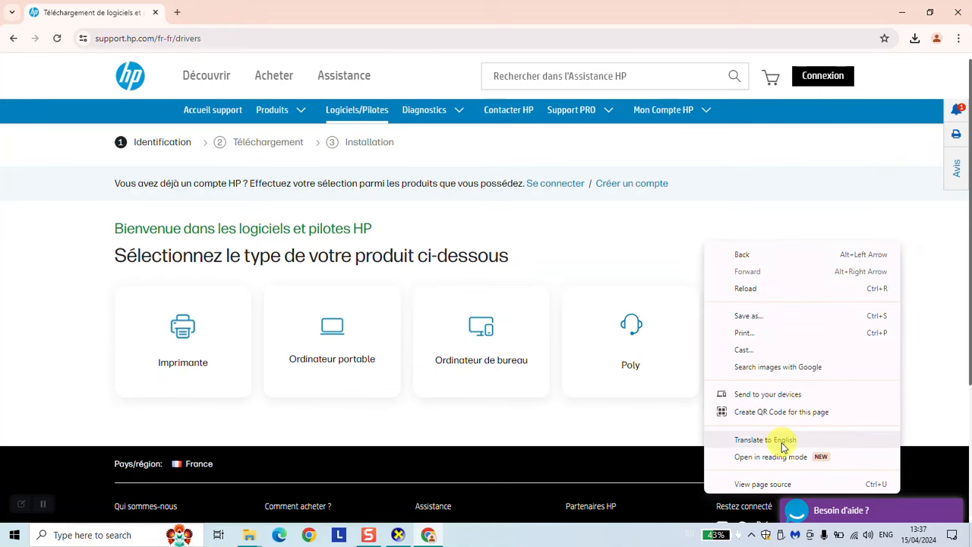
{"action": "left_click", "coordinate": [764, 439]}
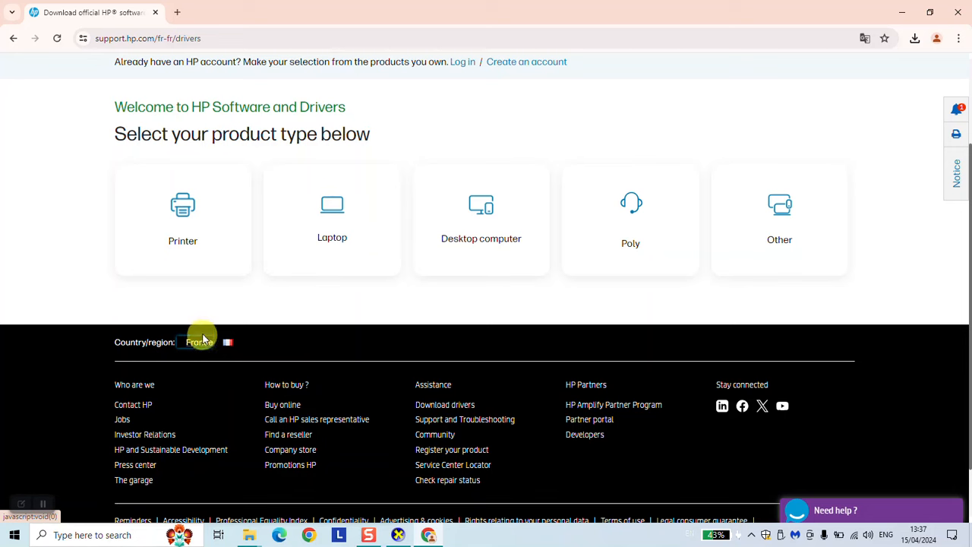
{"action": "mouse_move", "coordinate": [435, 233]}
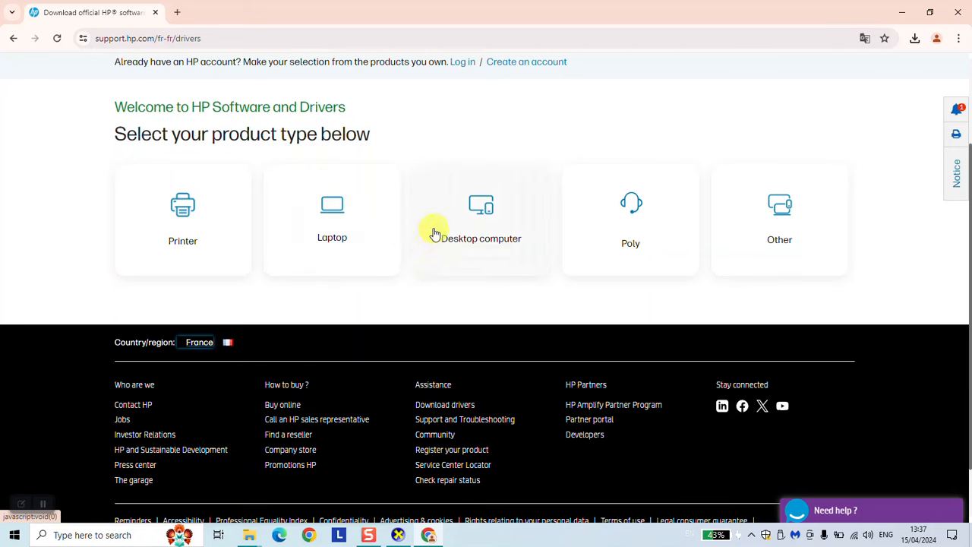
{"action": "left_click", "coordinate": [332, 216]}
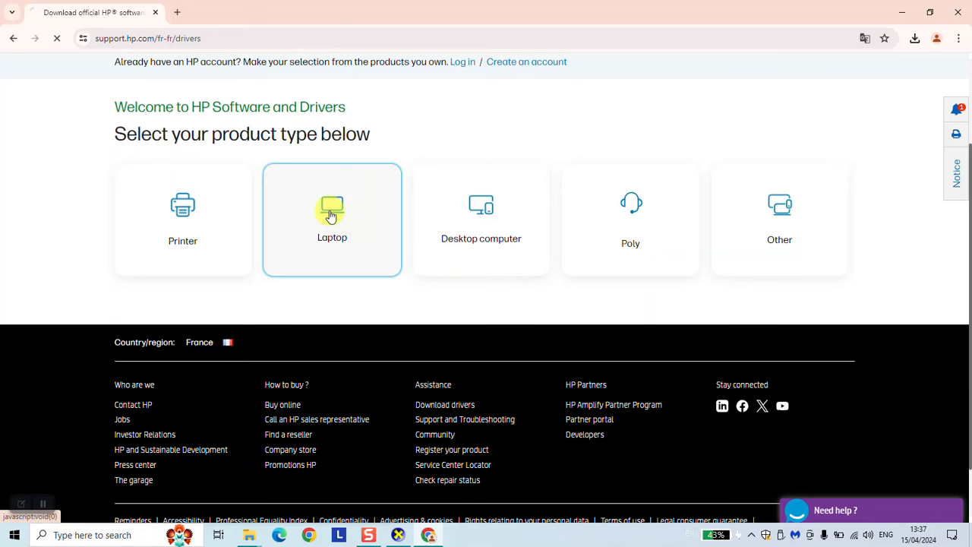
{"action": "left_click", "coordinate": [332, 219]}
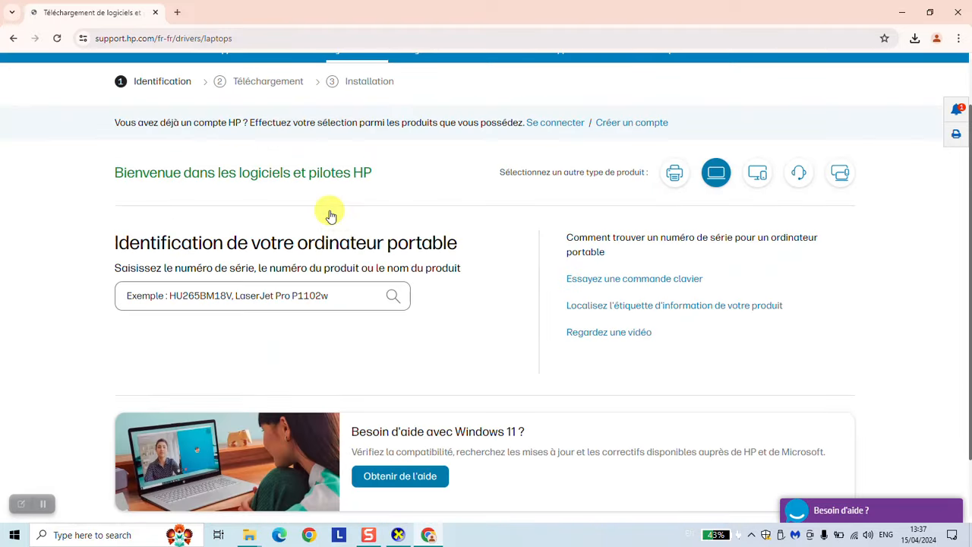
{"action": "scroll", "scroll_direction": "up", "scroll_amount": 3}
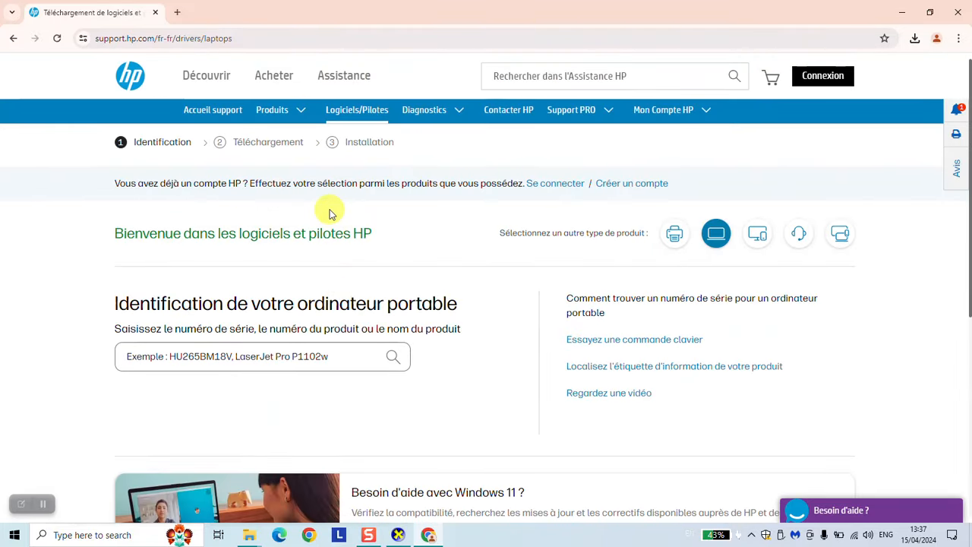
{"action": "scroll", "scroll_direction": "down", "scroll_amount": 3}
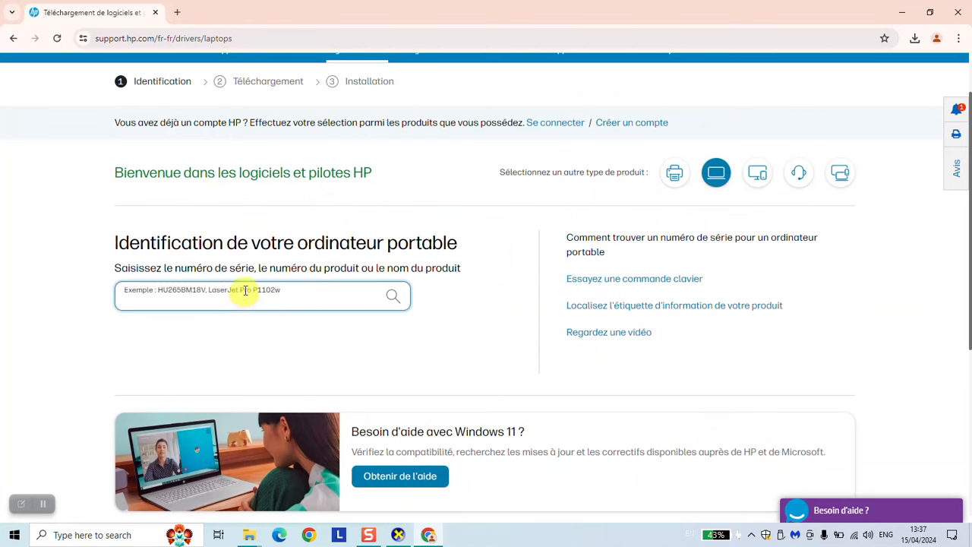
{"action": "scroll", "scroll_direction": "down", "scroll_amount": 3}
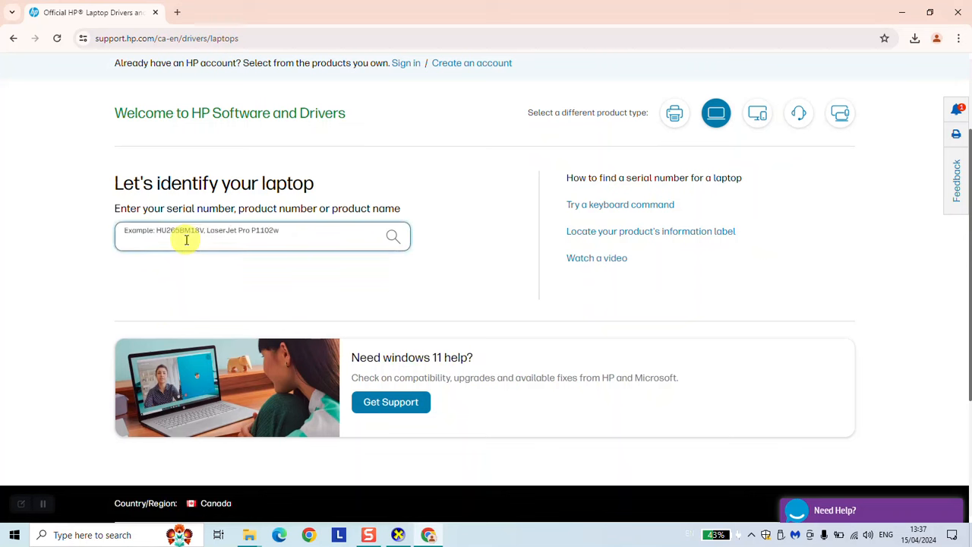
Search for the HP EliteBook x360 830 G7 and open its driver page
{"action": "type", "text": "elitebook"}
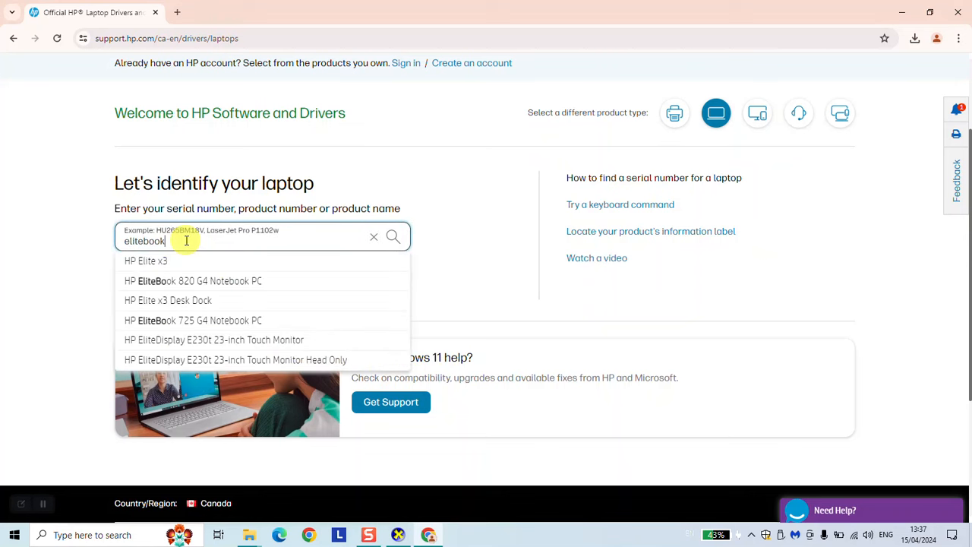
{"action": "type", "text": "3"}
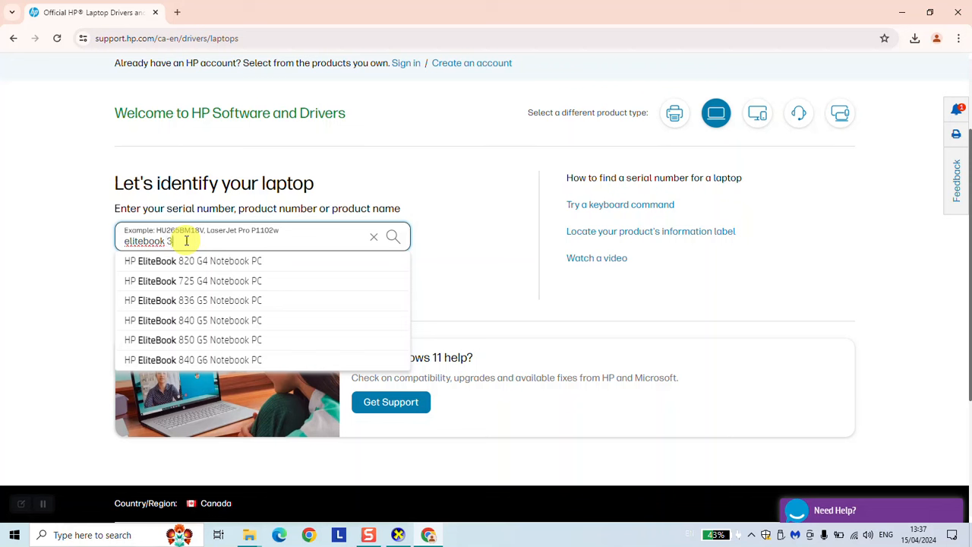
{"action": "type", "text": "360"}
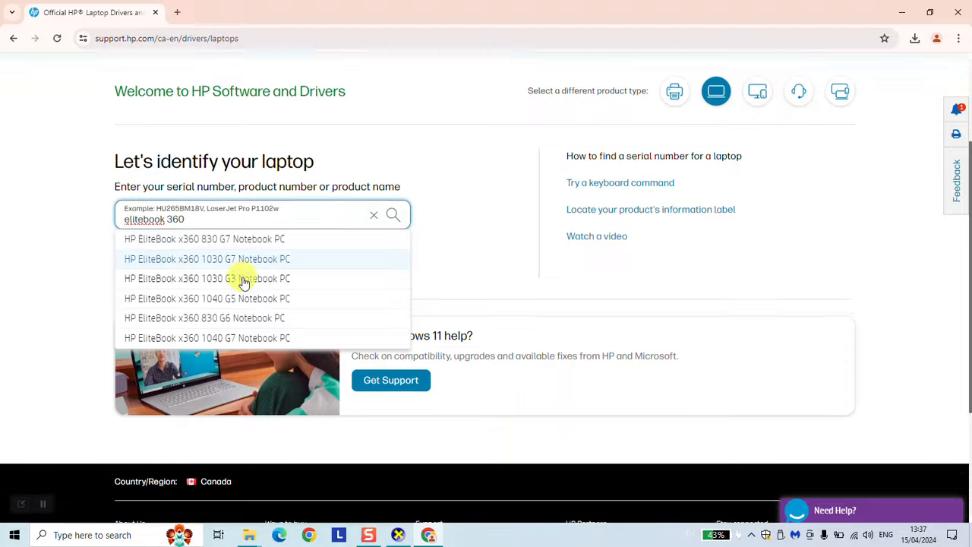
{"action": "left_click", "coordinate": [204, 238]}
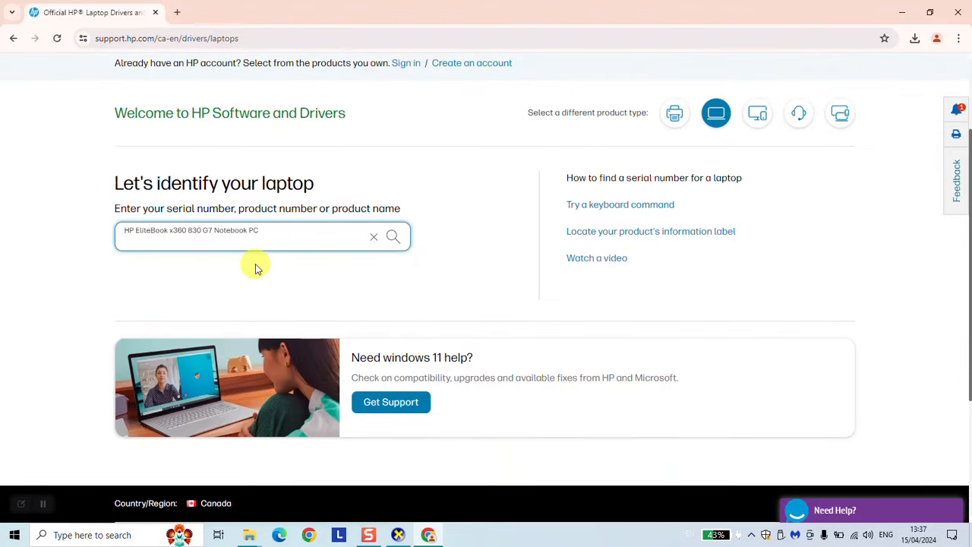
{"action": "left_click", "coordinate": [393, 236]}
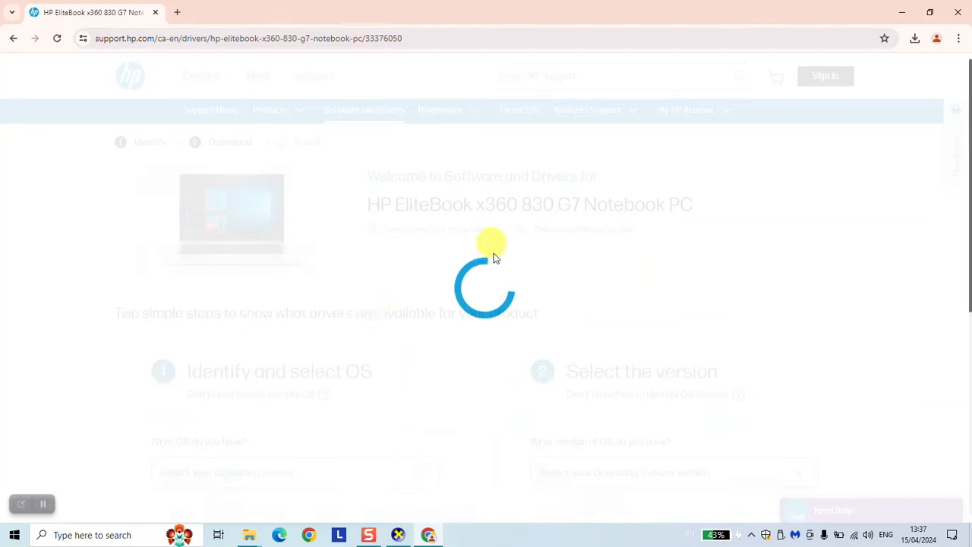
Set the operating system to Windows 10 with the 64-bit version
{"action": "scroll", "scroll_direction": "down", "scroll_amount": 3}
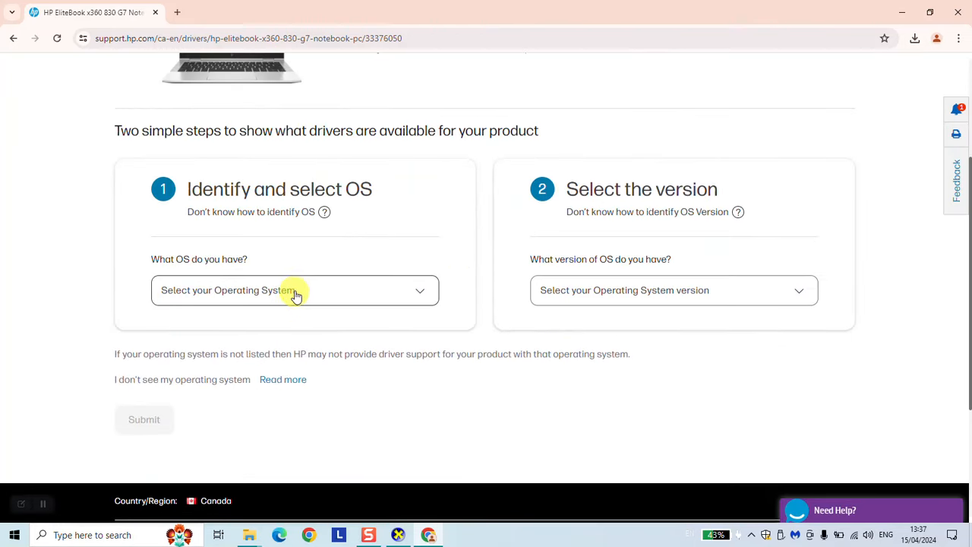
{"action": "left_click", "coordinate": [294, 289]}
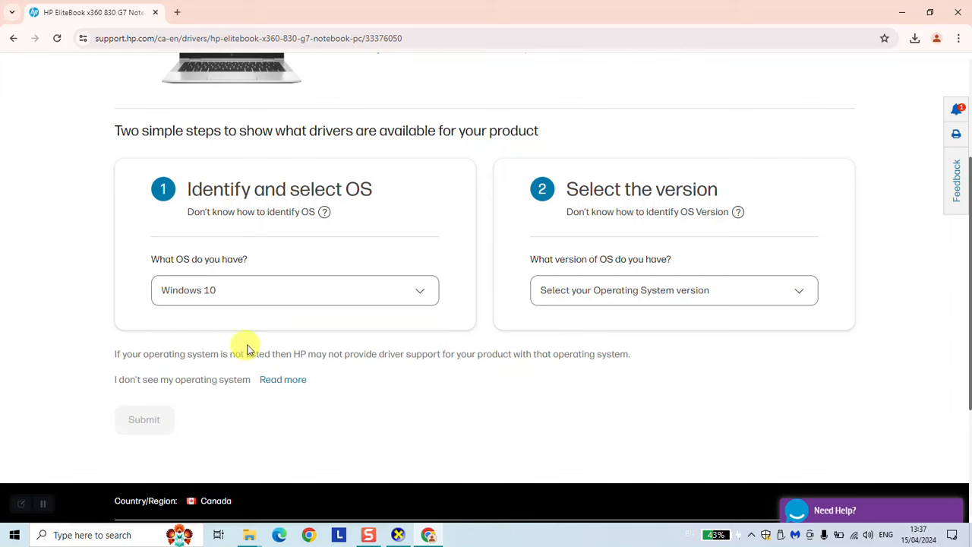
{"action": "left_click", "coordinate": [672, 290]}
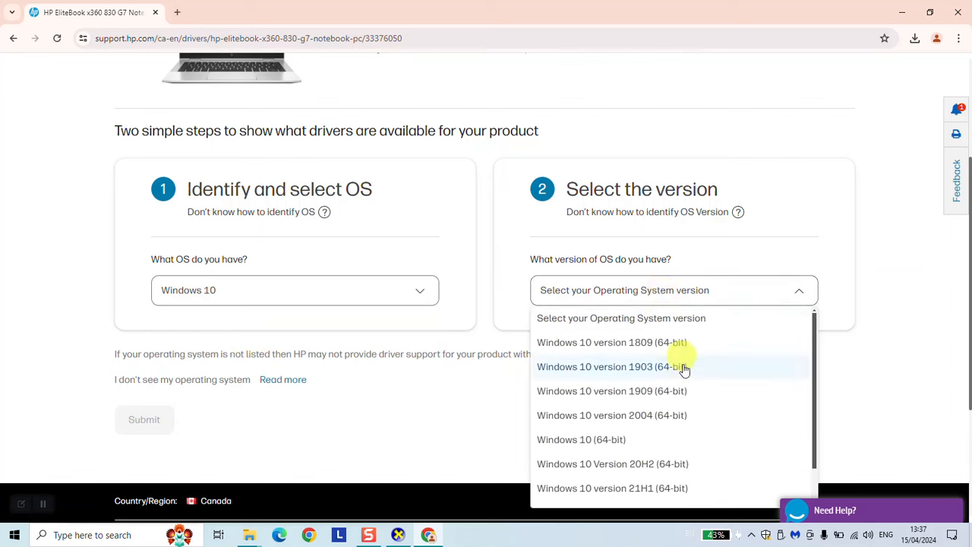
{"action": "scroll", "scroll_direction": "down", "scroll_amount": 3}
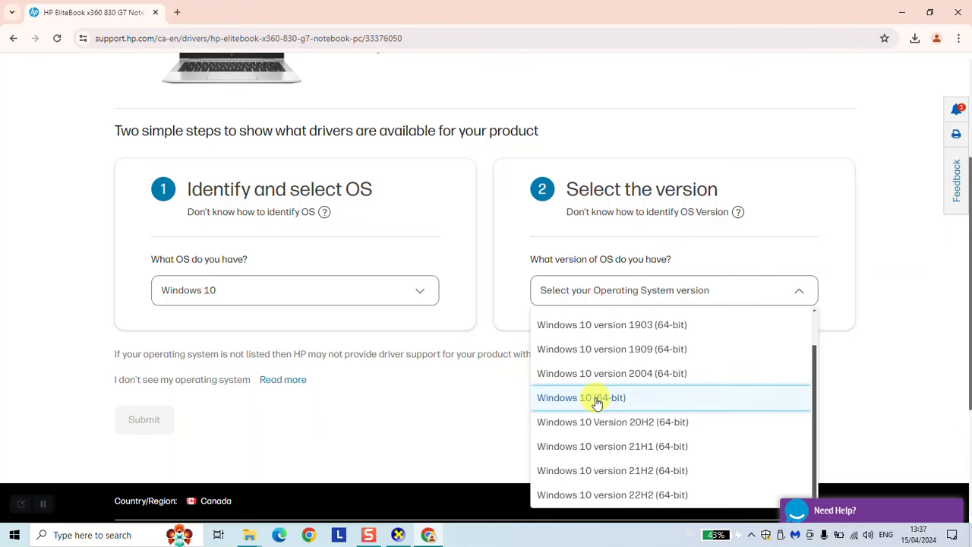
{"action": "left_click", "coordinate": [581, 397]}
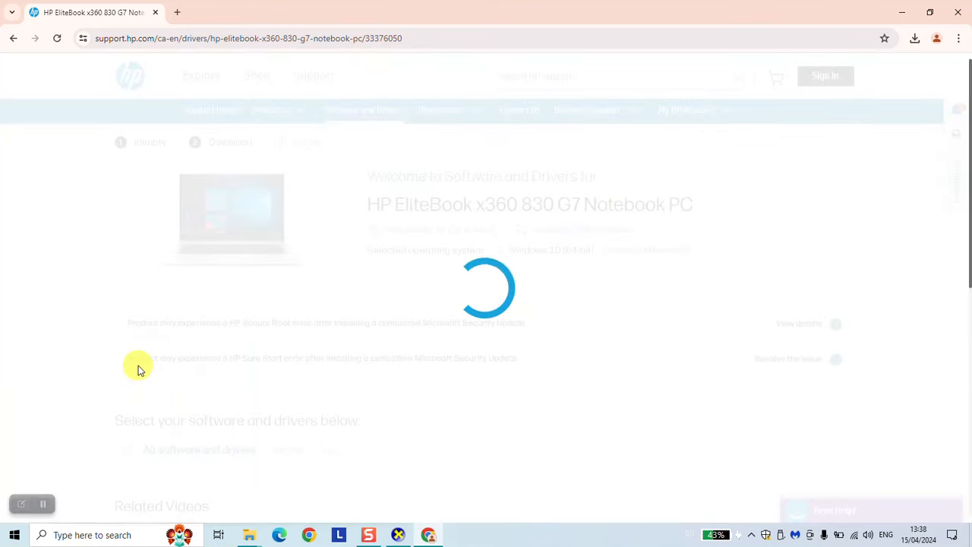
{"action": "mouse_move", "coordinate": [148, 358]}
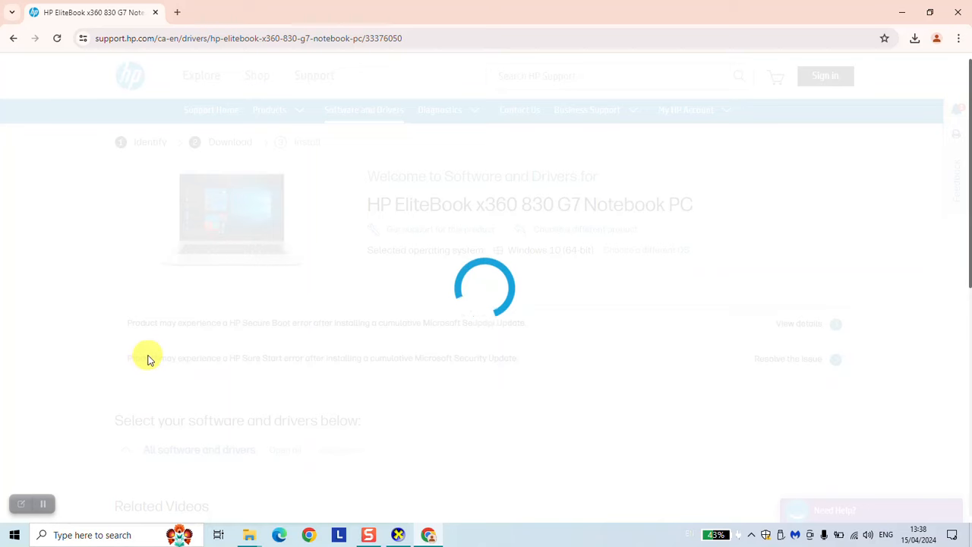
Expand all categories, find and download the HP Universal Camera Driver (sp135893.exe)
{"action": "scroll", "scroll_direction": "down", "scroll_amount": 3}
{"action": "type", "text": "camera"}
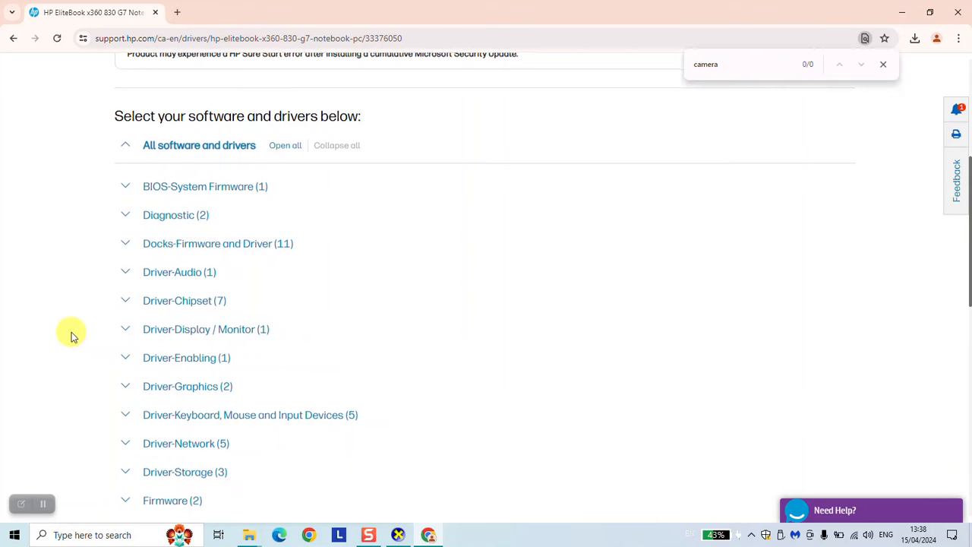
{"action": "scroll", "scroll_direction": "down", "scroll_amount": 3}
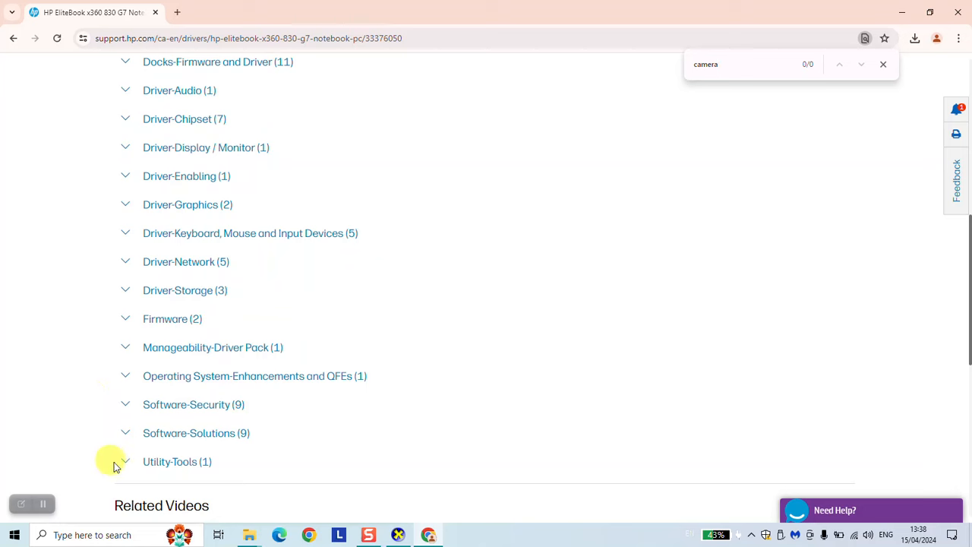
{"action": "scroll", "scroll_direction": "up", "scroll_amount": 3}
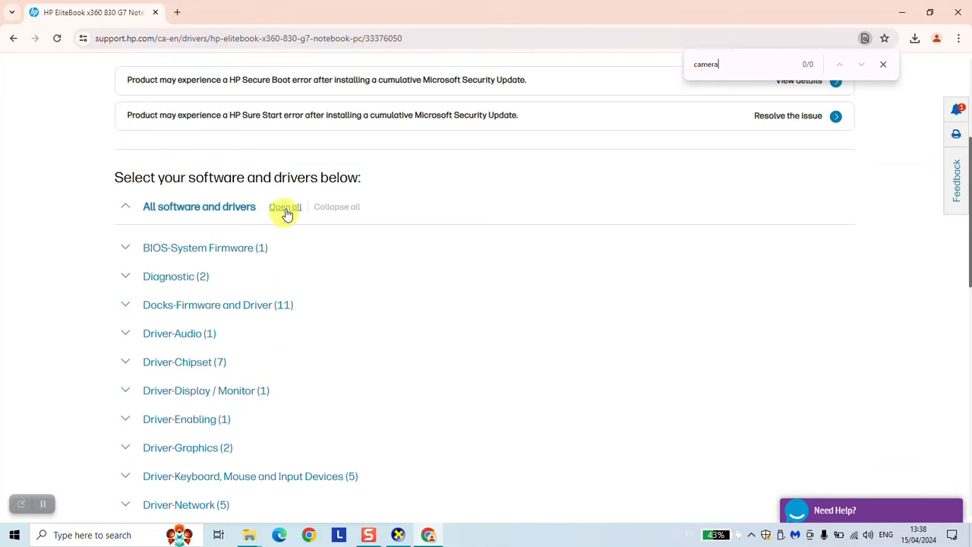
{"action": "left_click", "coordinate": [285, 207]}
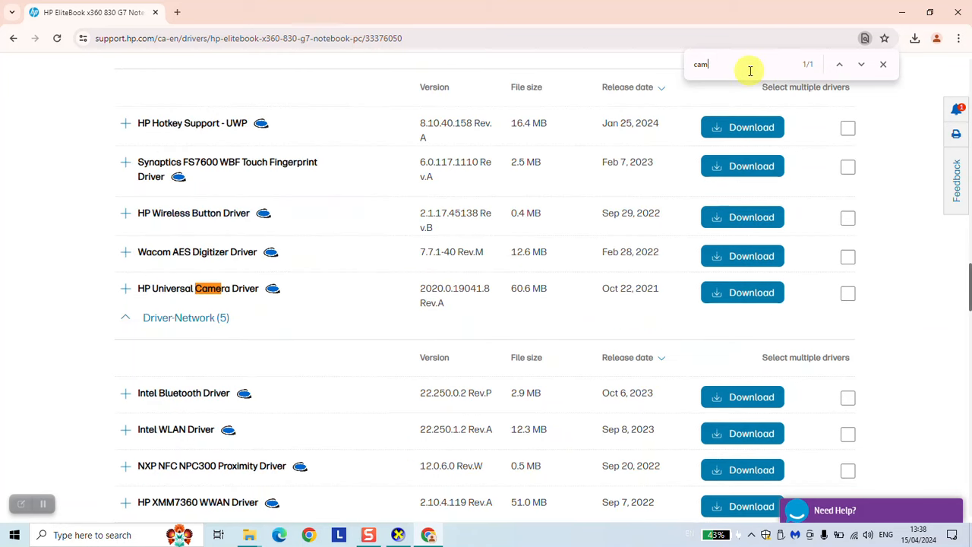
{"action": "type", "text": "era"}
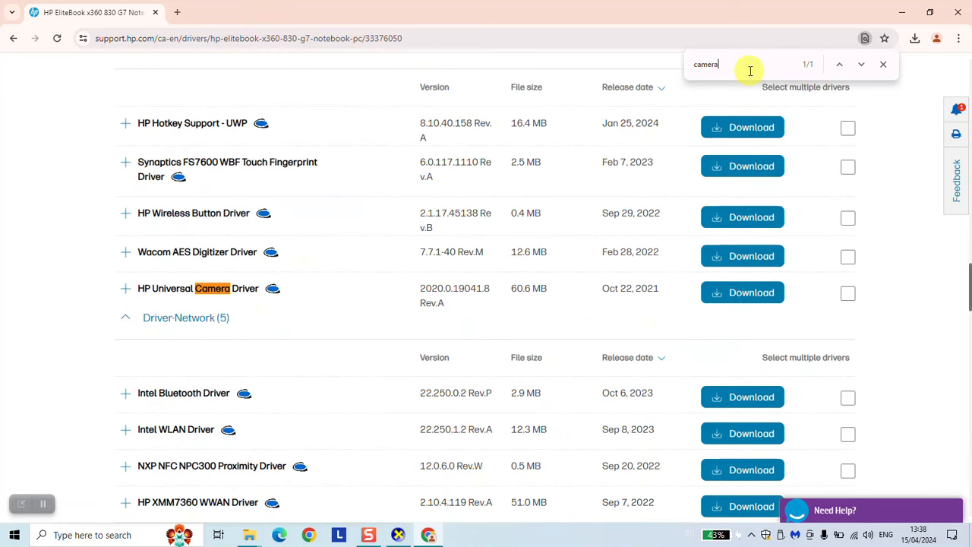
{"action": "mouse_move", "coordinate": [143, 292]}
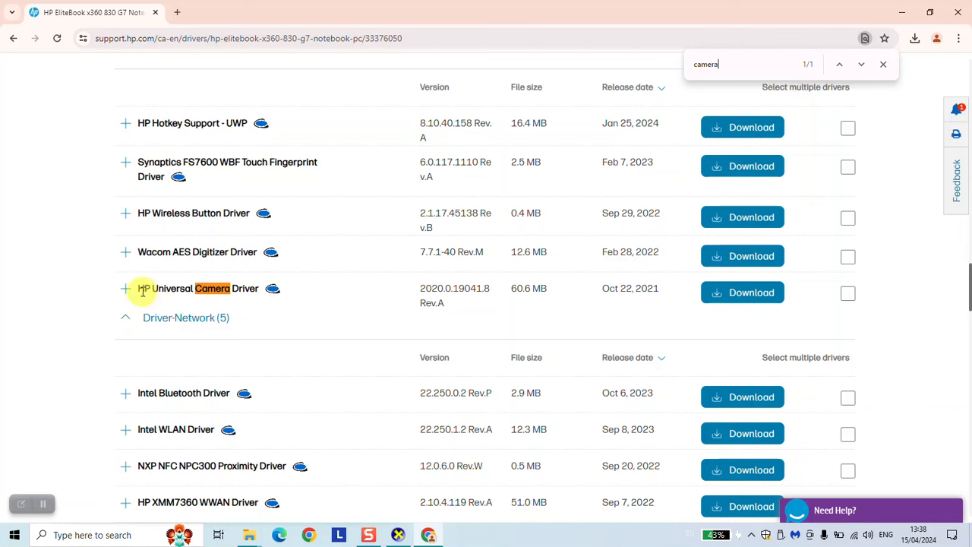
{"action": "mouse_move", "coordinate": [557, 287]}
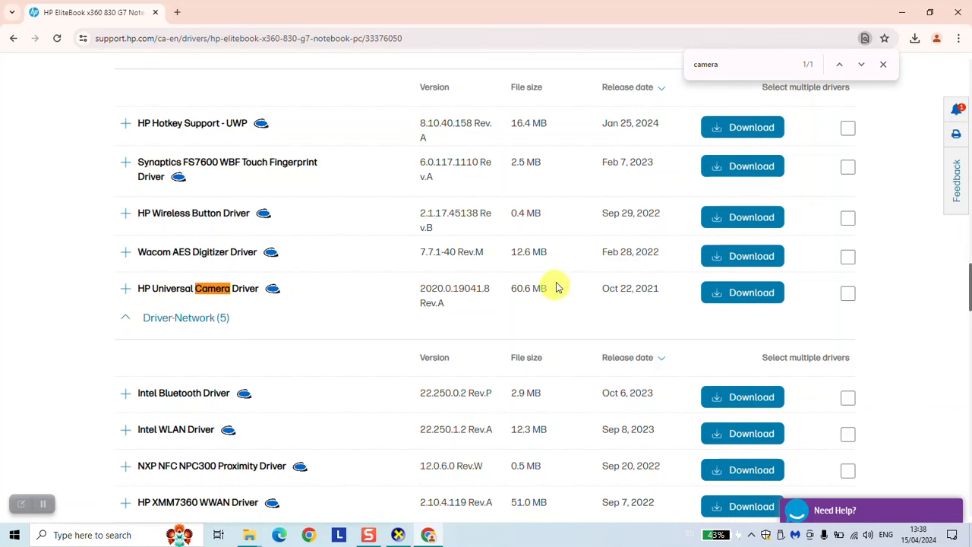
{"action": "double_click", "coordinate": [629, 288]}
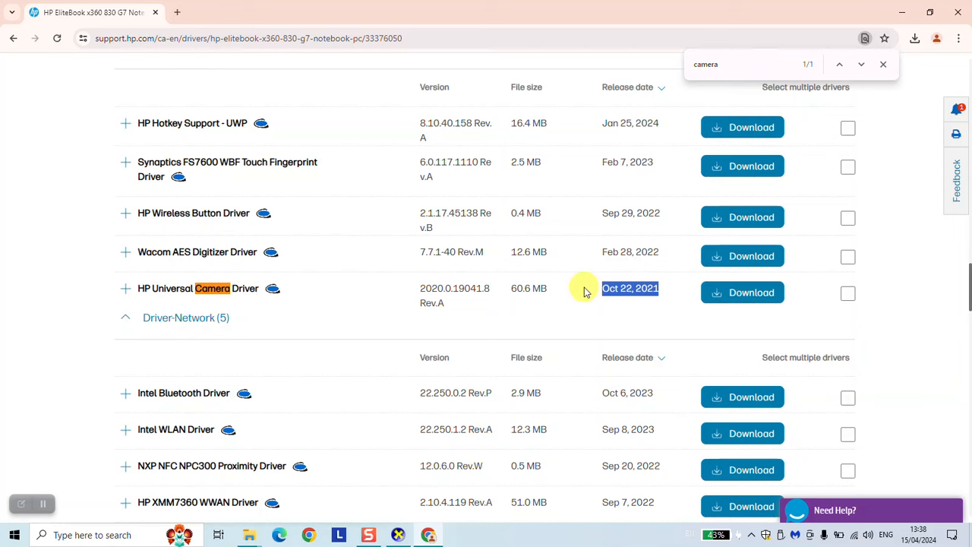
{"action": "left_click", "coordinate": [848, 293]}
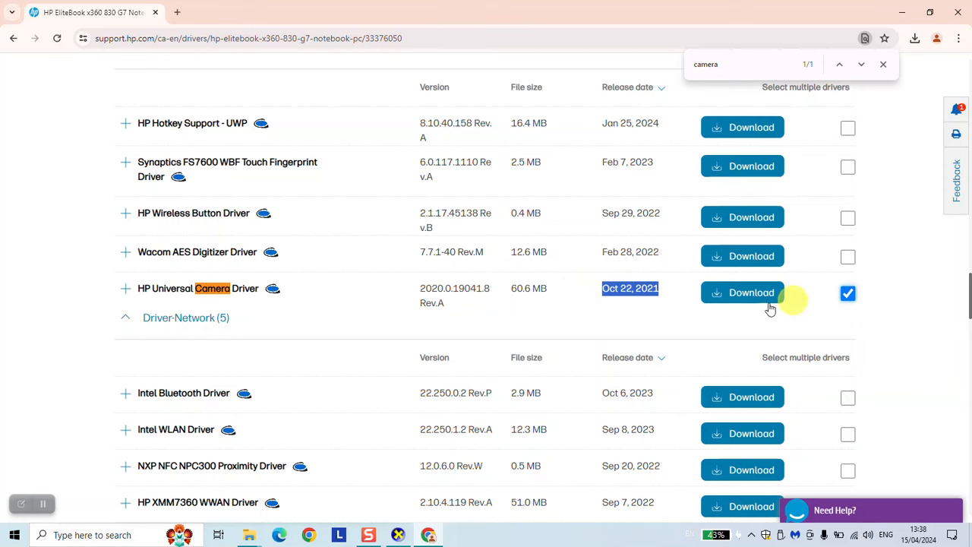
{"action": "left_click", "coordinate": [751, 292]}
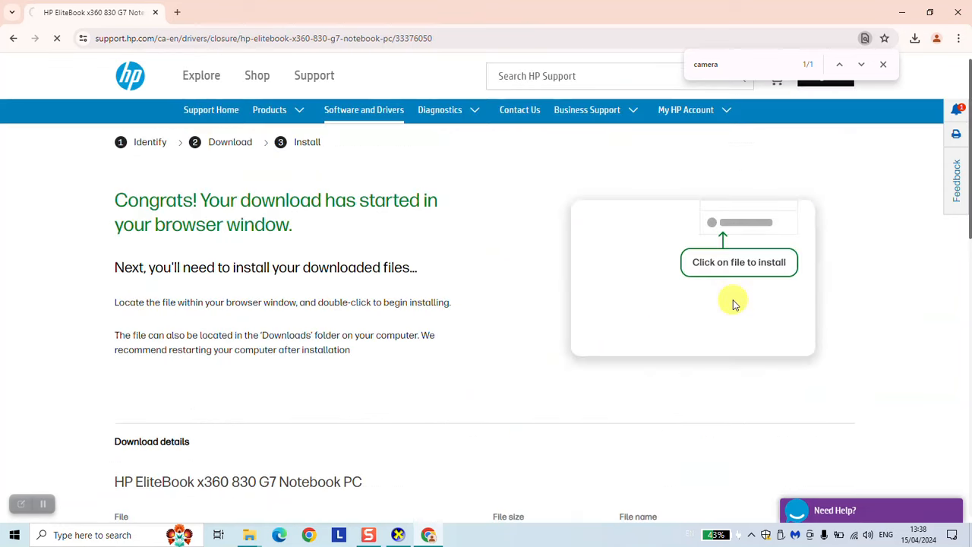
{"action": "left_click", "coordinate": [915, 38]}
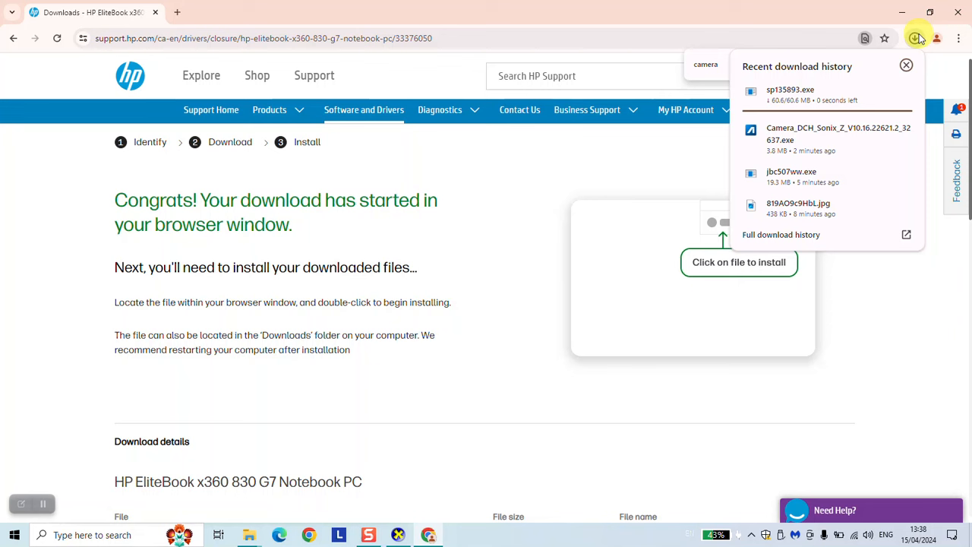
{"action": "mouse_move", "coordinate": [892, 94]}
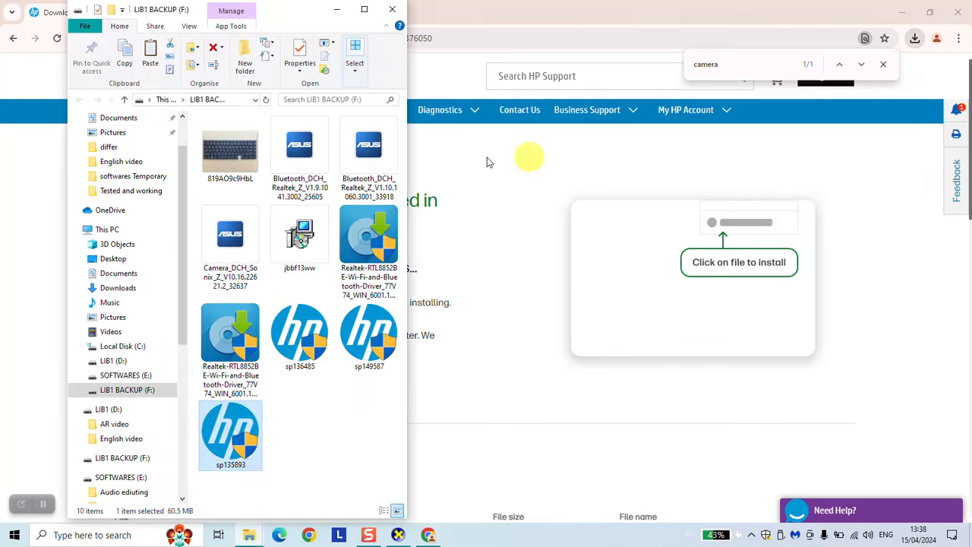
View options for the downloaded sp135893 file on LIB1 BACKUP (F:), then search Google for Dell
{"action": "right_click", "coordinate": [230, 435]}
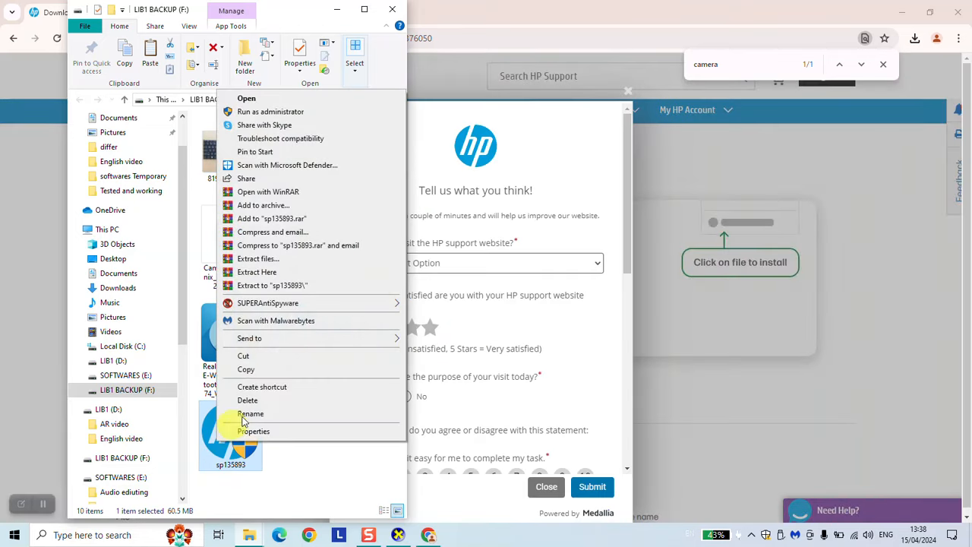
{"action": "mouse_move", "coordinate": [346, 10]}
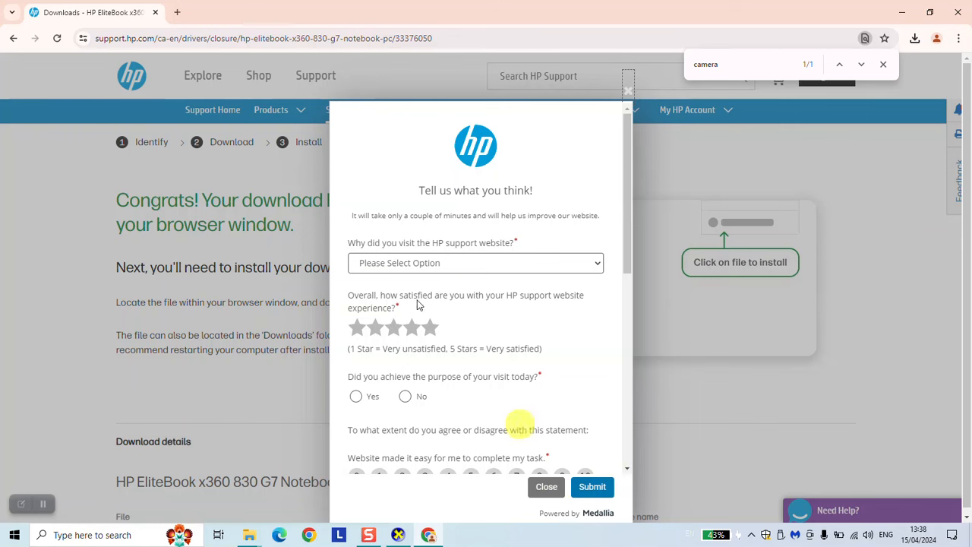
{"action": "type", "text": "De"}
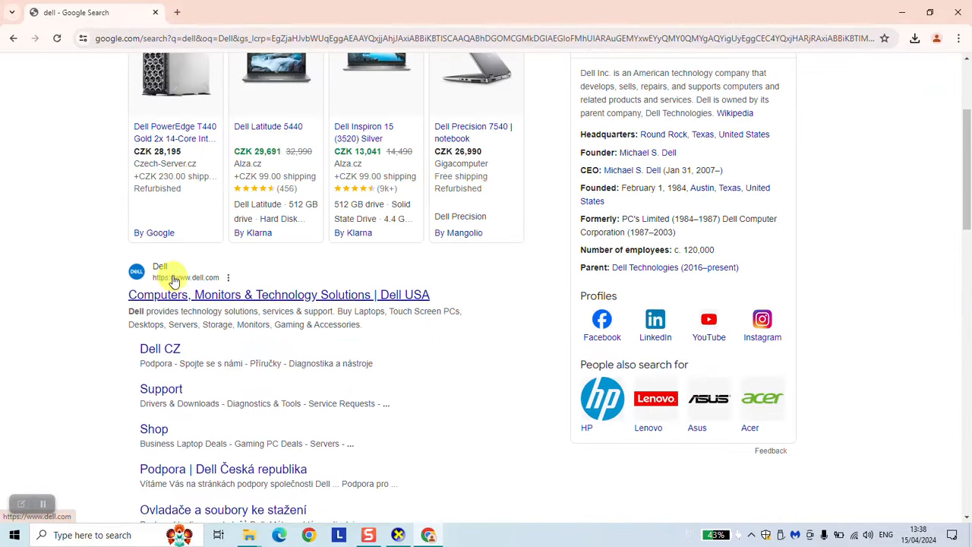
Open Dell Support from the search results and switch the region to an English-language one
{"action": "scroll", "scroll_direction": "down", "scroll_amount": 3}
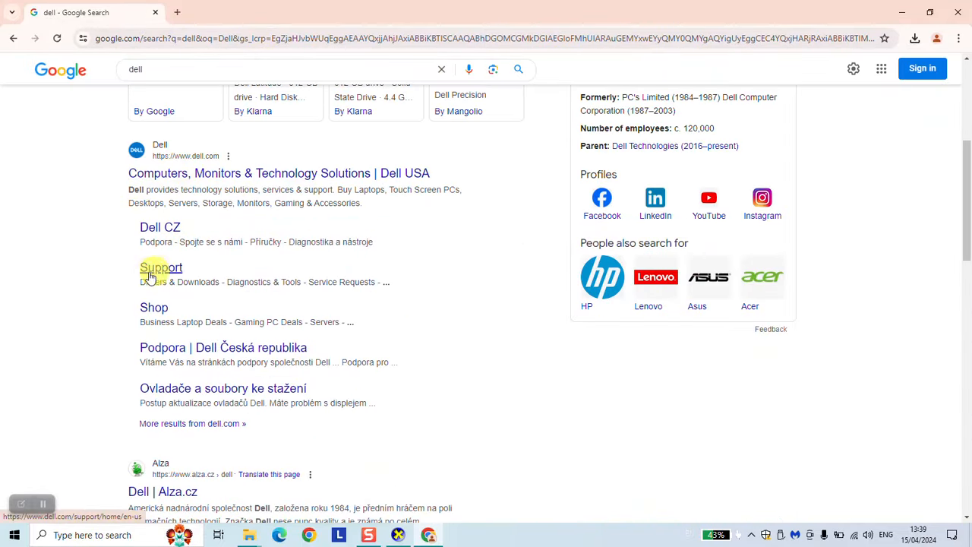
{"action": "left_click", "coordinate": [160, 267]}
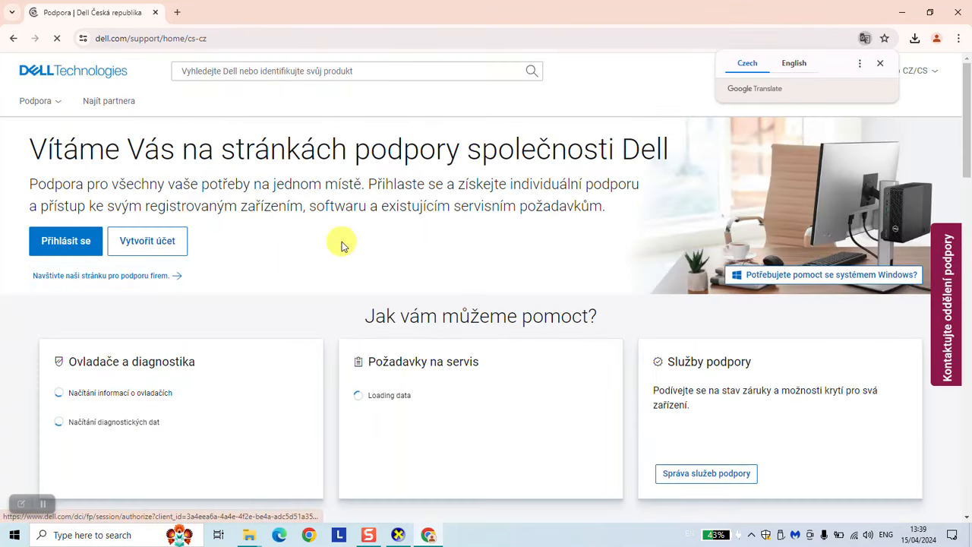
{"action": "left_click", "coordinate": [915, 70]}
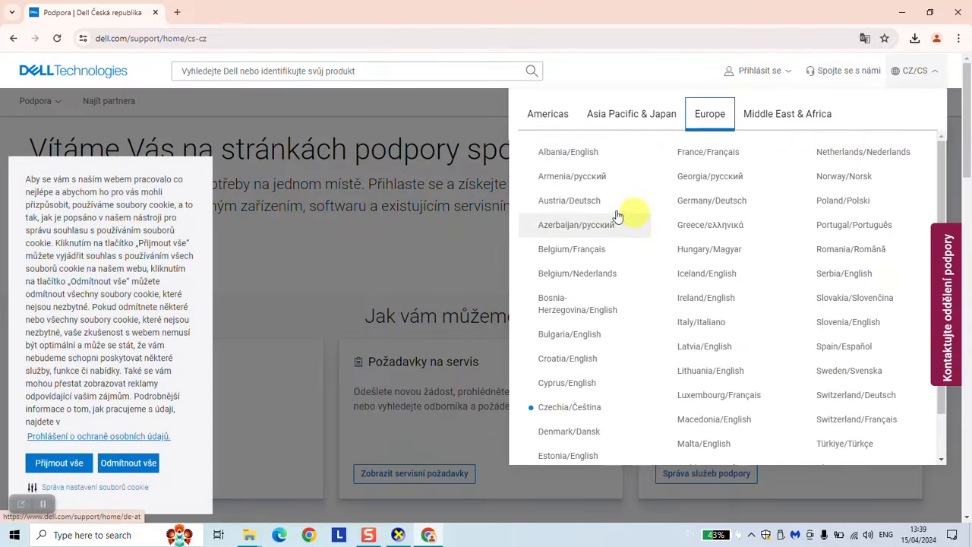
{"action": "mouse_move", "coordinate": [578, 152]}
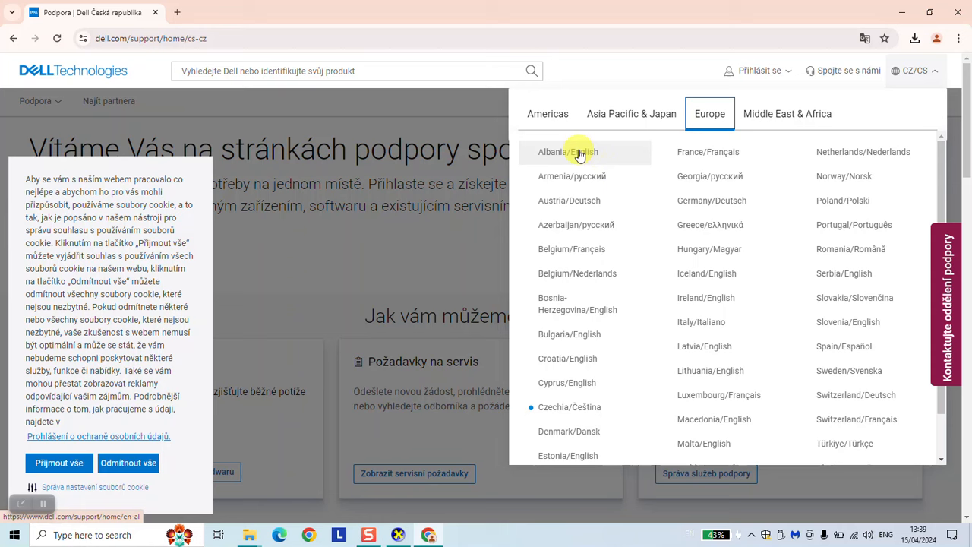
{"action": "left_click", "coordinate": [568, 455]}
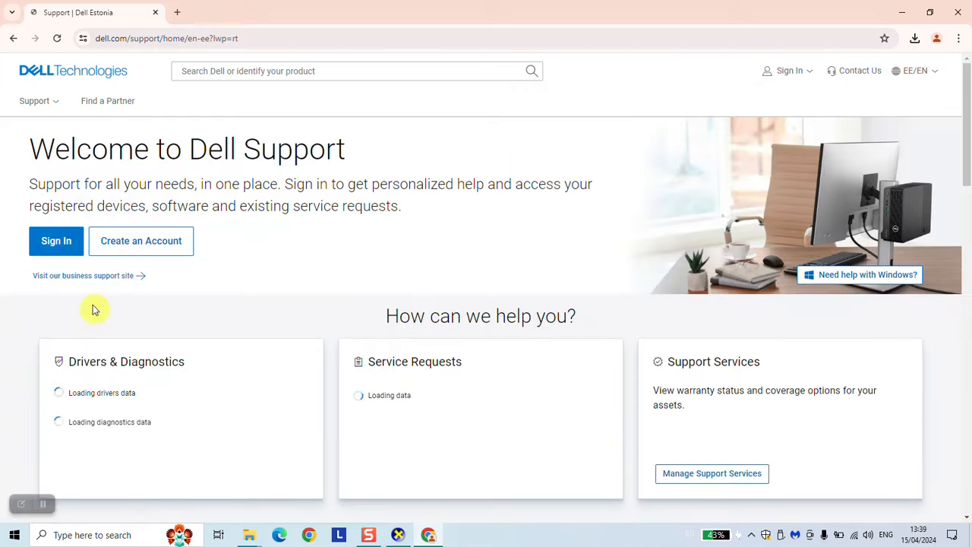
Search for a Latitude model, pick Latitude 3189, and open its Drivers & Downloads
{"action": "scroll", "scroll_direction": "down", "scroll_amount": 3}
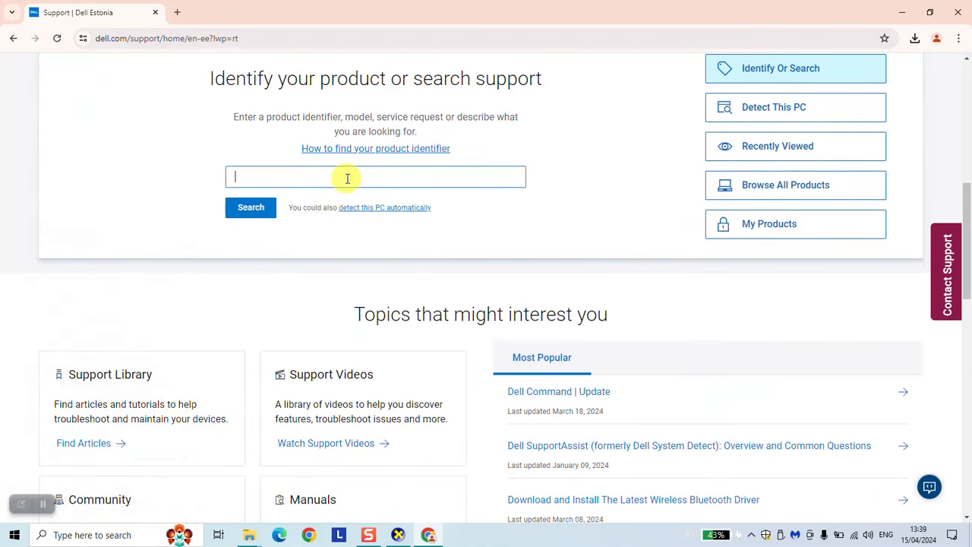
{"action": "type", "text": "Lat"}
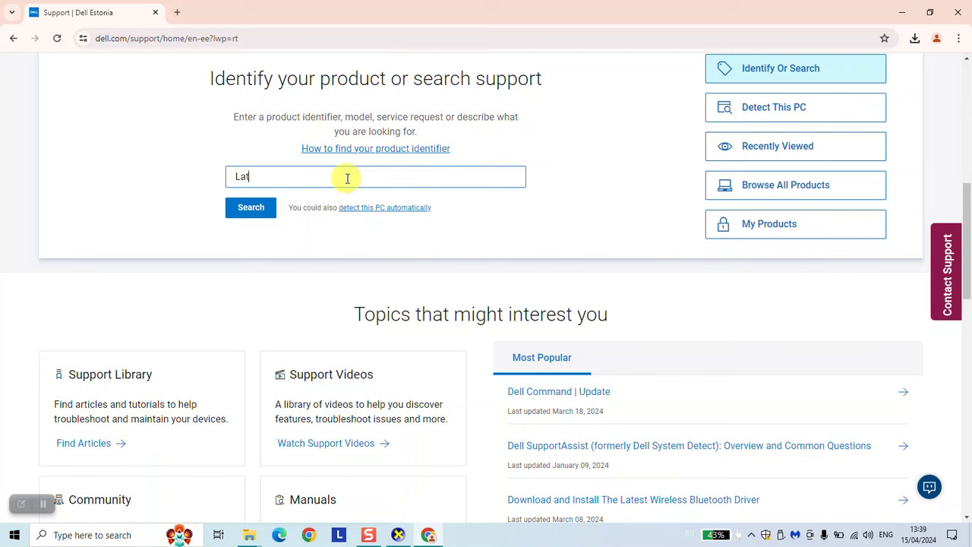
{"action": "type", "text": "itude"}
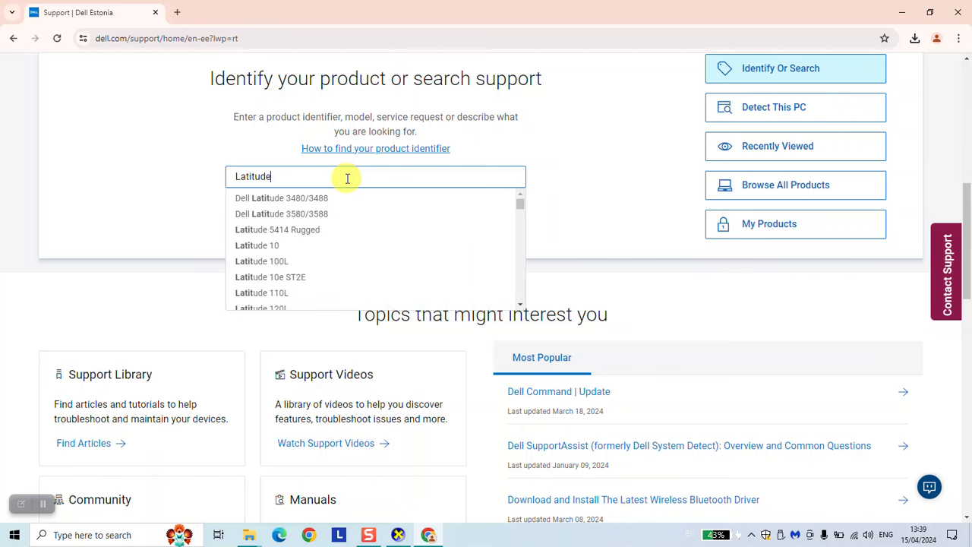
{"action": "type", "text": "13 3380"}
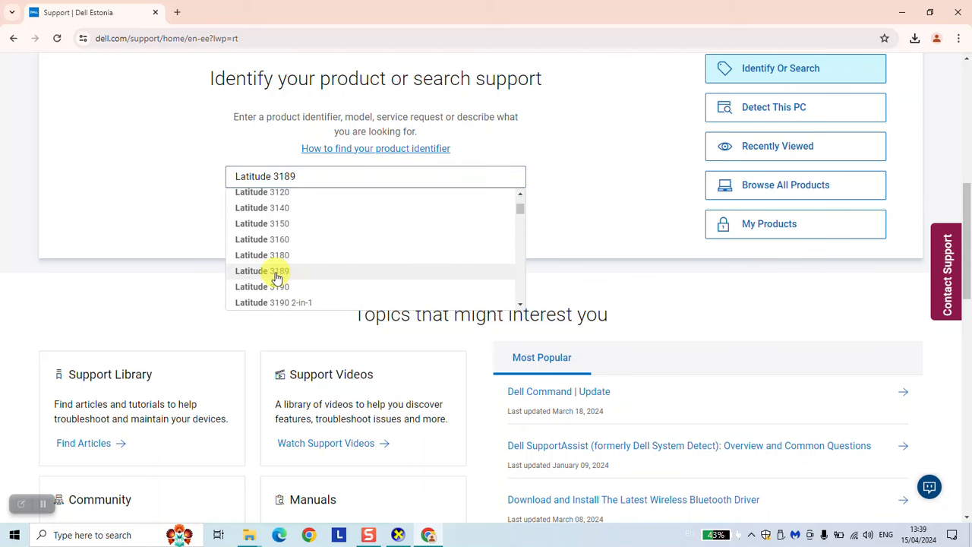
{"action": "left_click", "coordinate": [265, 270]}
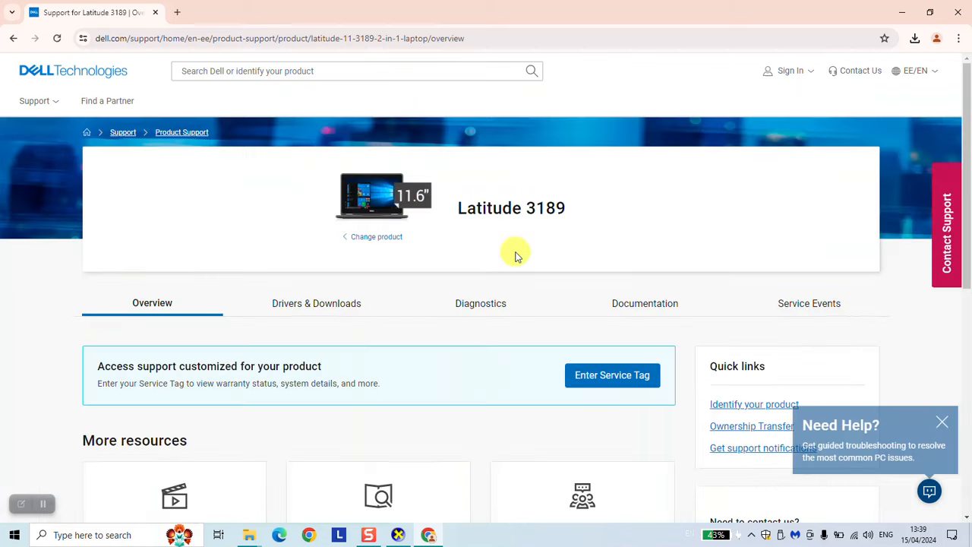
{"action": "scroll", "scroll_direction": "down", "scroll_amount": 3}
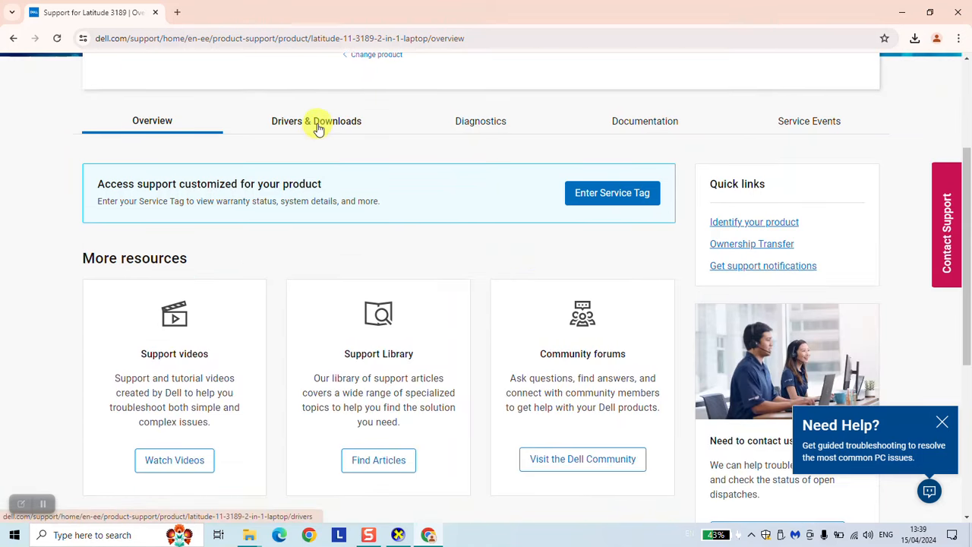
{"action": "left_click", "coordinate": [316, 121]}
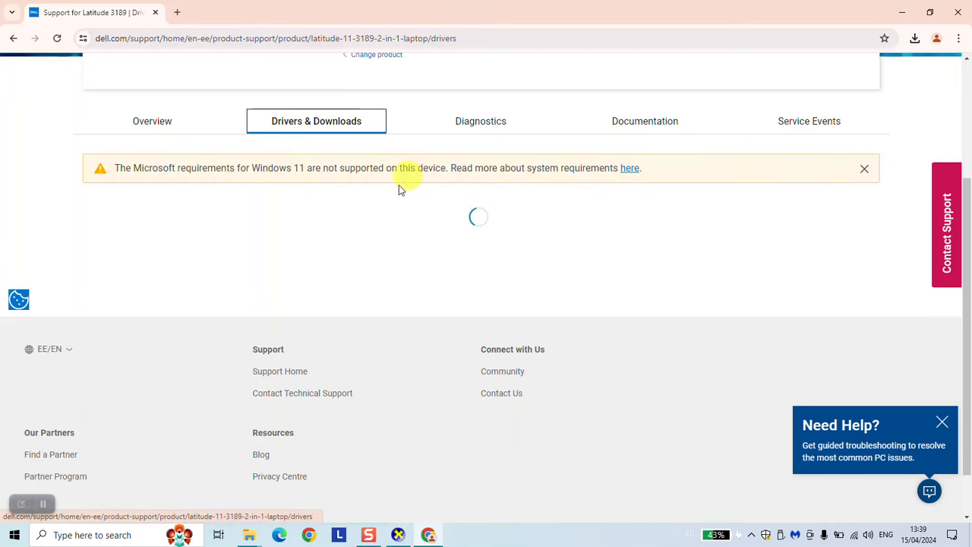
{"action": "mouse_move", "coordinate": [368, 157]}
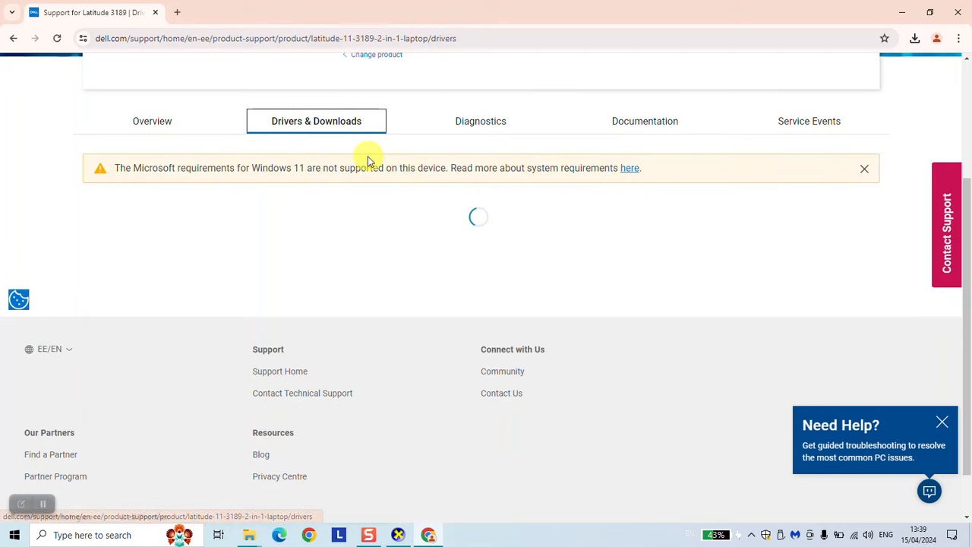
Expand the full Latitude 3189 driver list and search the page for camera
{"action": "scroll", "scroll_direction": "up", "scroll_amount": 3}
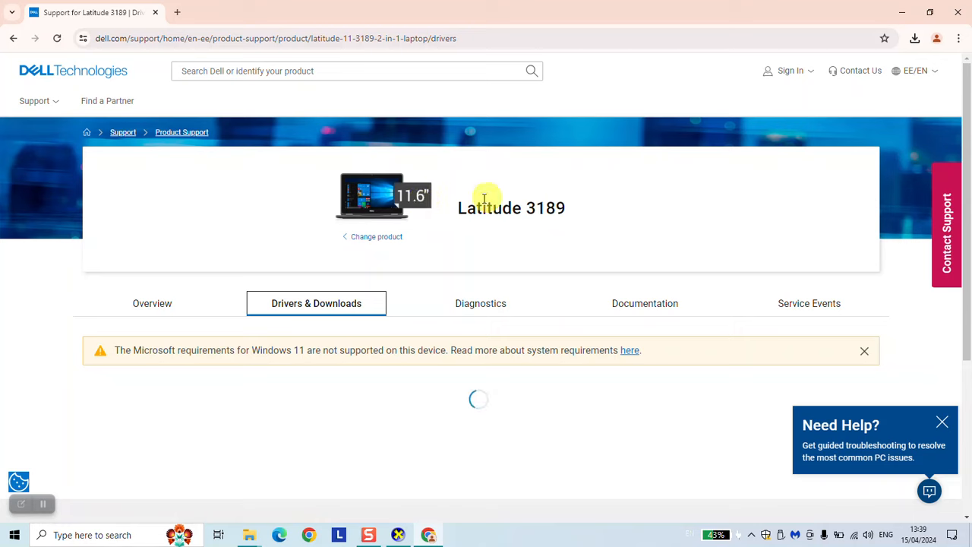
{"action": "scroll", "scroll_direction": "down", "scroll_amount": 3}
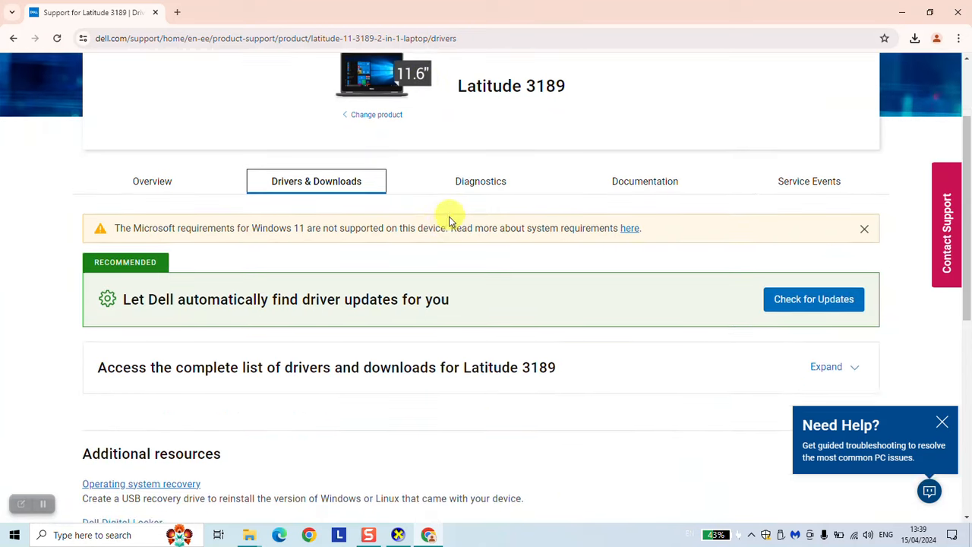
{"action": "scroll", "scroll_direction": "down", "scroll_amount": 3}
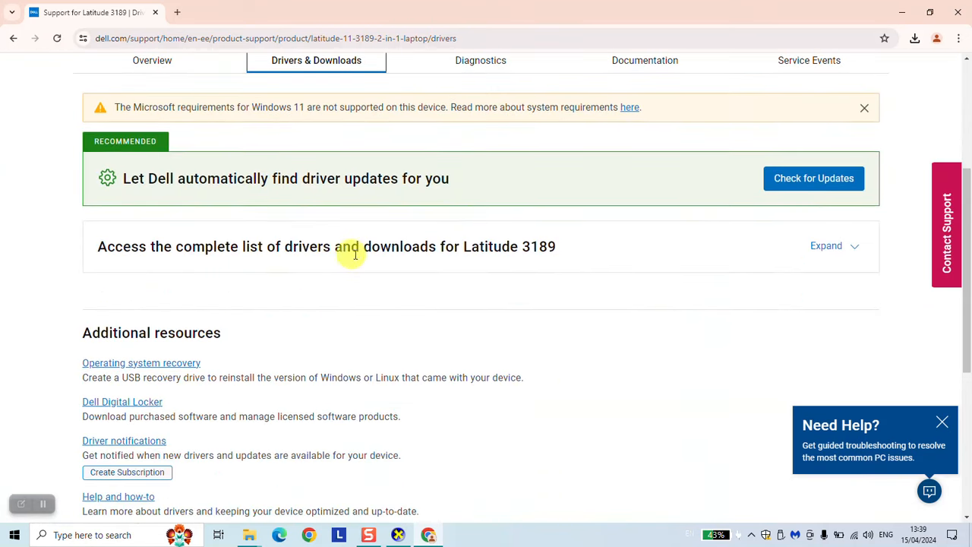
{"action": "mouse_move", "coordinate": [866, 260]}
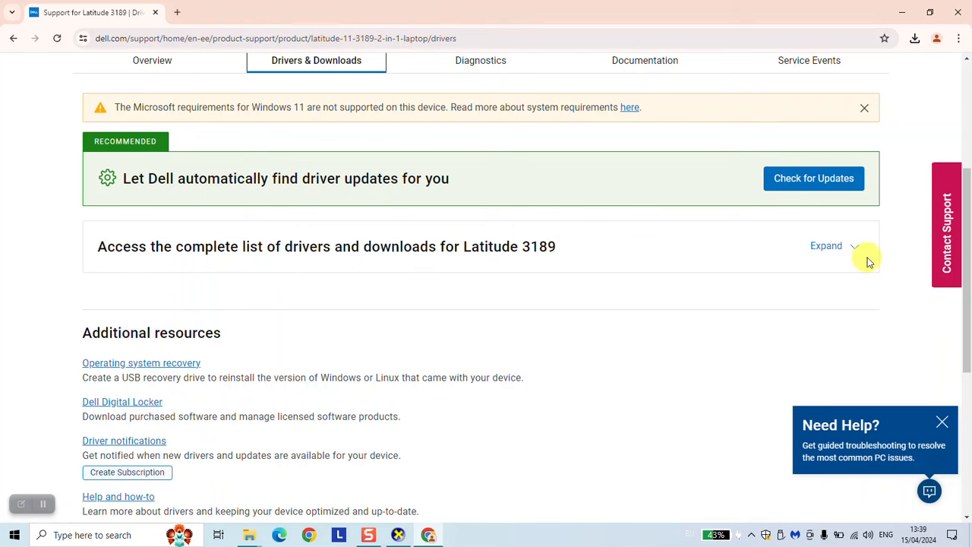
{"action": "left_click", "coordinate": [826, 245]}
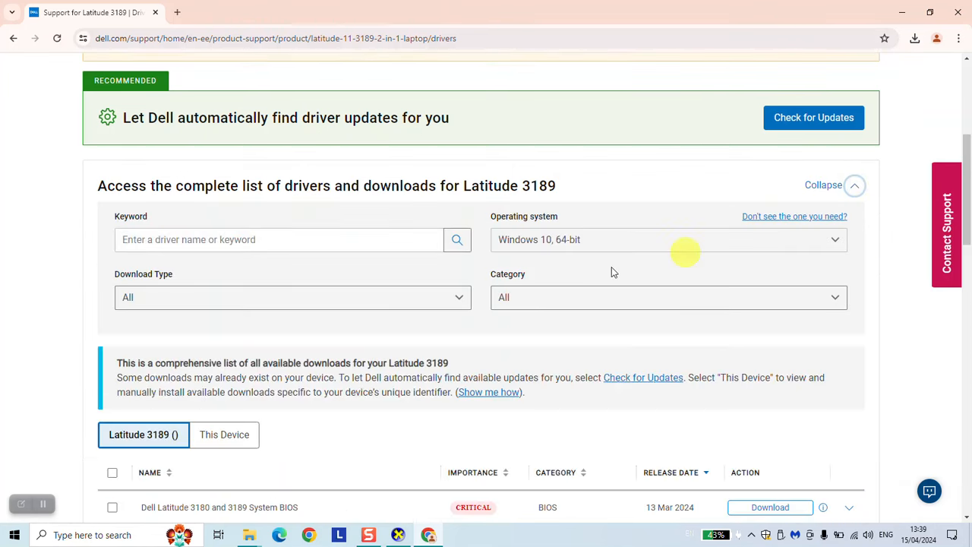
{"action": "left_click", "coordinate": [668, 239]}
{"action": "type", "text": "camera"}
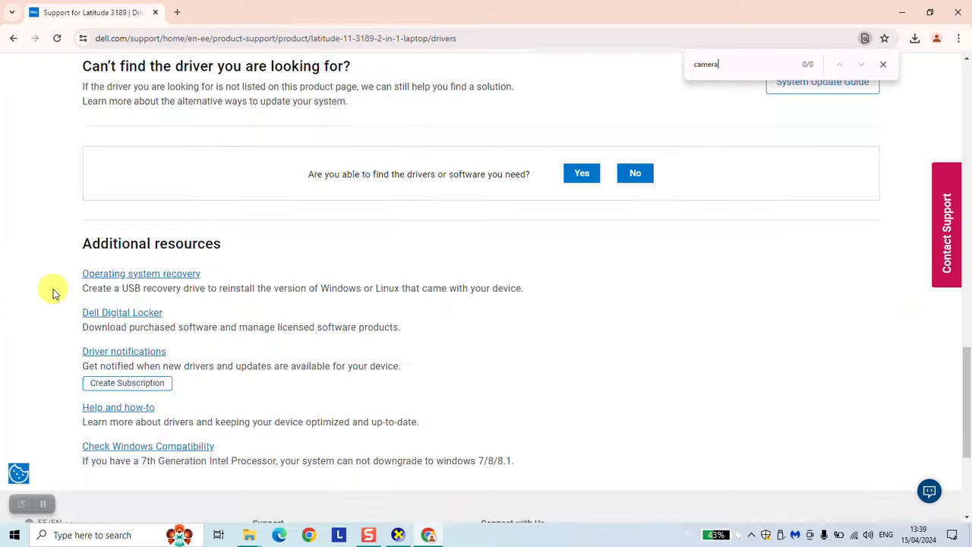
{"action": "scroll", "scroll_direction": "up", "scroll_amount": 3}
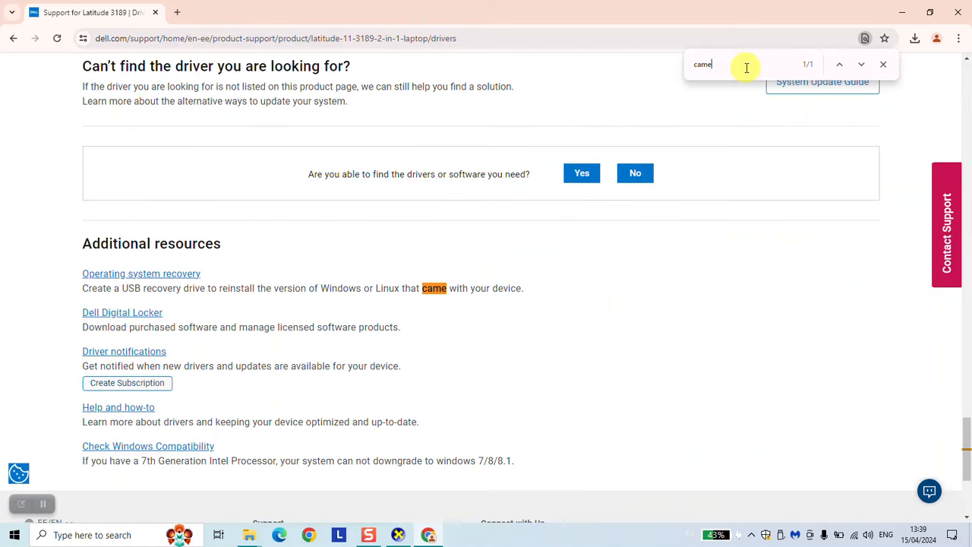
{"action": "type", "text": "ra"}
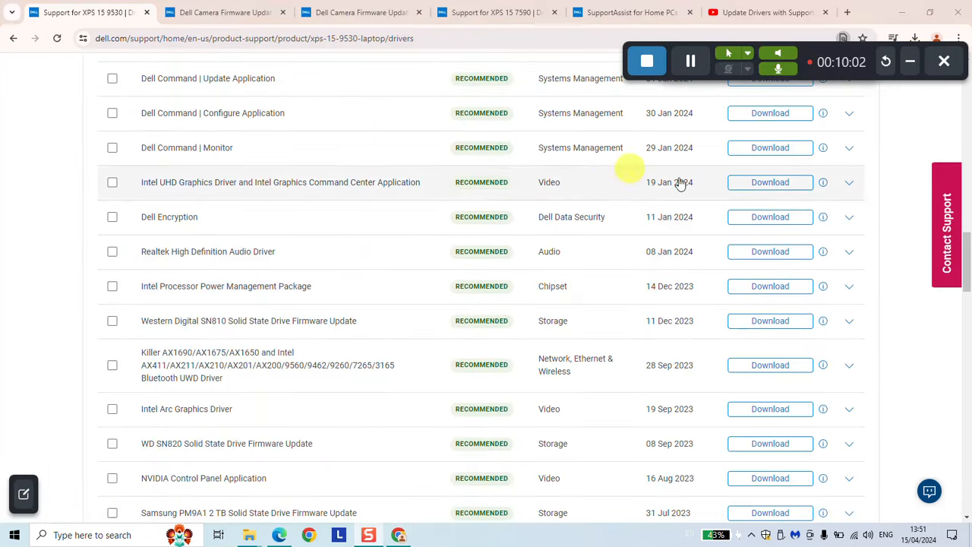
{"action": "mouse_move", "coordinate": [909, 61]}
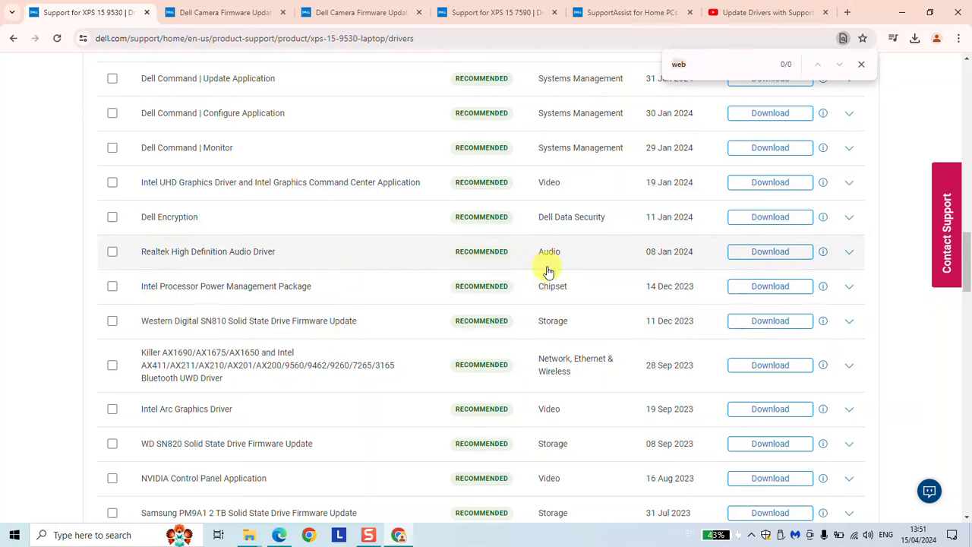
{"action": "mouse_move", "coordinate": [190, 177]}
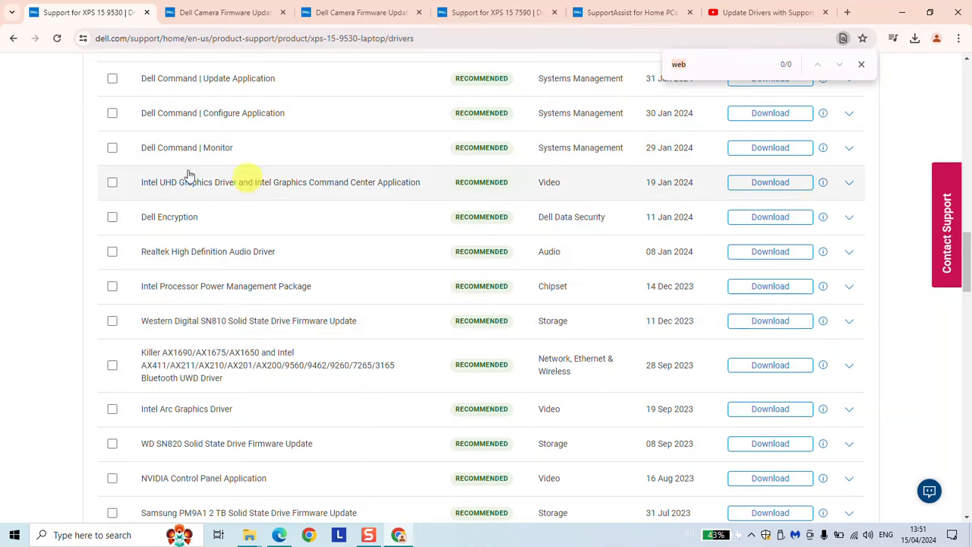
Tick the Killer Bluetooth UWD driver and close the XPS 15 9530 drivers tab
{"action": "scroll", "scroll_direction": "down", "scroll_amount": 3}
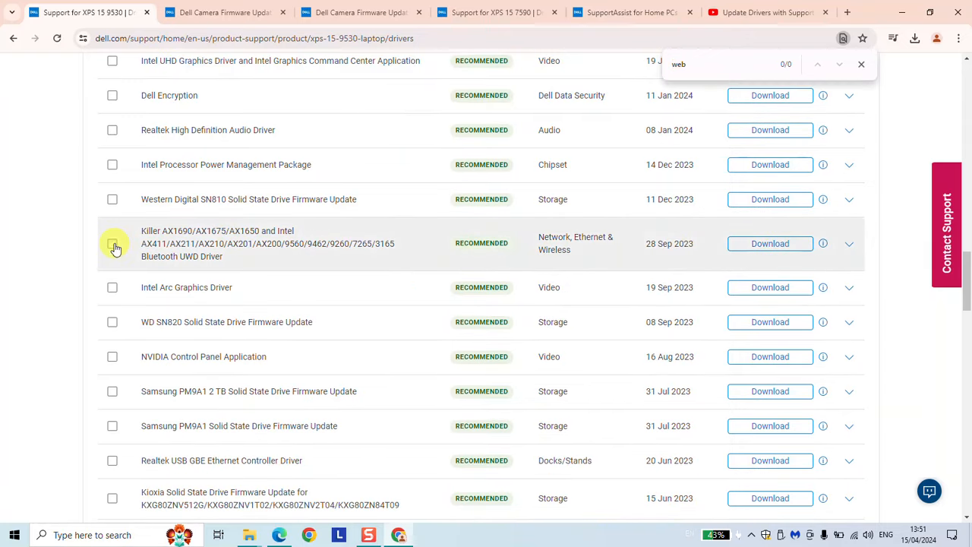
{"action": "left_click", "coordinate": [111, 243]}
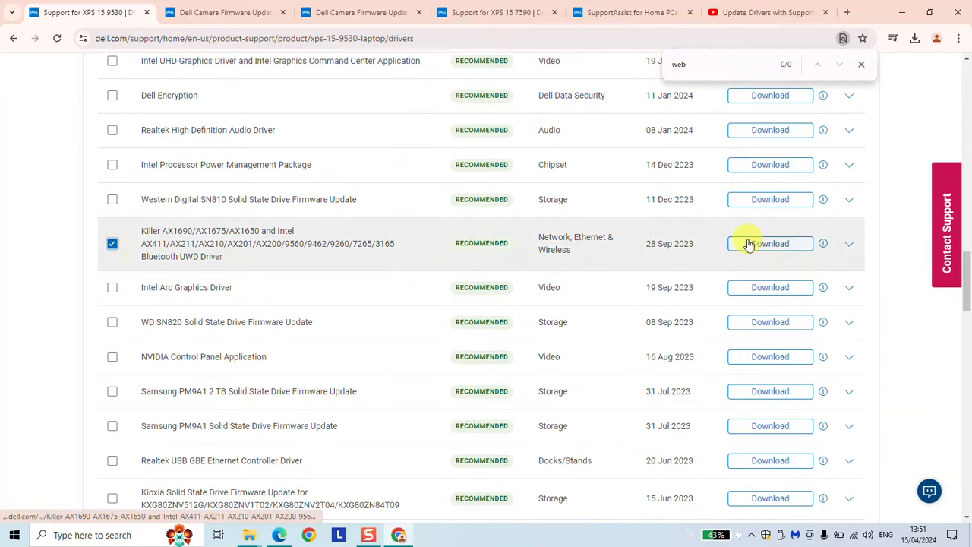
{"action": "mouse_move", "coordinate": [175, 76]}
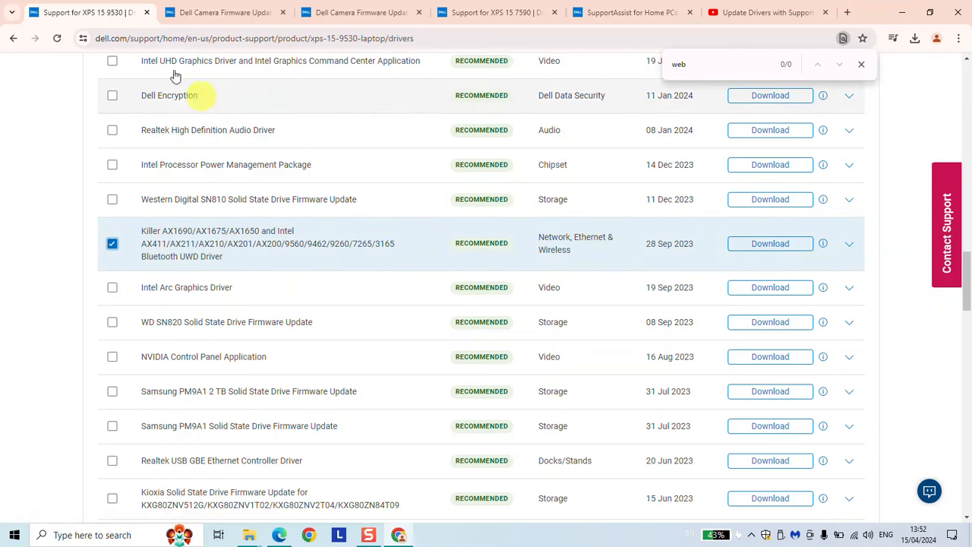
{"action": "mouse_move", "coordinate": [147, 12]}
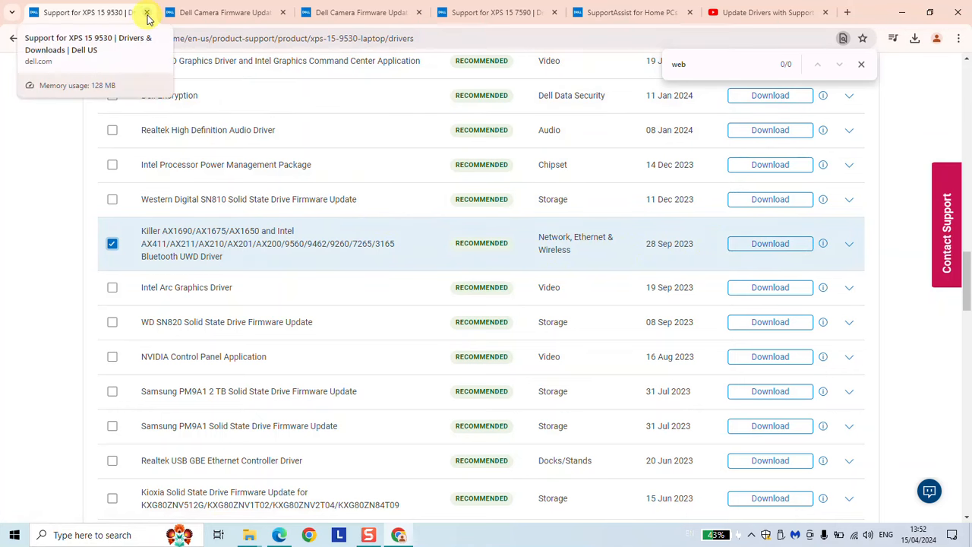
{"action": "left_click", "coordinate": [147, 12]}
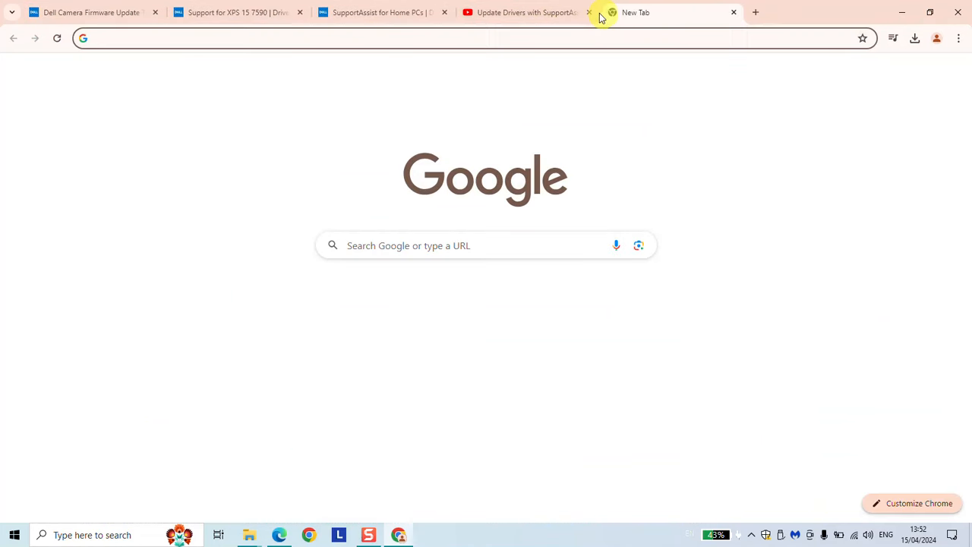
Search Google for 'supportassist for home pc' and open Dell's SupportAssist for Home PCs page
{"action": "type", "text": "supportassist"}
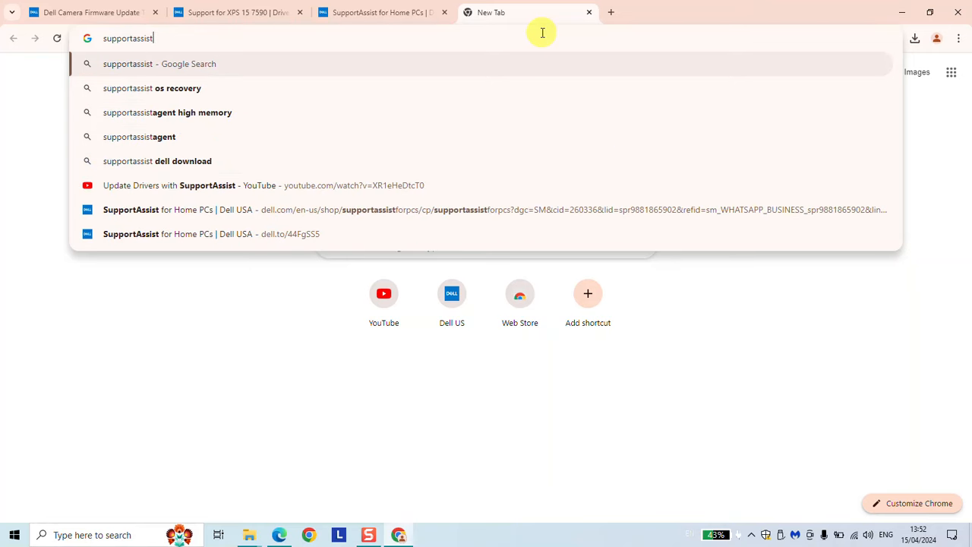
{"action": "type", "text": "for home pc"}
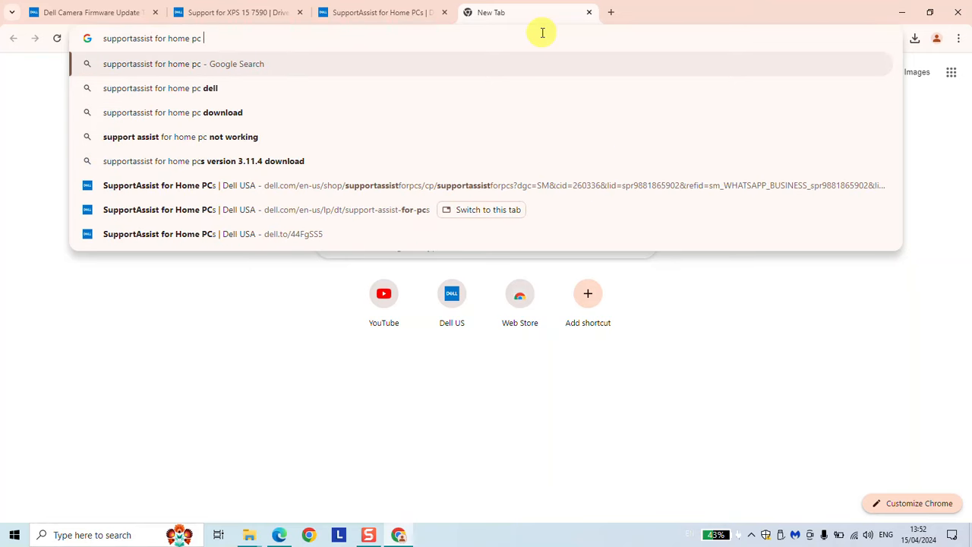
{"action": "left_click", "coordinate": [160, 88]}
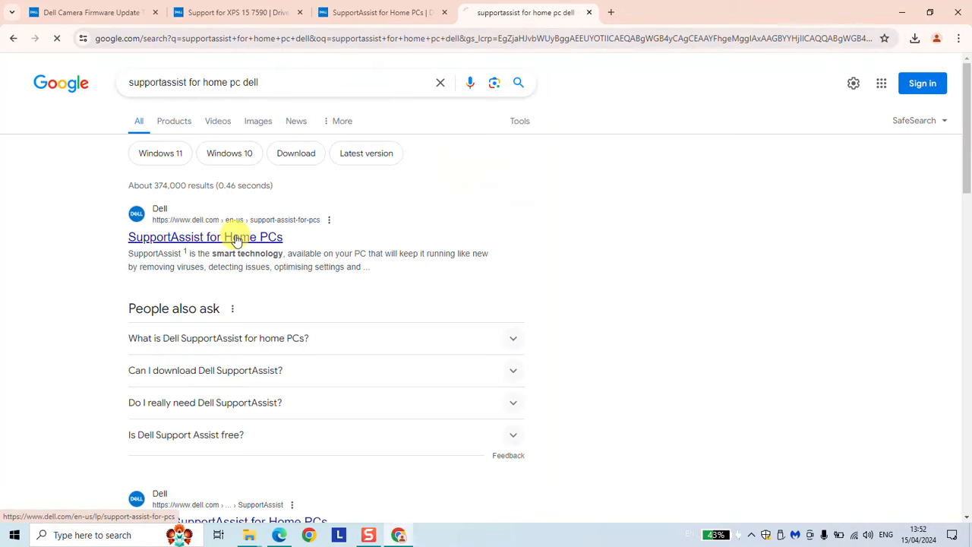
{"action": "left_click", "coordinate": [205, 236]}
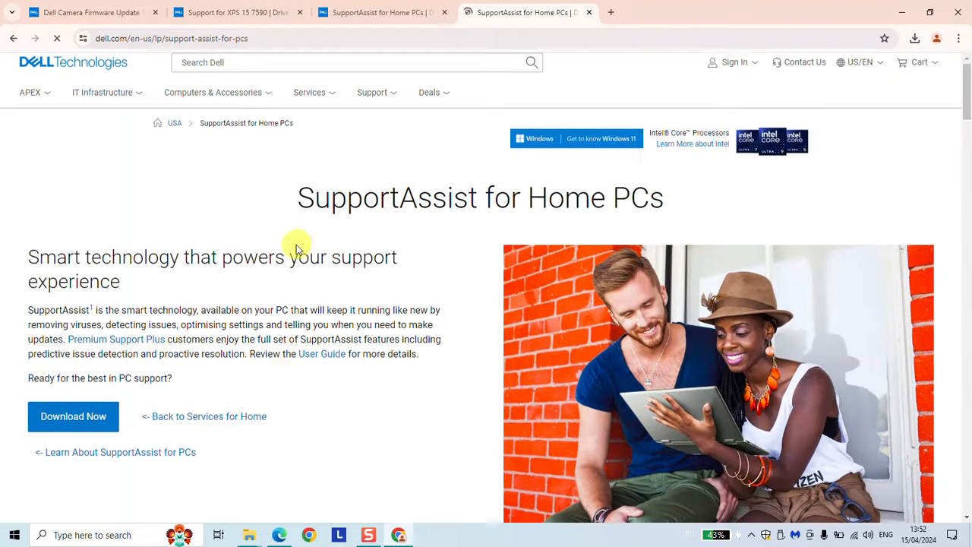
{"action": "scroll", "scroll_direction": "down", "scroll_amount": 3}
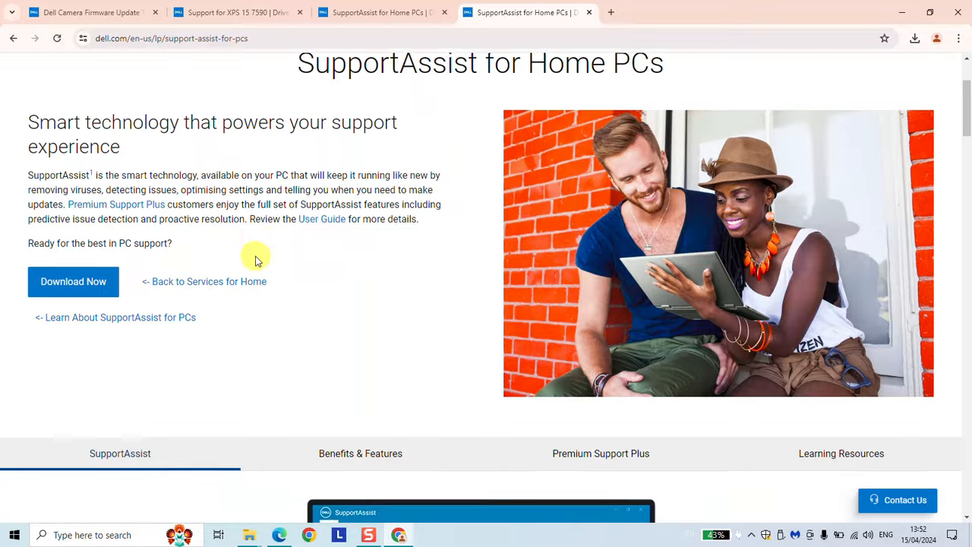
{"action": "scroll", "scroll_direction": "down", "scroll_amount": 3}
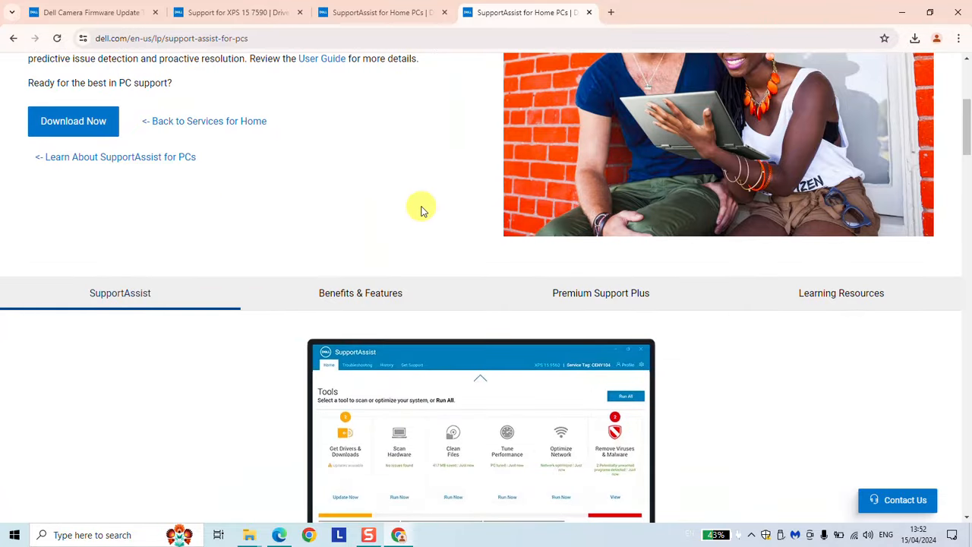
{"action": "mouse_move", "coordinate": [961, 67]}
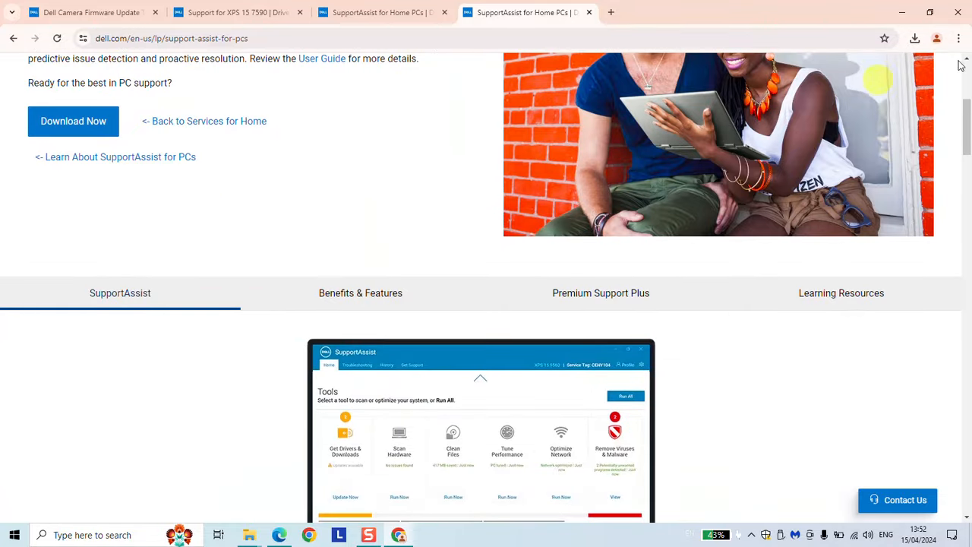